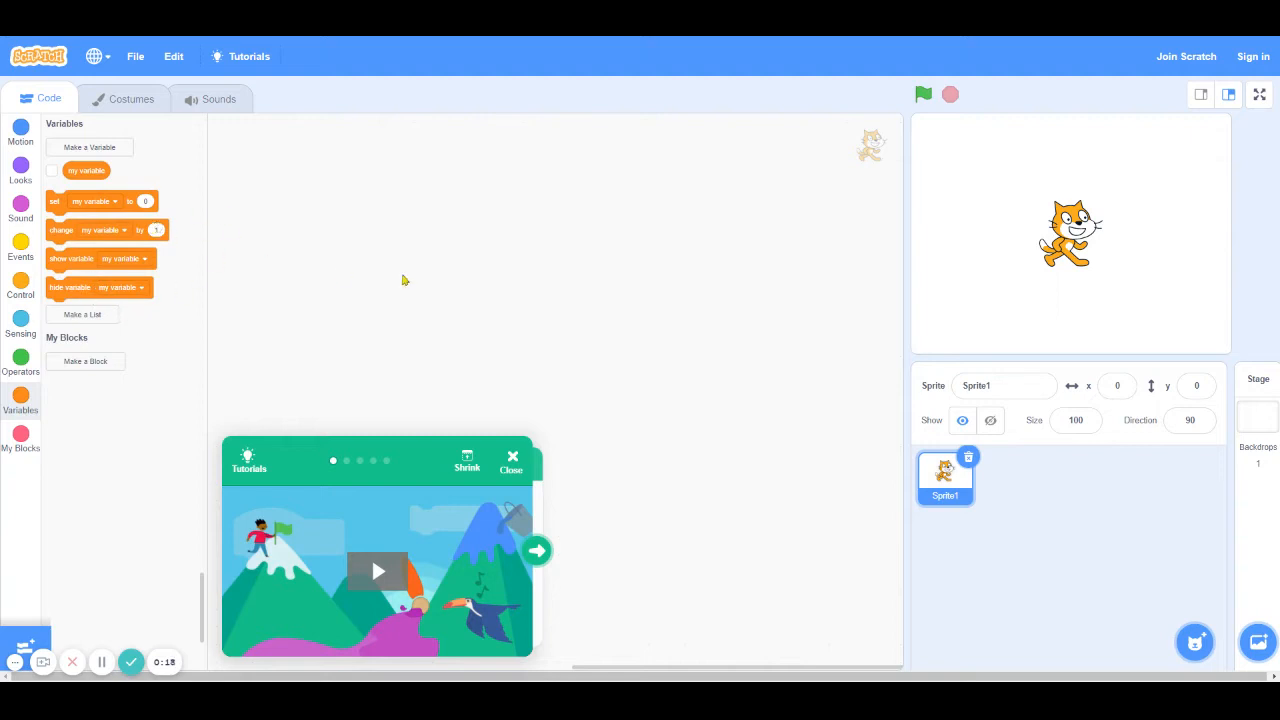
mouse_move(430, 272)
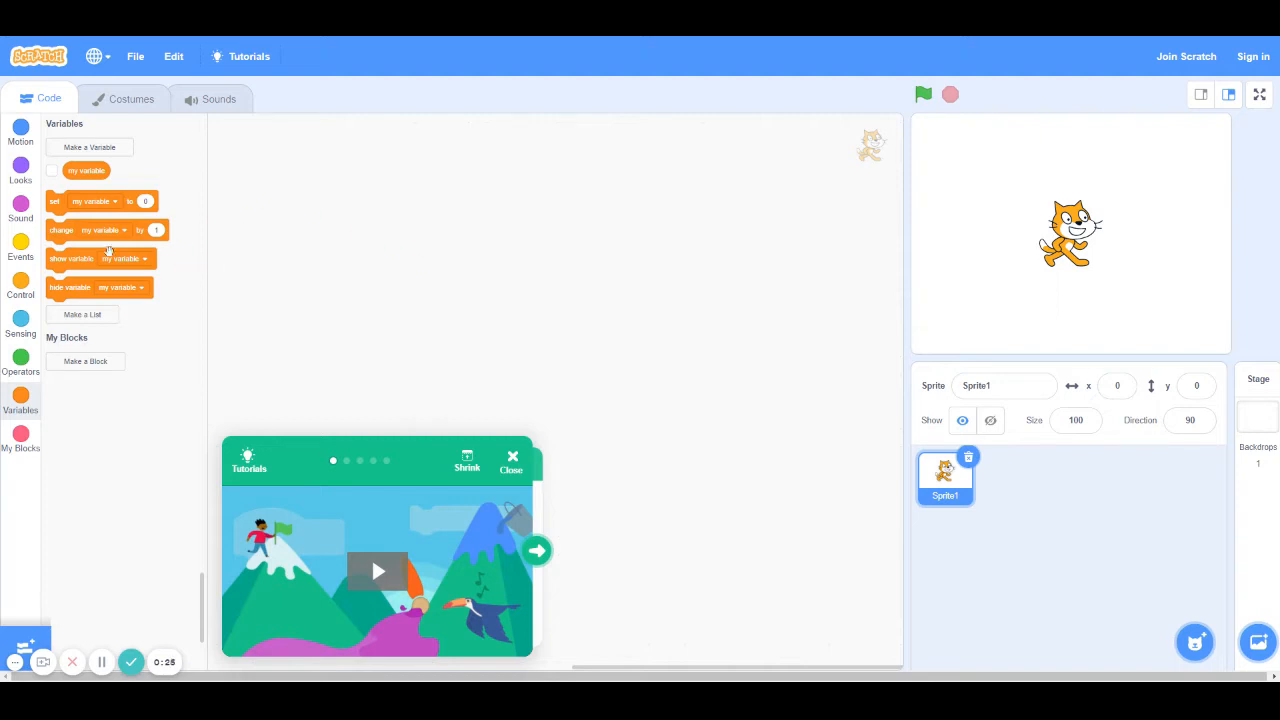
mouse_move(158, 291)
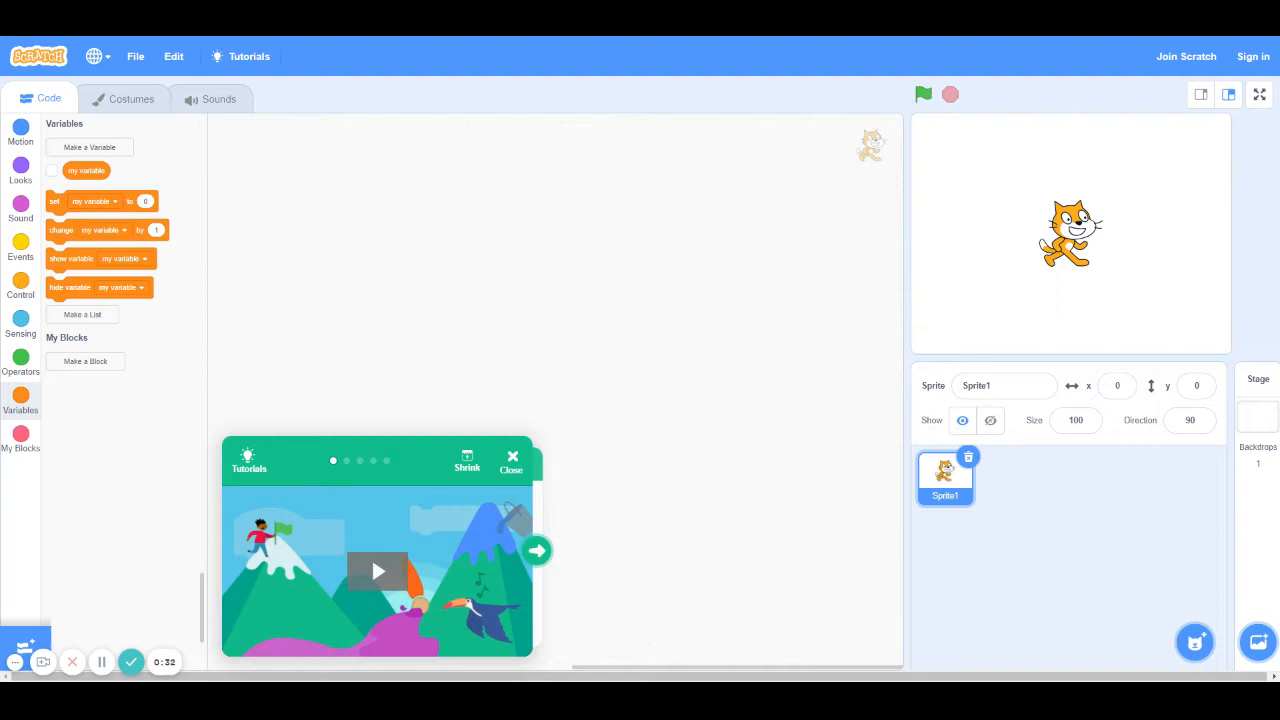
mouse_move(196, 256)
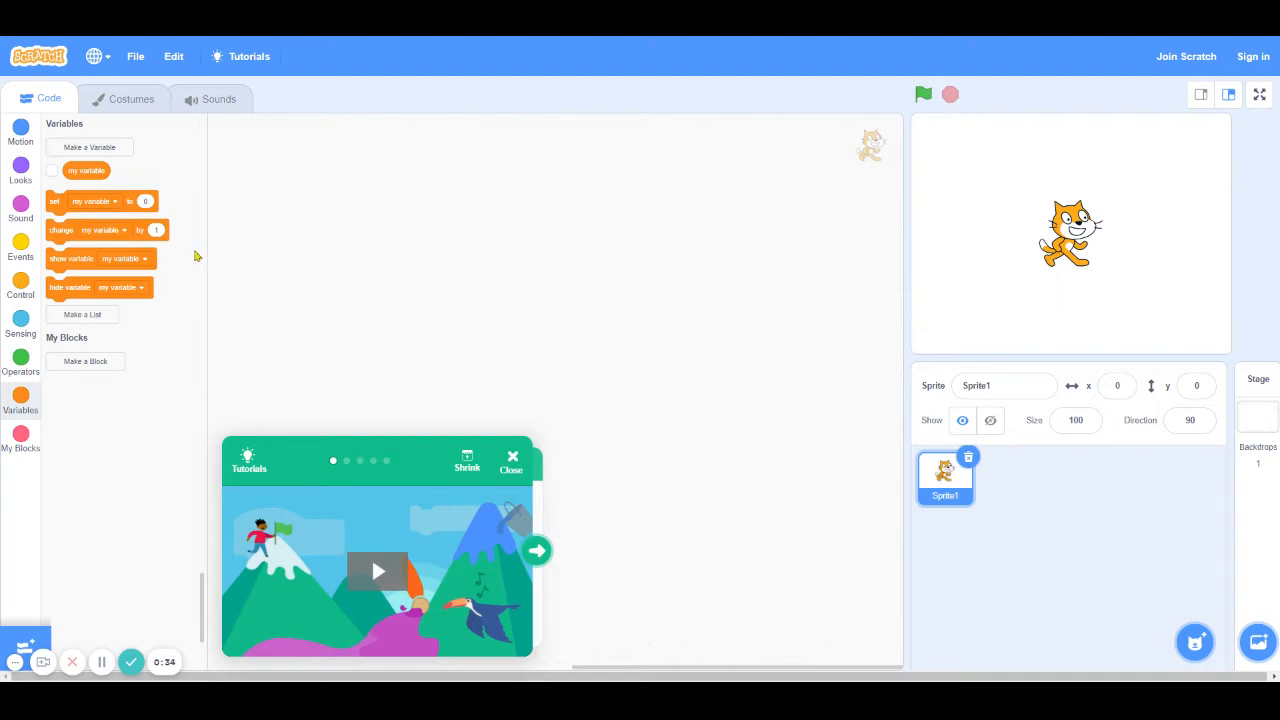
Step: Dismiss the Tutorials card so the empty code area shows beside the Variables blocks
click(512, 461)
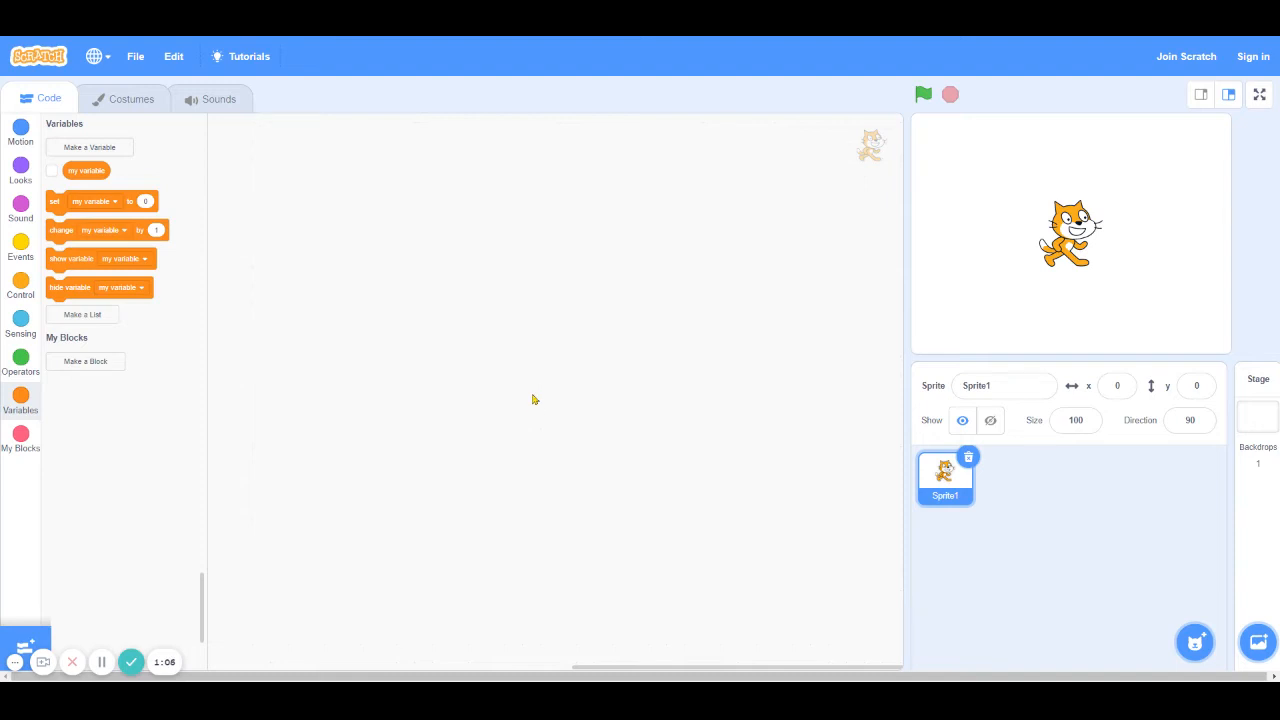
mouse_move(535, 380)
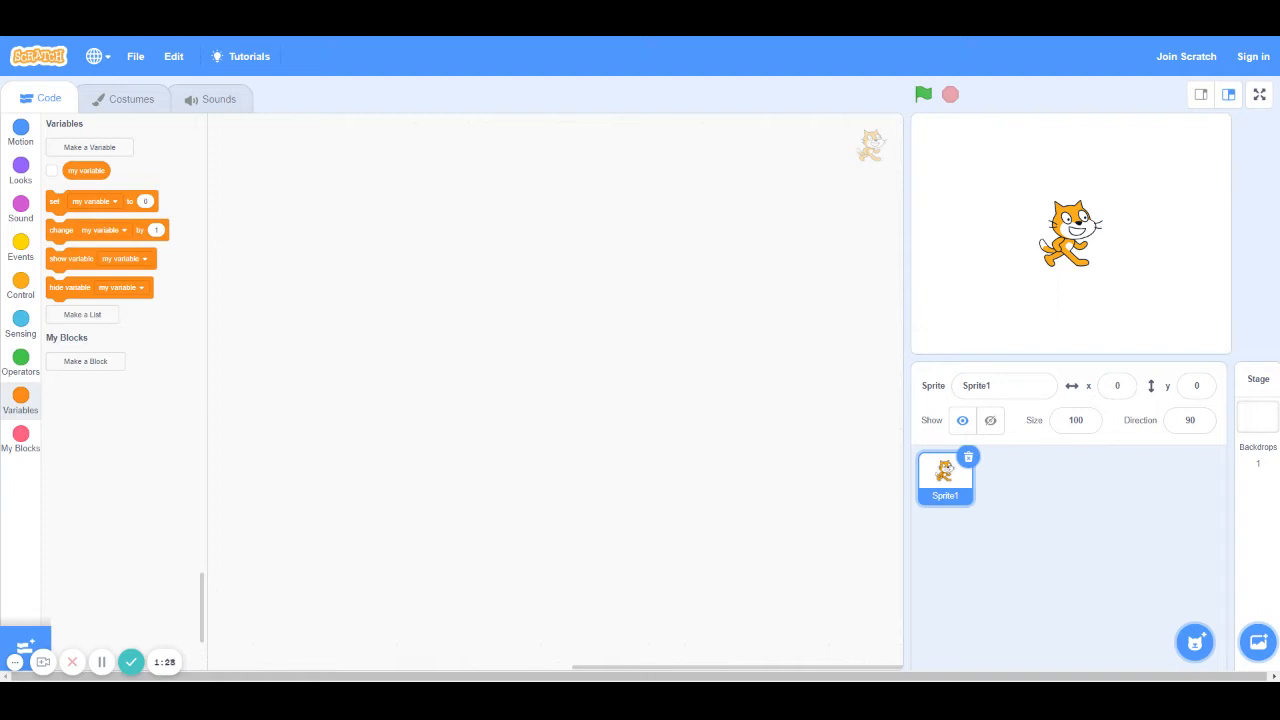
mouse_move(444, 344)
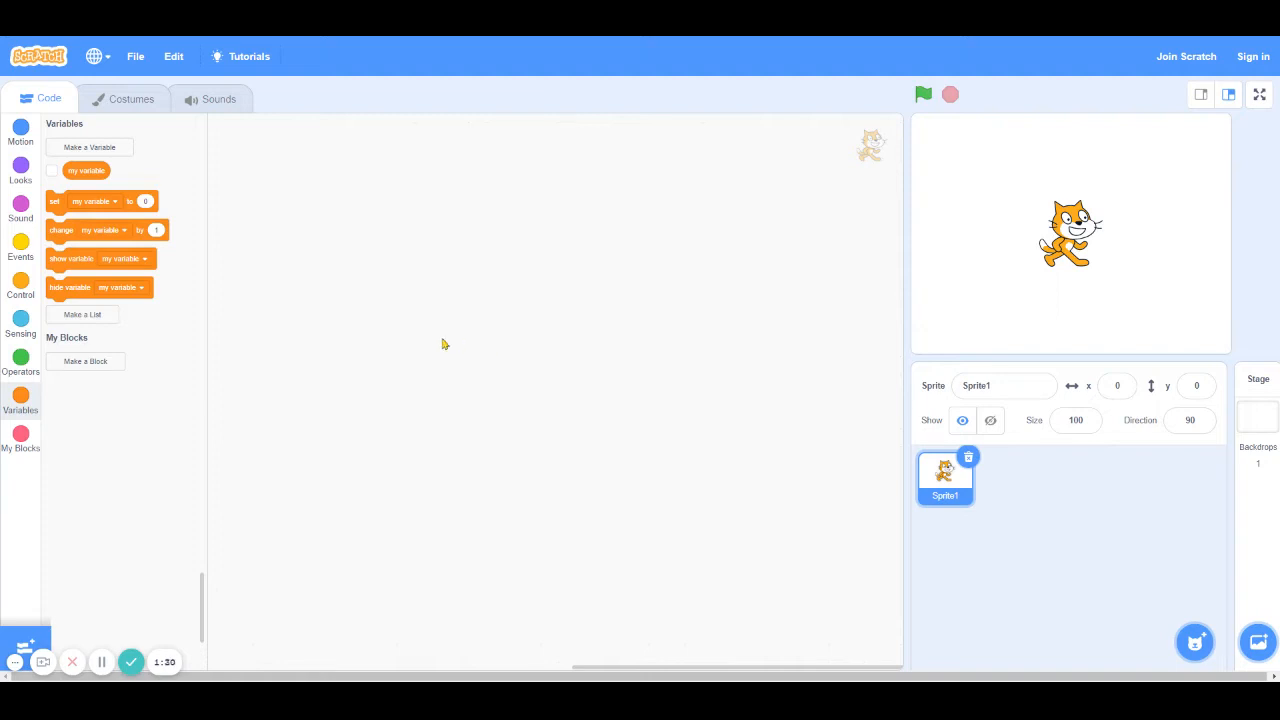
mouse_move(98, 425)
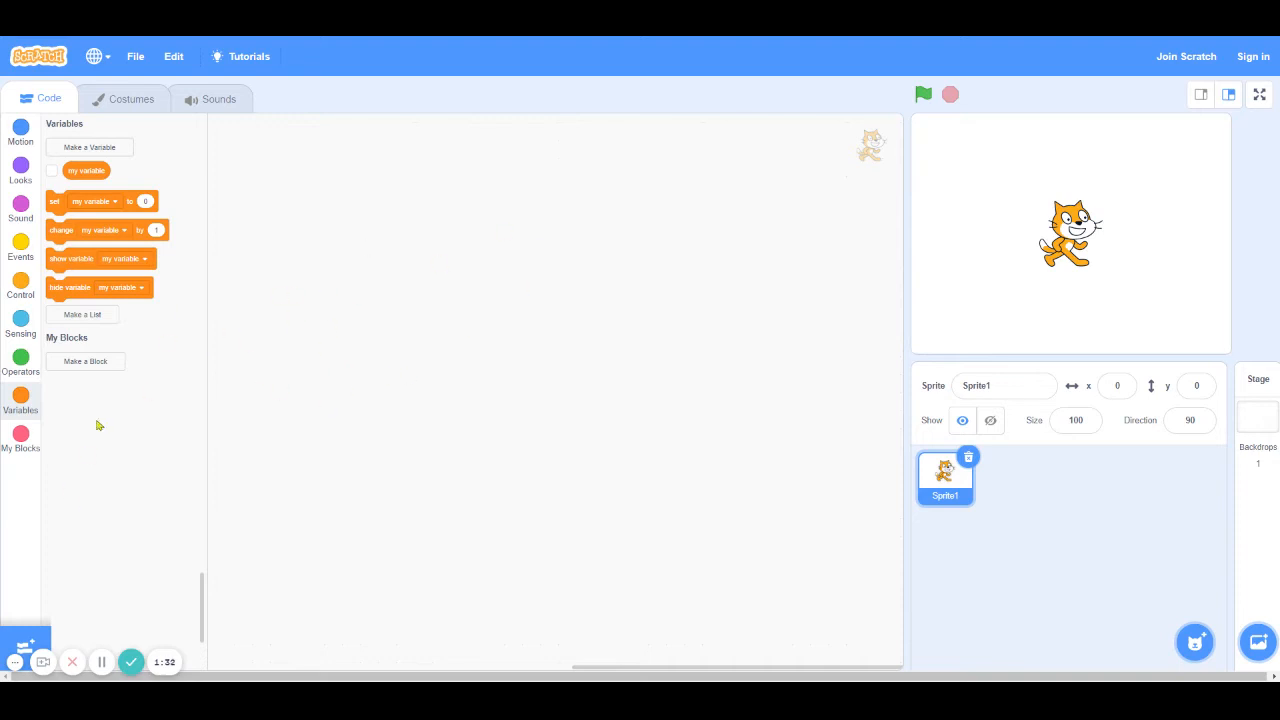
mouse_move(60, 440)
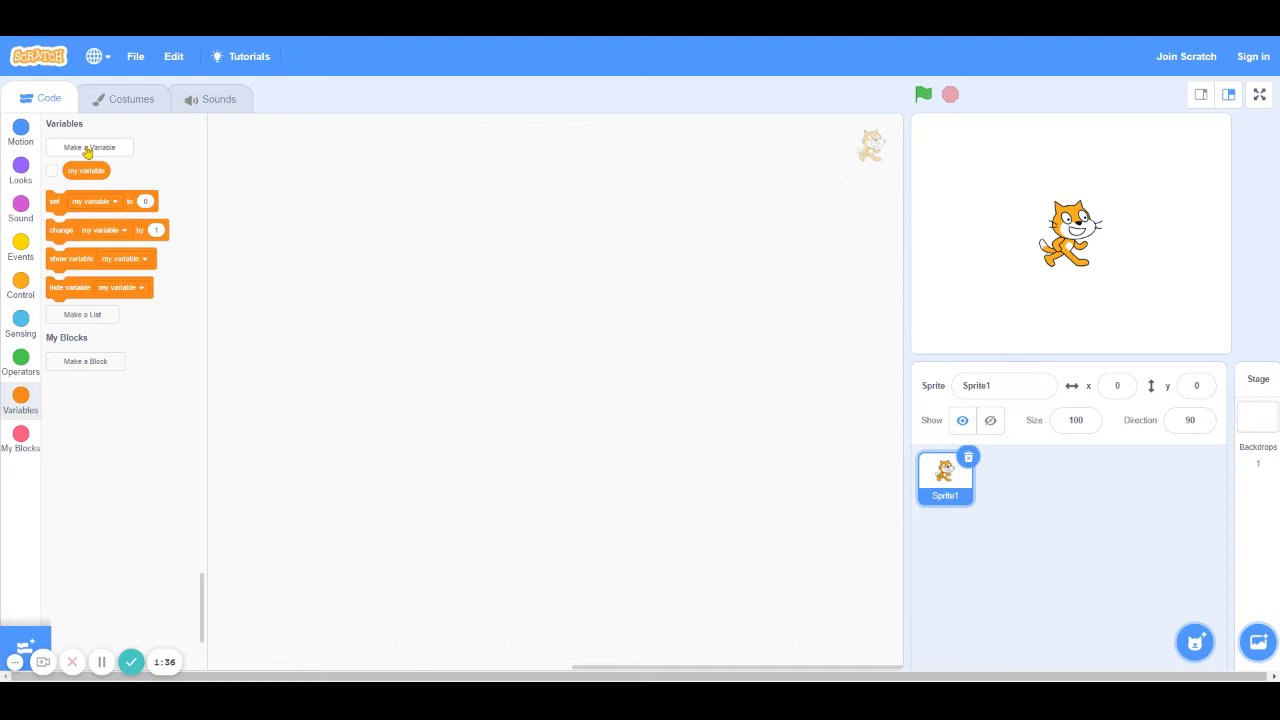
Step: Create a new variable named 'Testing' available for all sprites
click(89, 147)
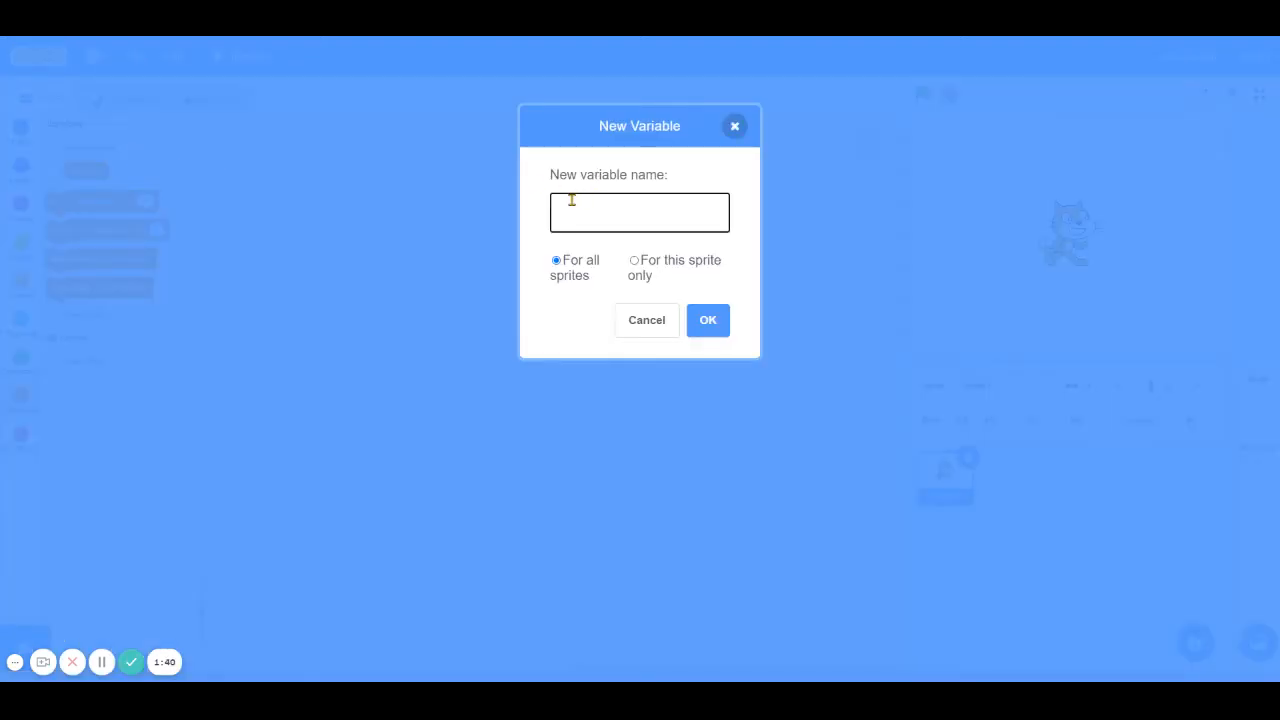
text(Testing)
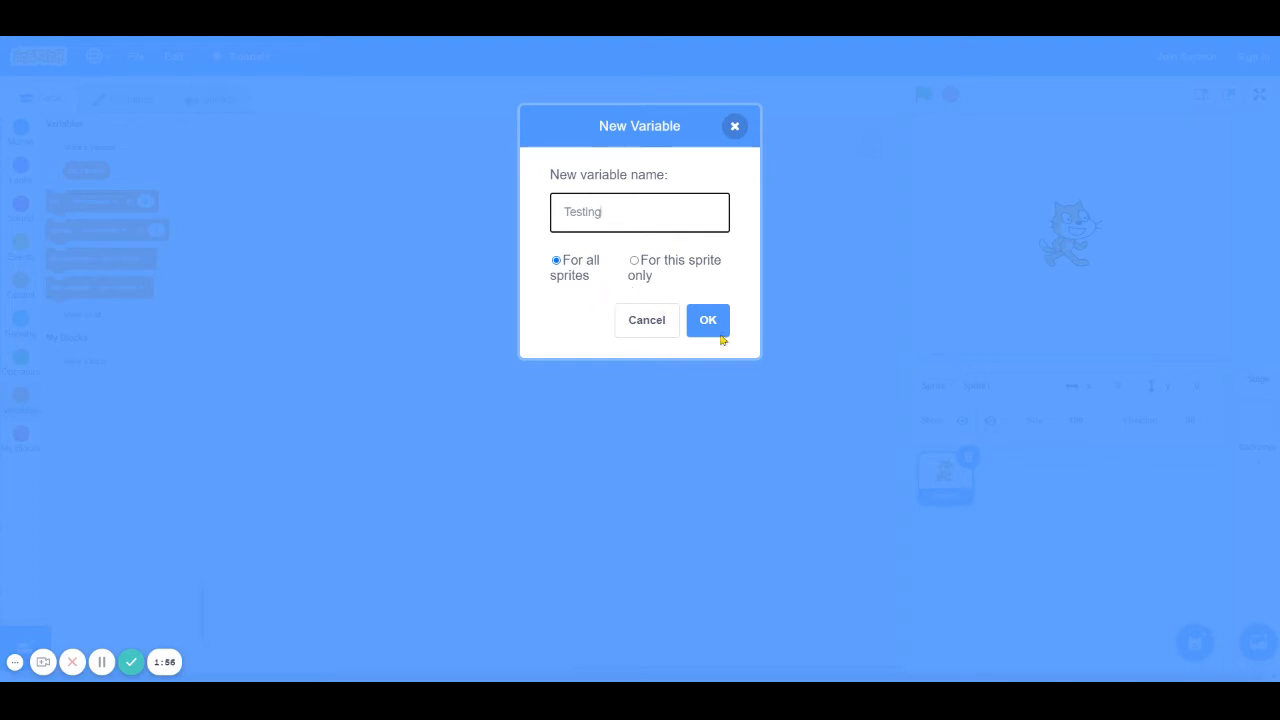
click(707, 320)
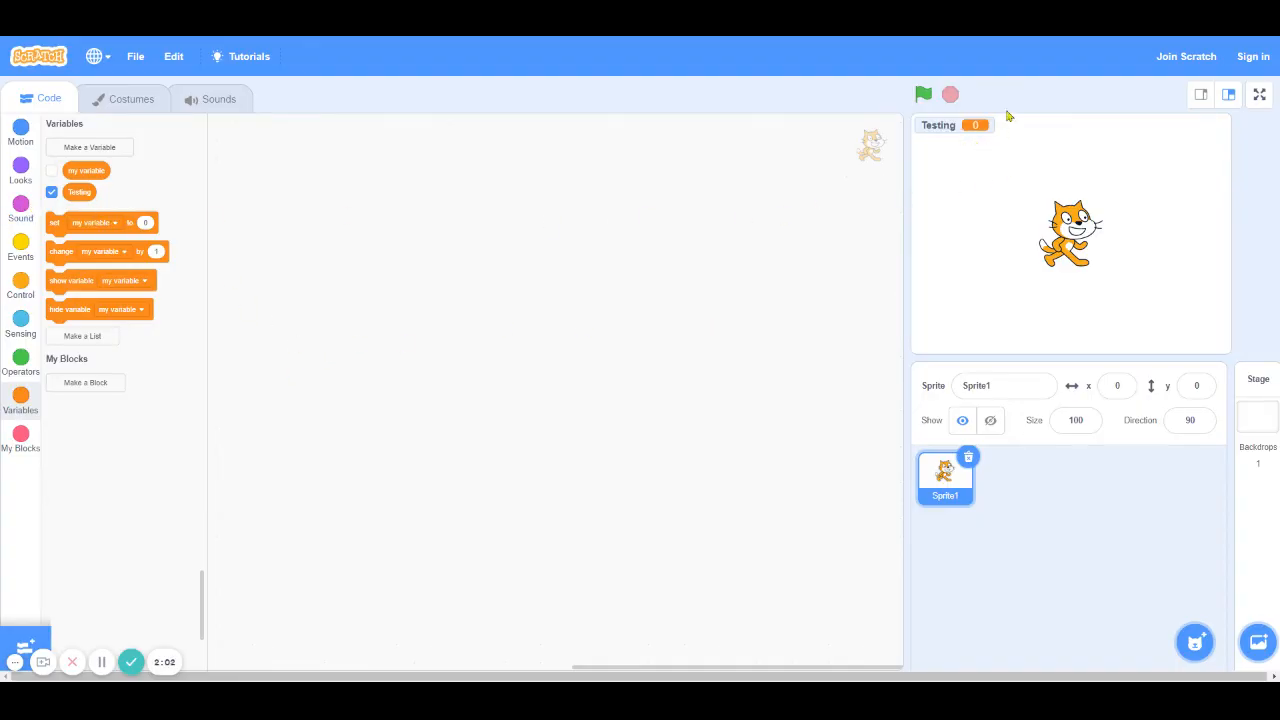
mouse_move(1074, 298)
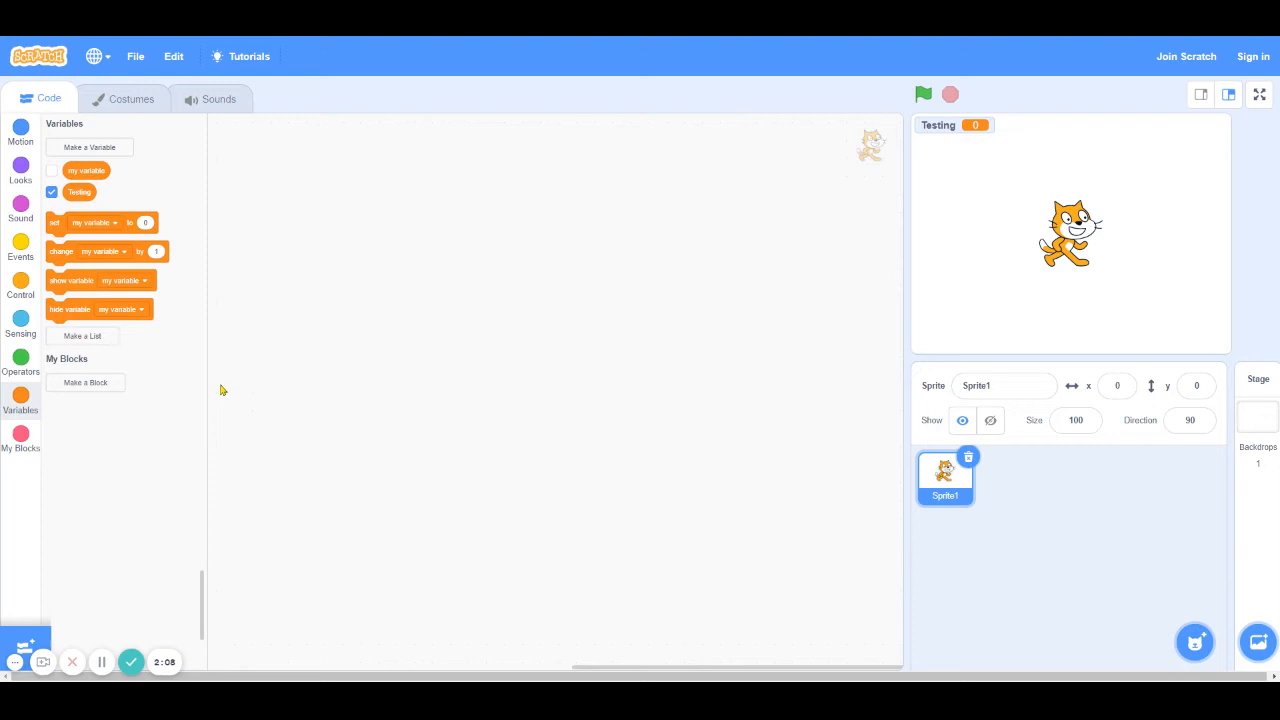
mouse_move(865, 170)
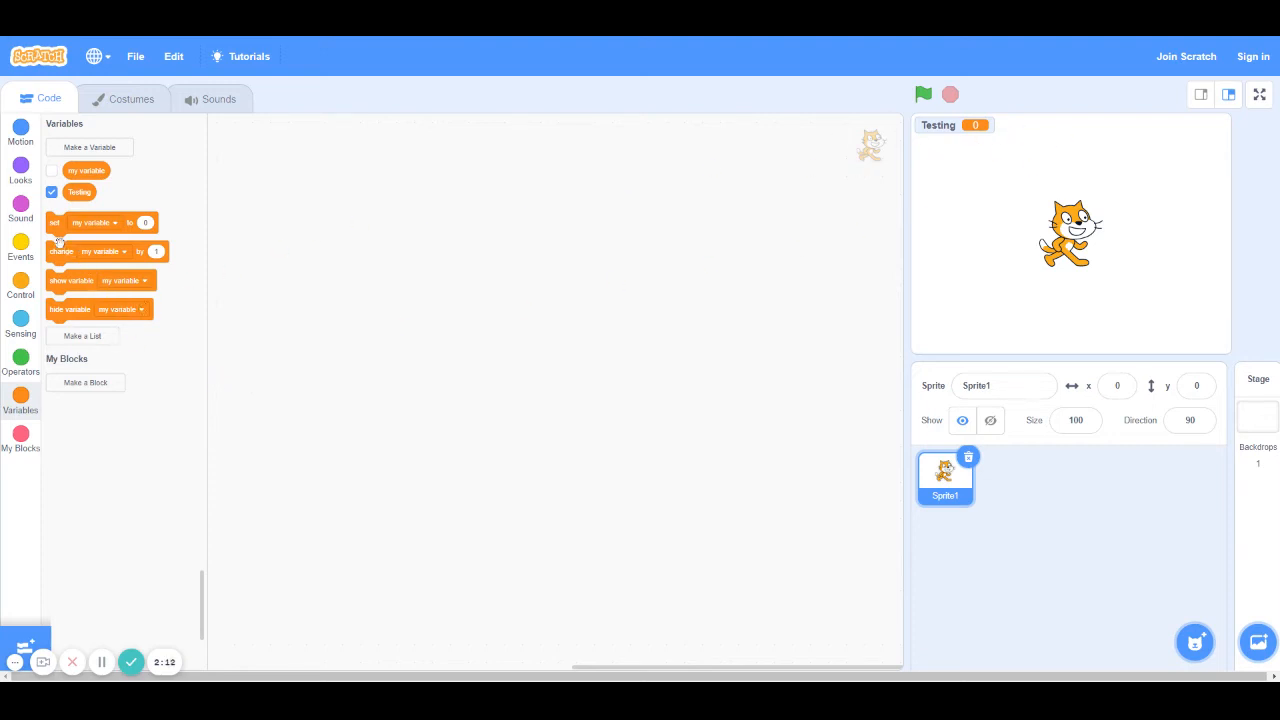
Step: Place a set Testing block, run it with 15, then change its value to 30
drag(85, 222, 437, 198)
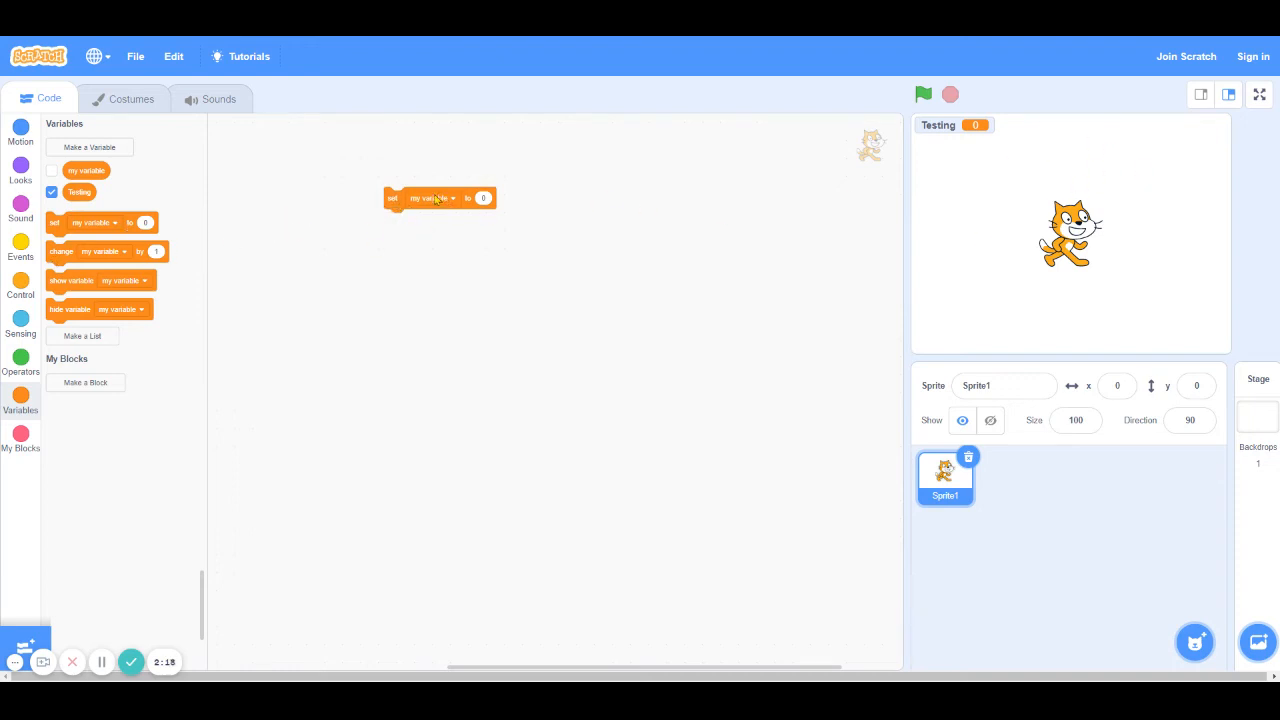
click(430, 197)
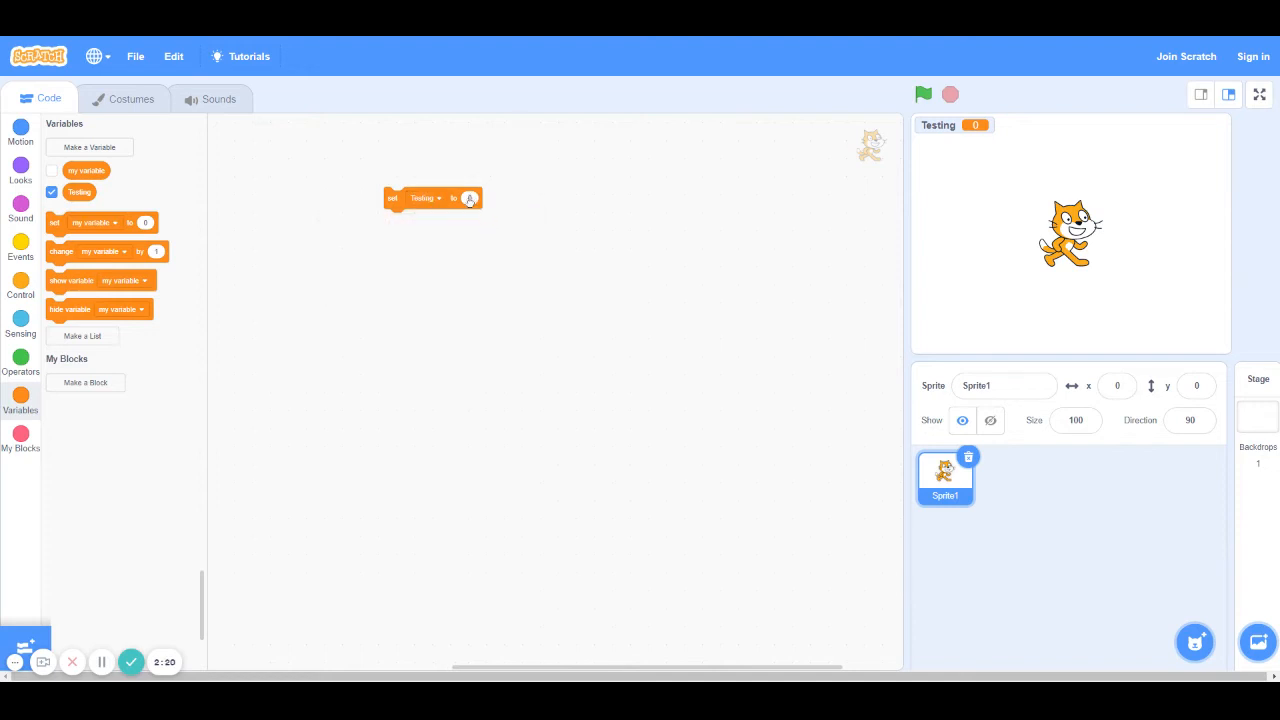
text(15)
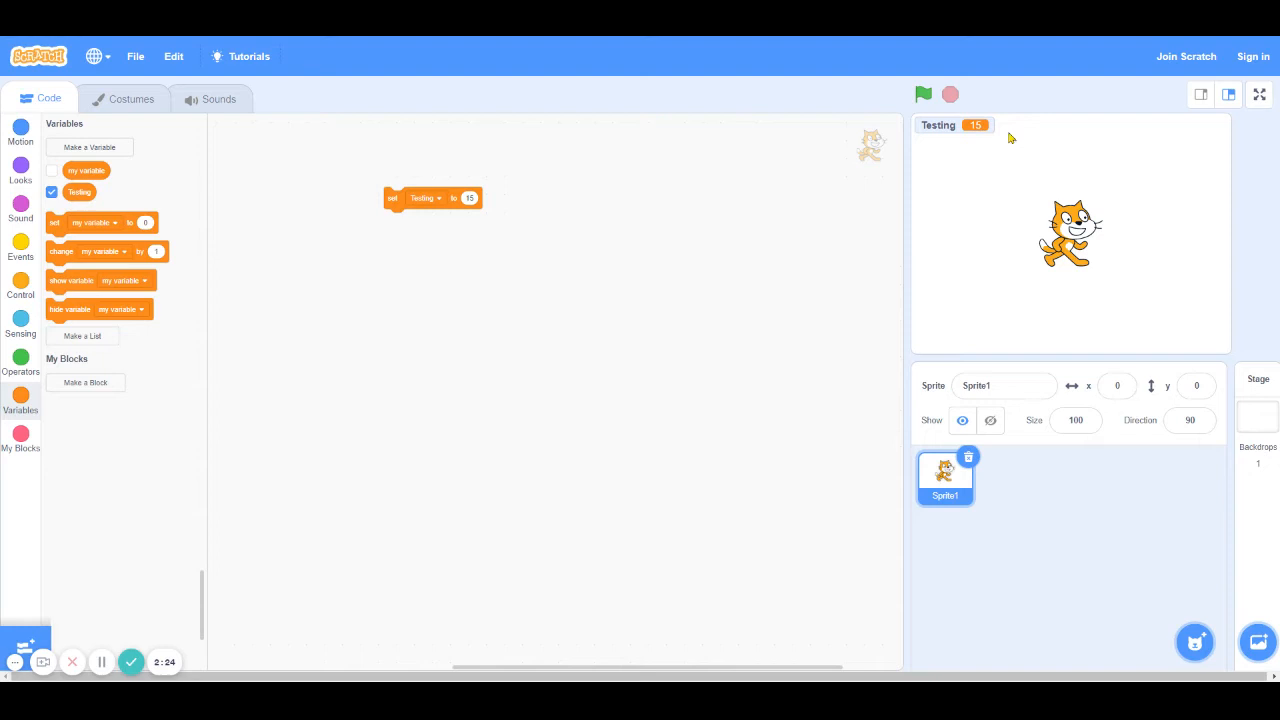
mouse_move(436, 425)
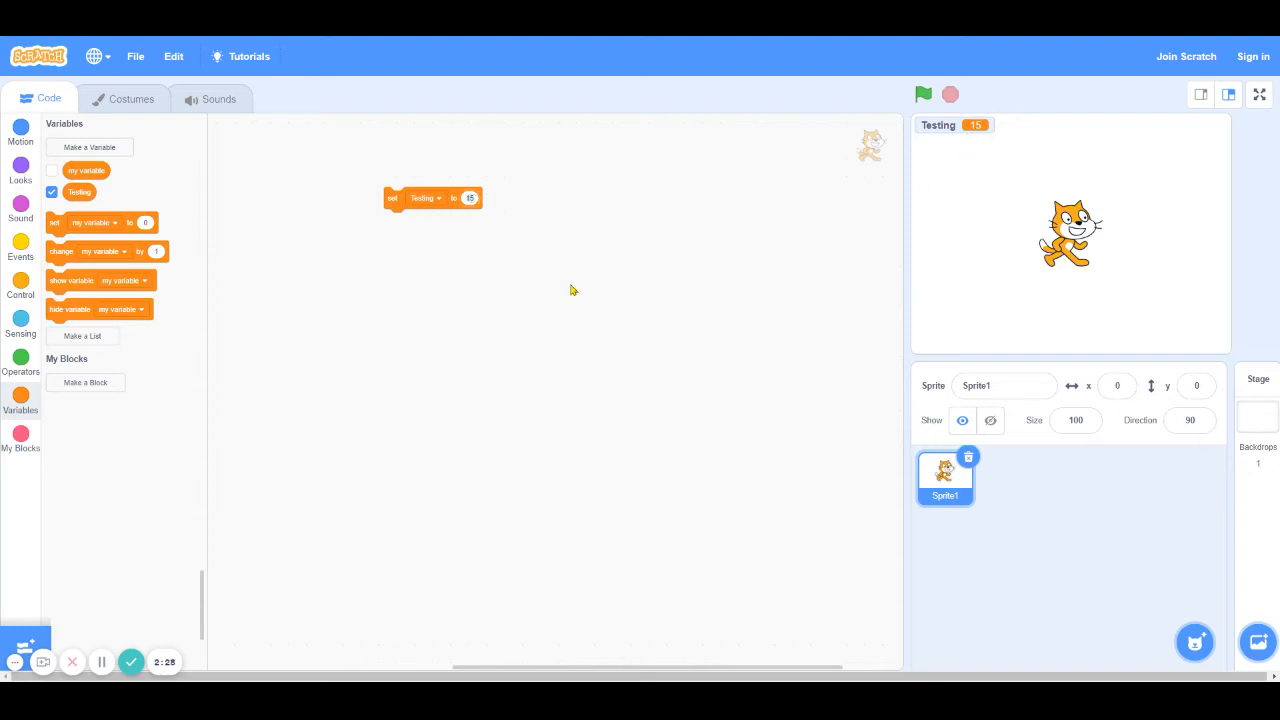
click(393, 198)
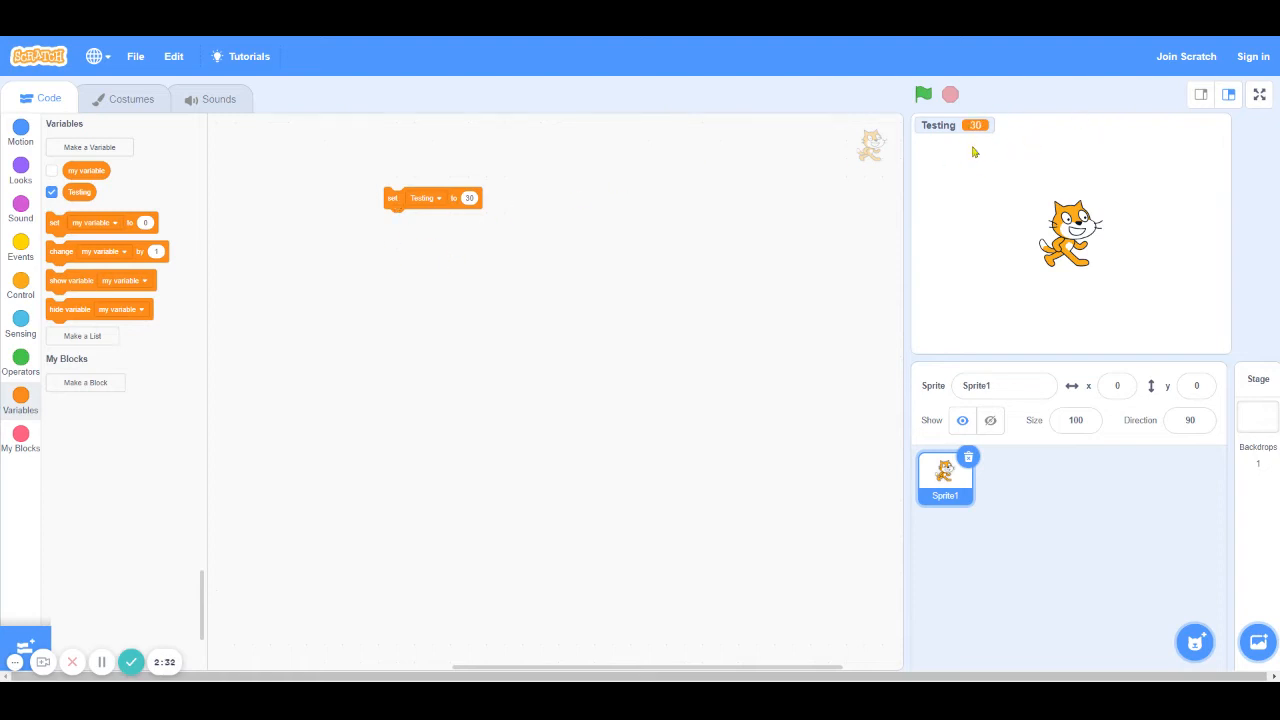
mouse_move(967, 145)
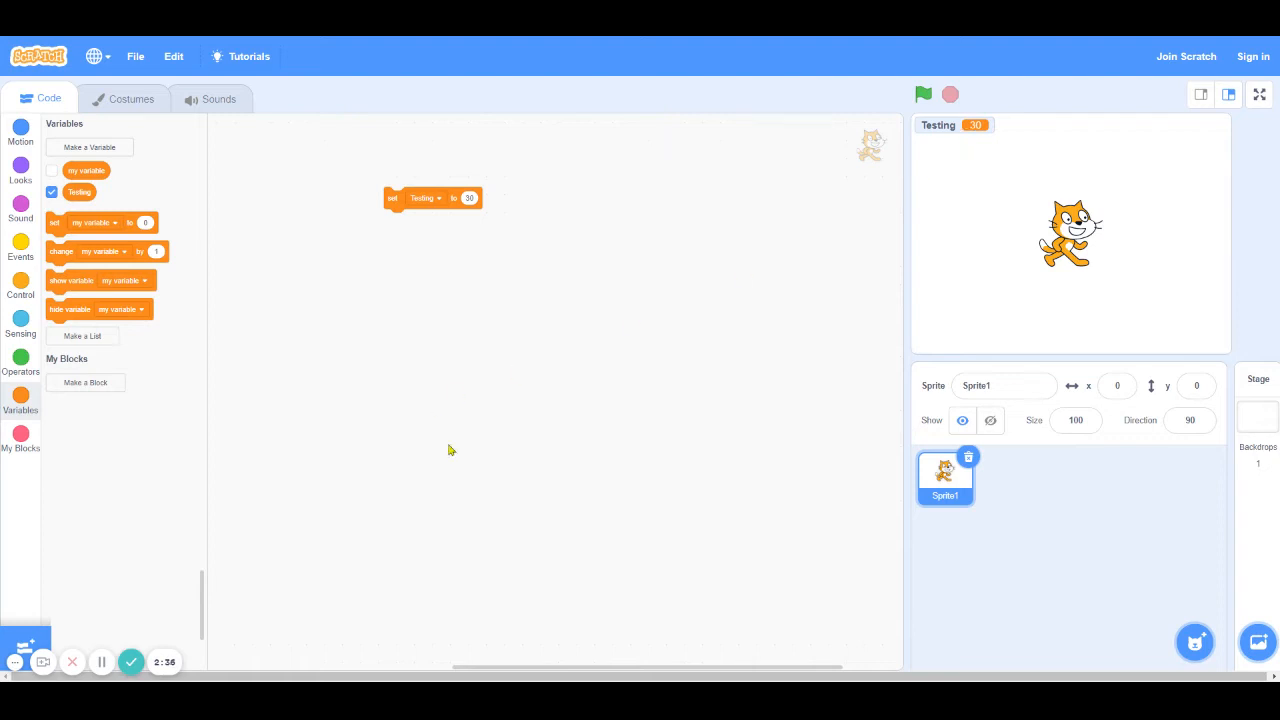
mouse_move(118, 326)
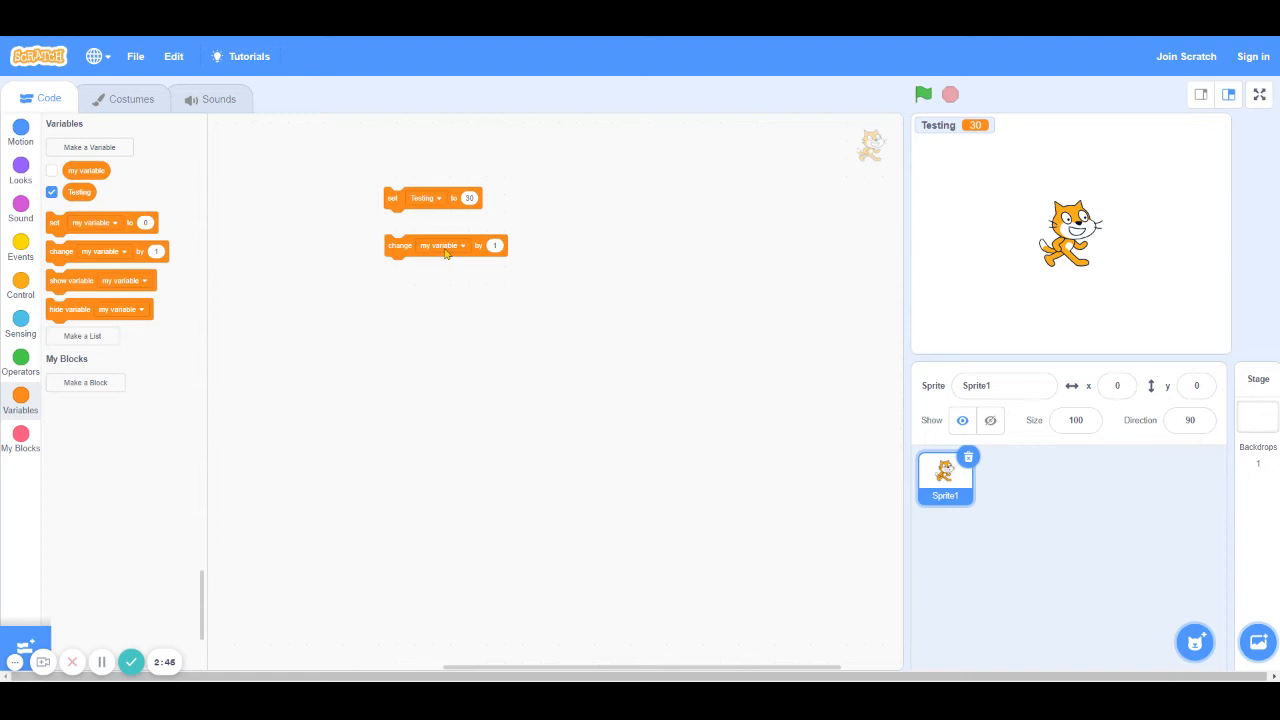
Step: Add a change Testing by 10 block, run it twice, and edit the set value
click(440, 245)
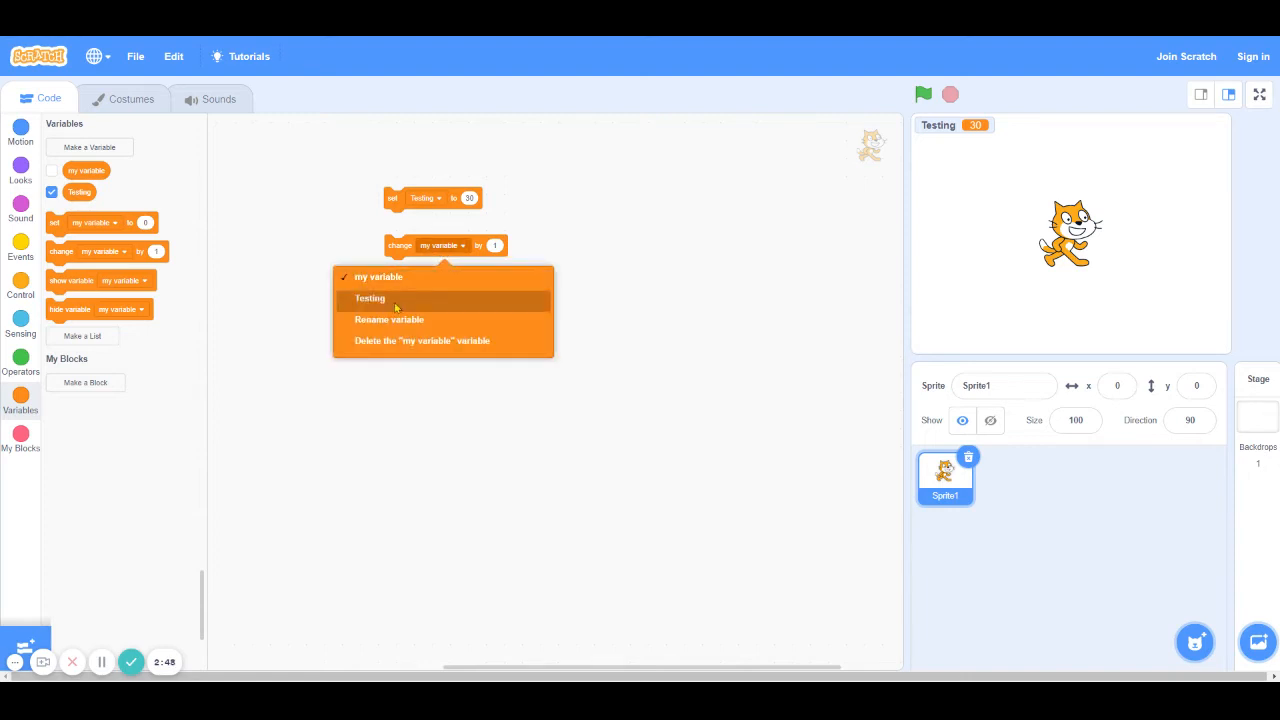
click(370, 298)
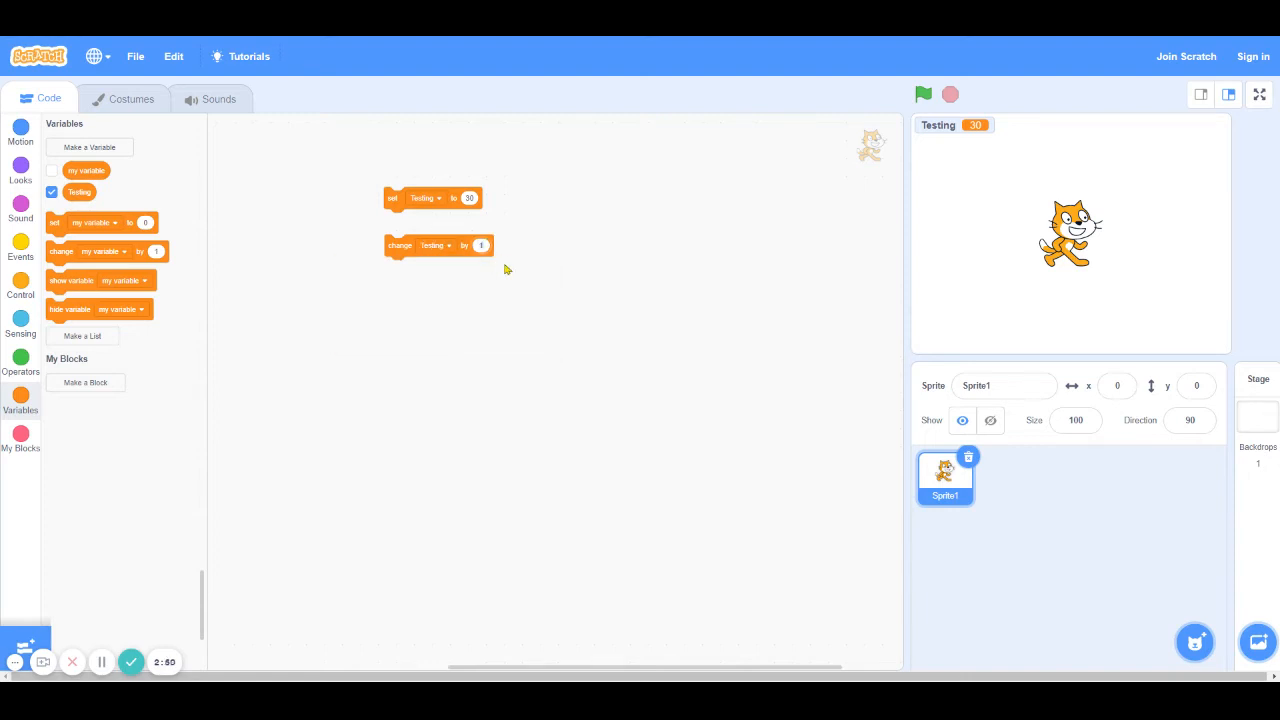
text(10)
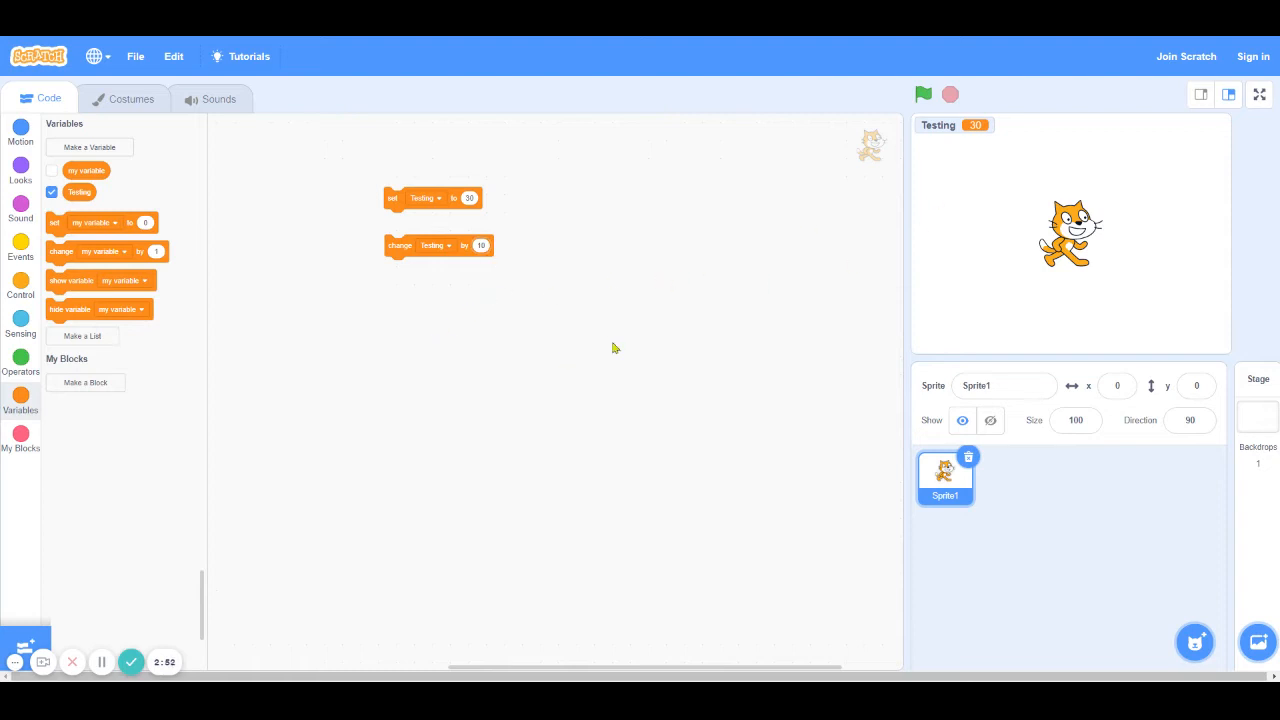
mouse_move(1008, 127)
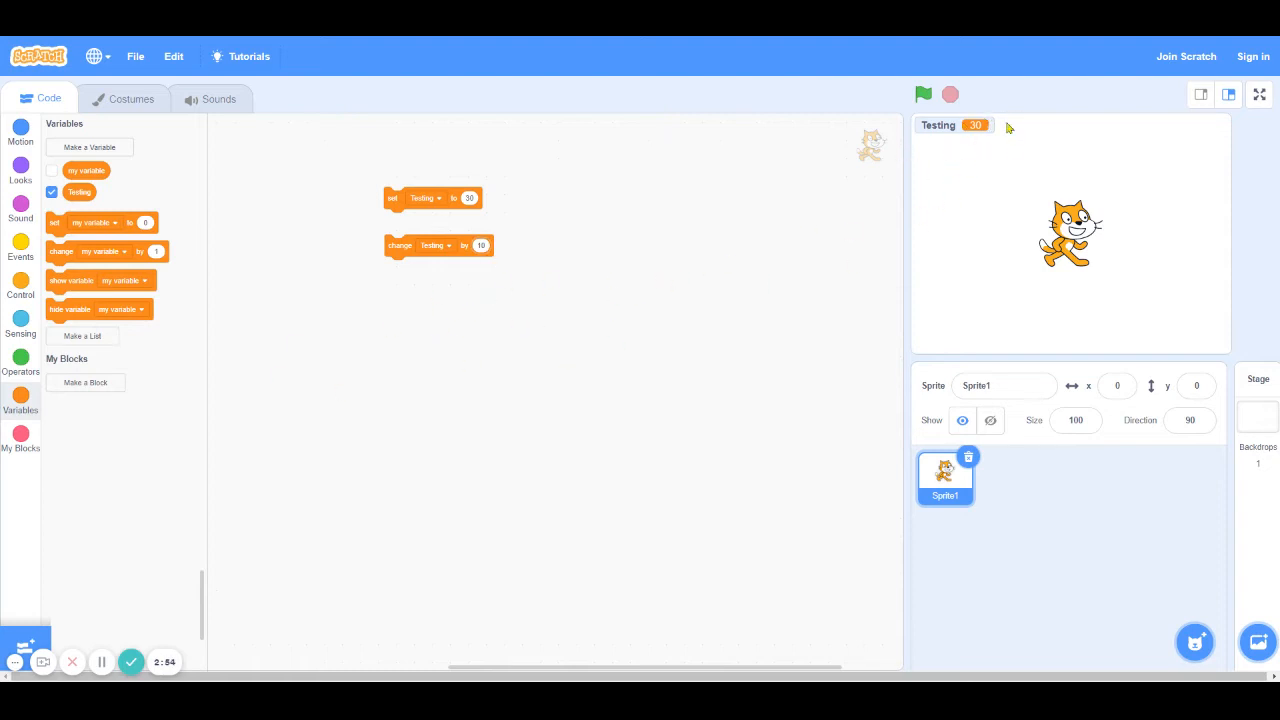
click(400, 245)
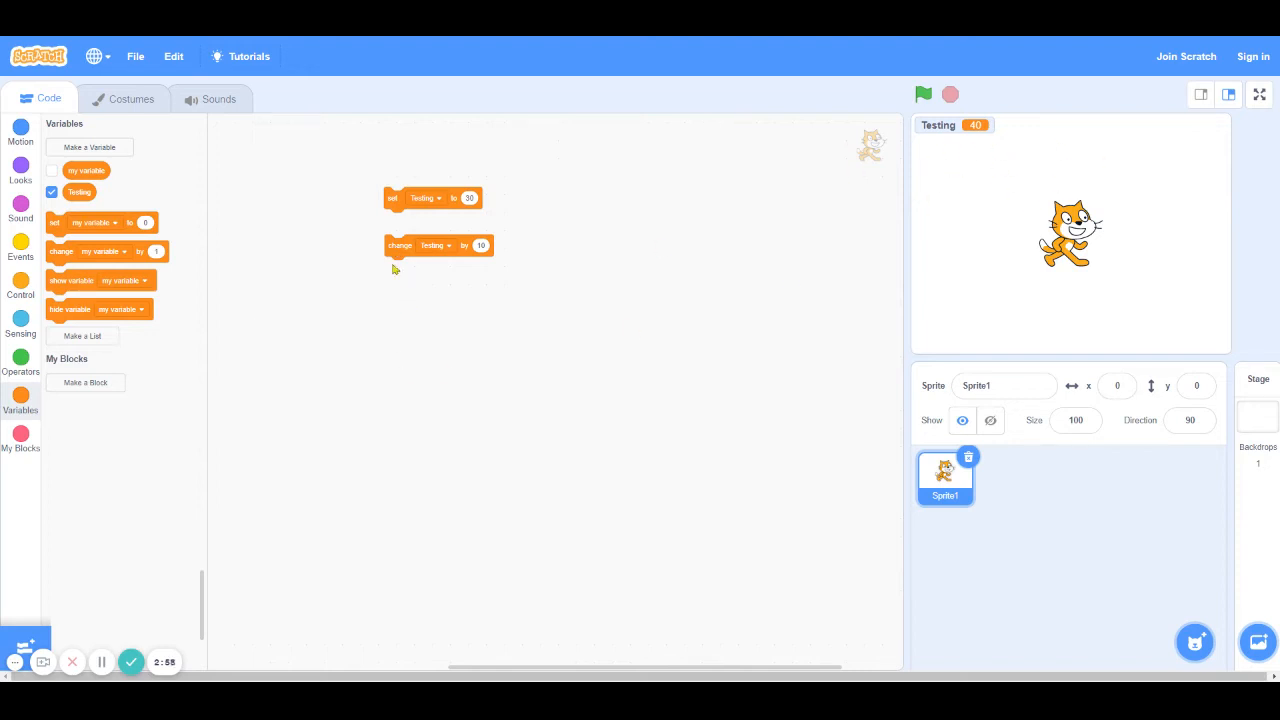
click(400, 245)
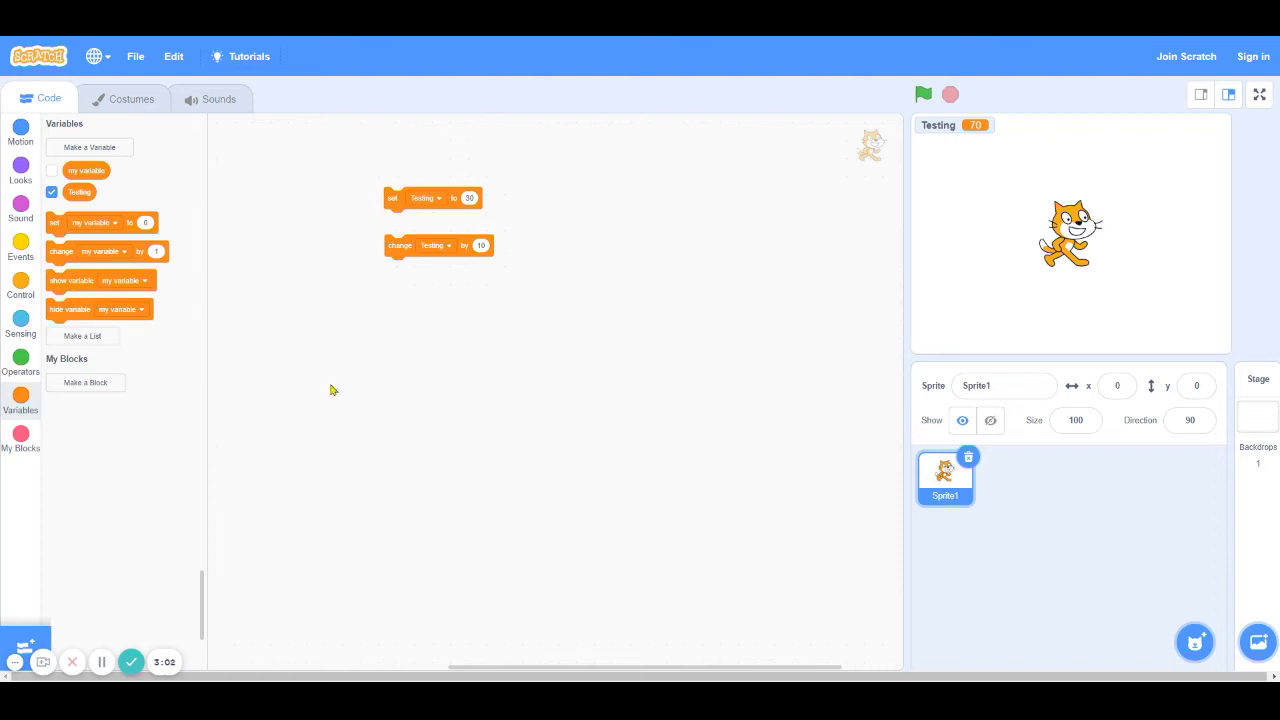
mouse_move(604, 452)
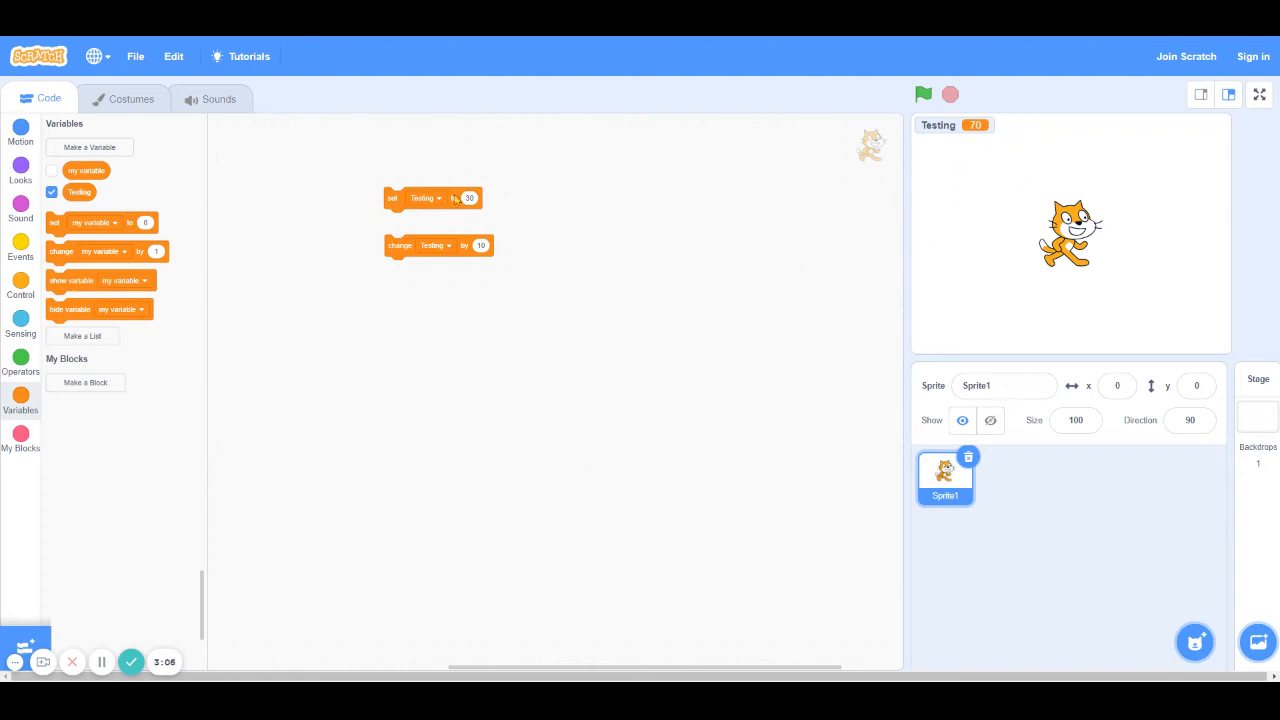
click(468, 197)
text(0)
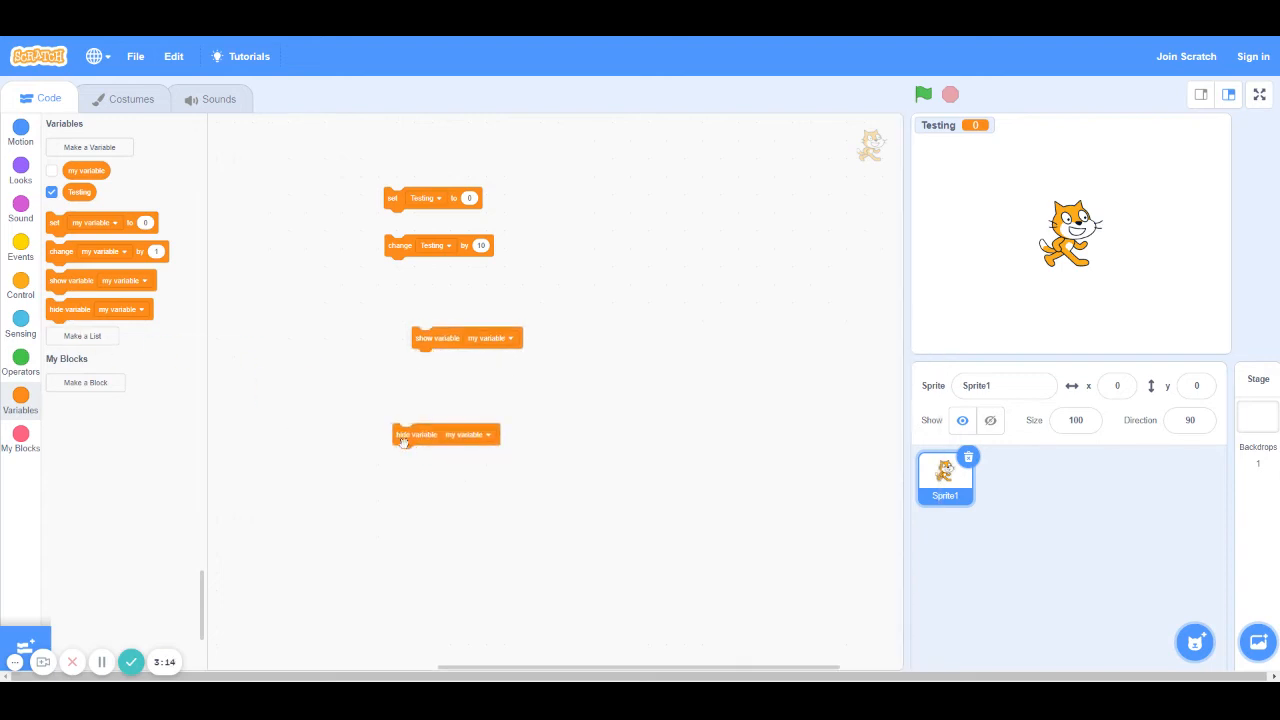
Step: Point the show and hide variable blocks at Testing and run show to reveal it
drag(467, 337, 405, 362)
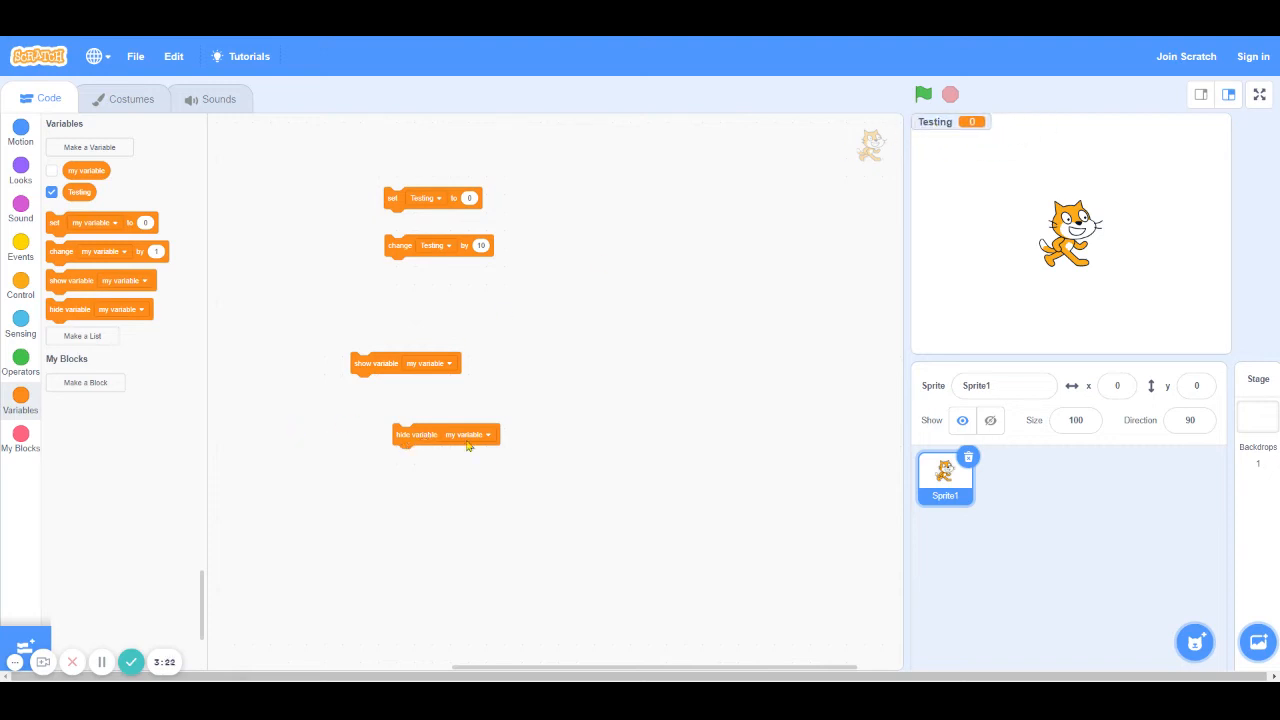
click(468, 434)
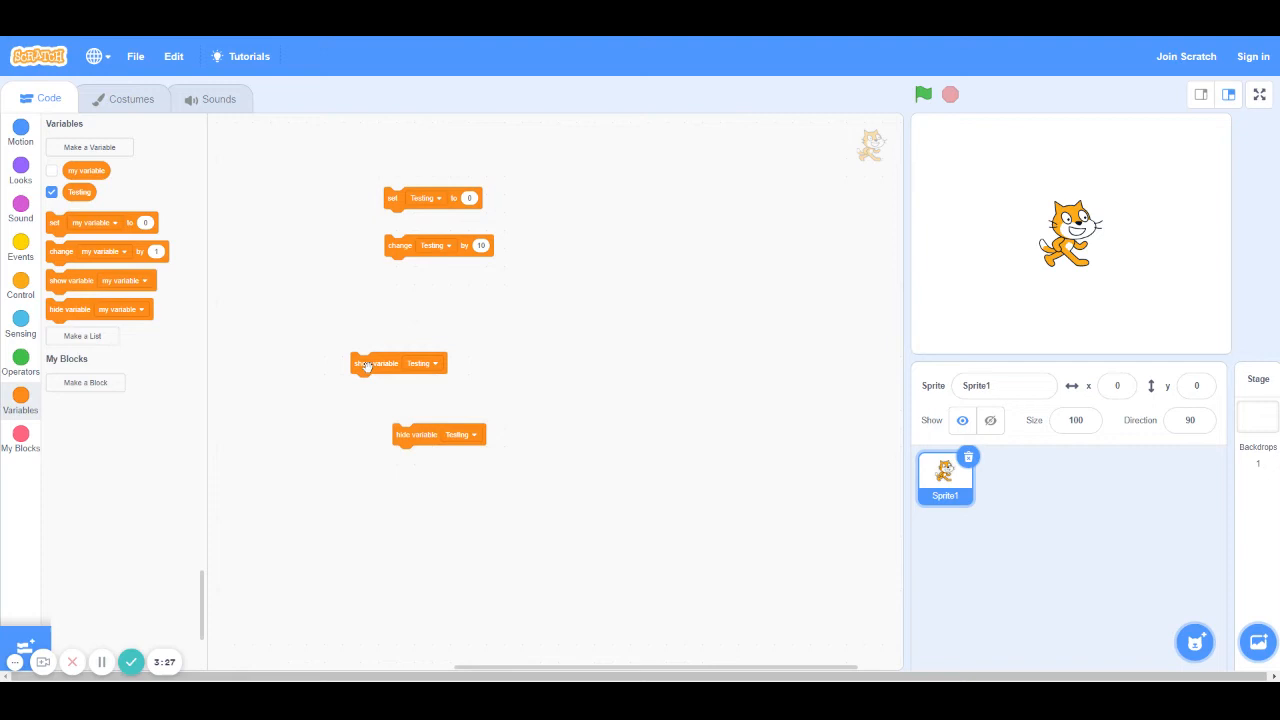
click(375, 363)
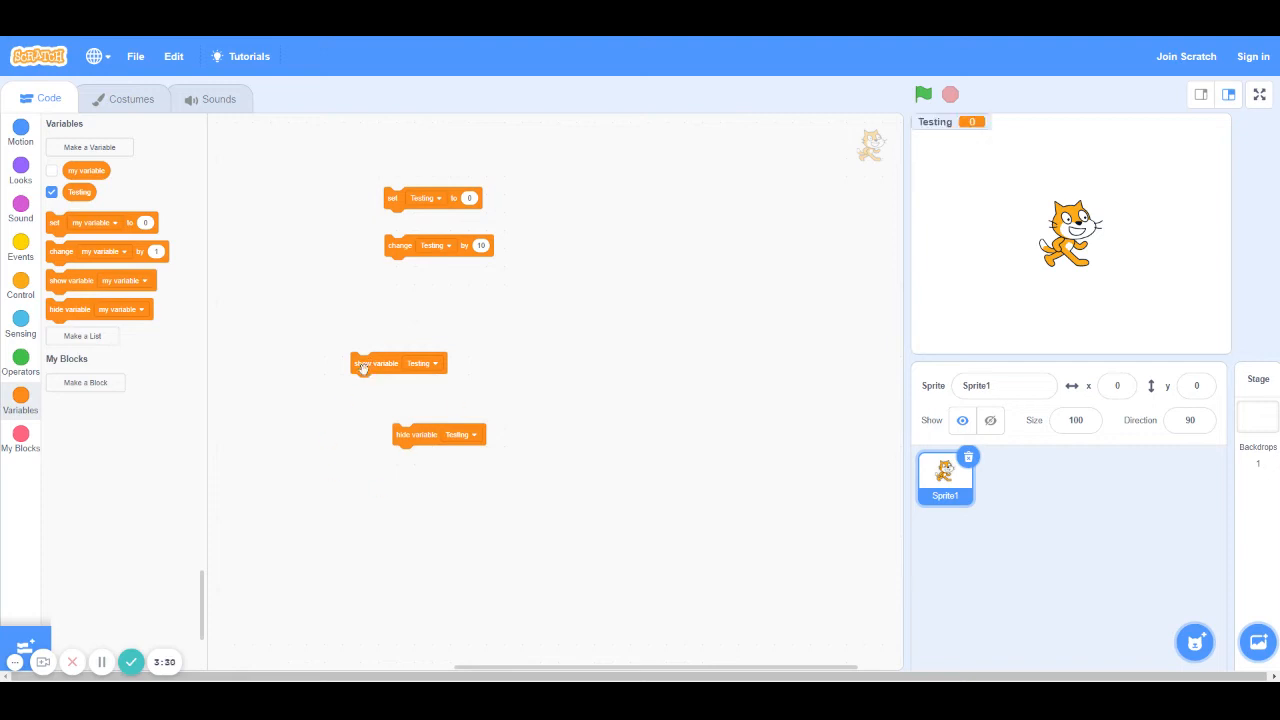
mouse_move(490, 452)
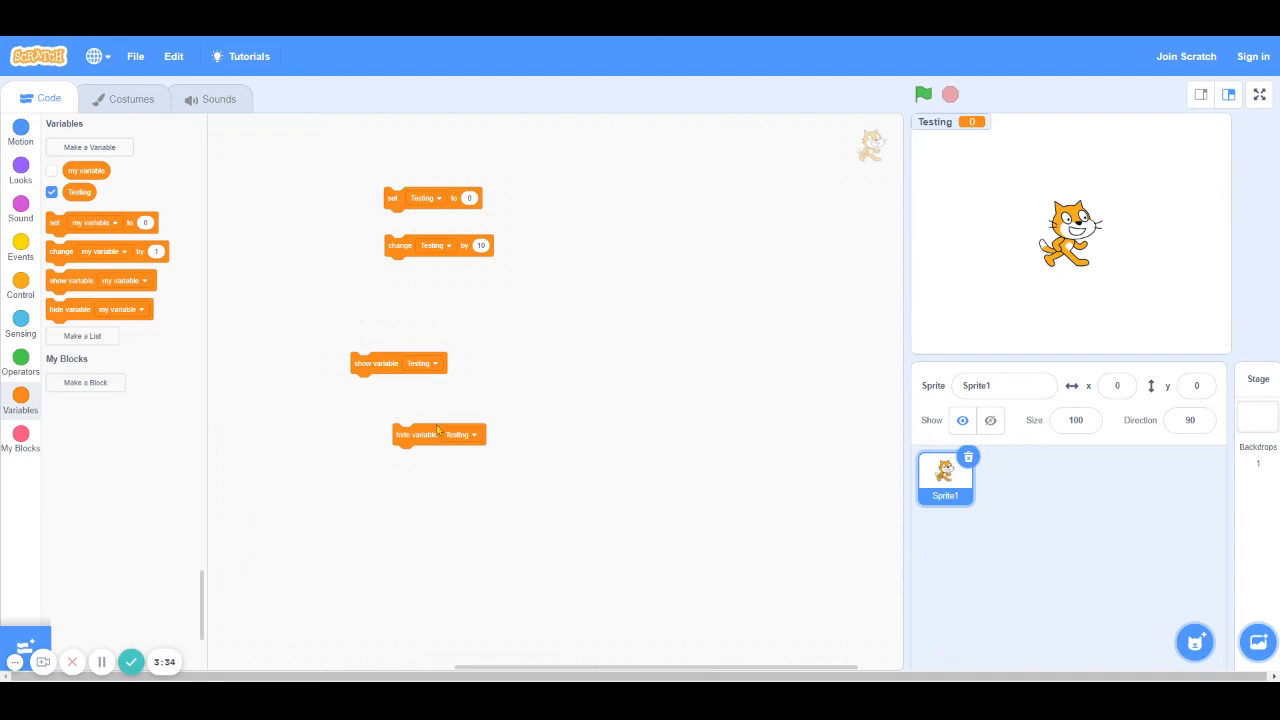
mouse_move(423, 419)
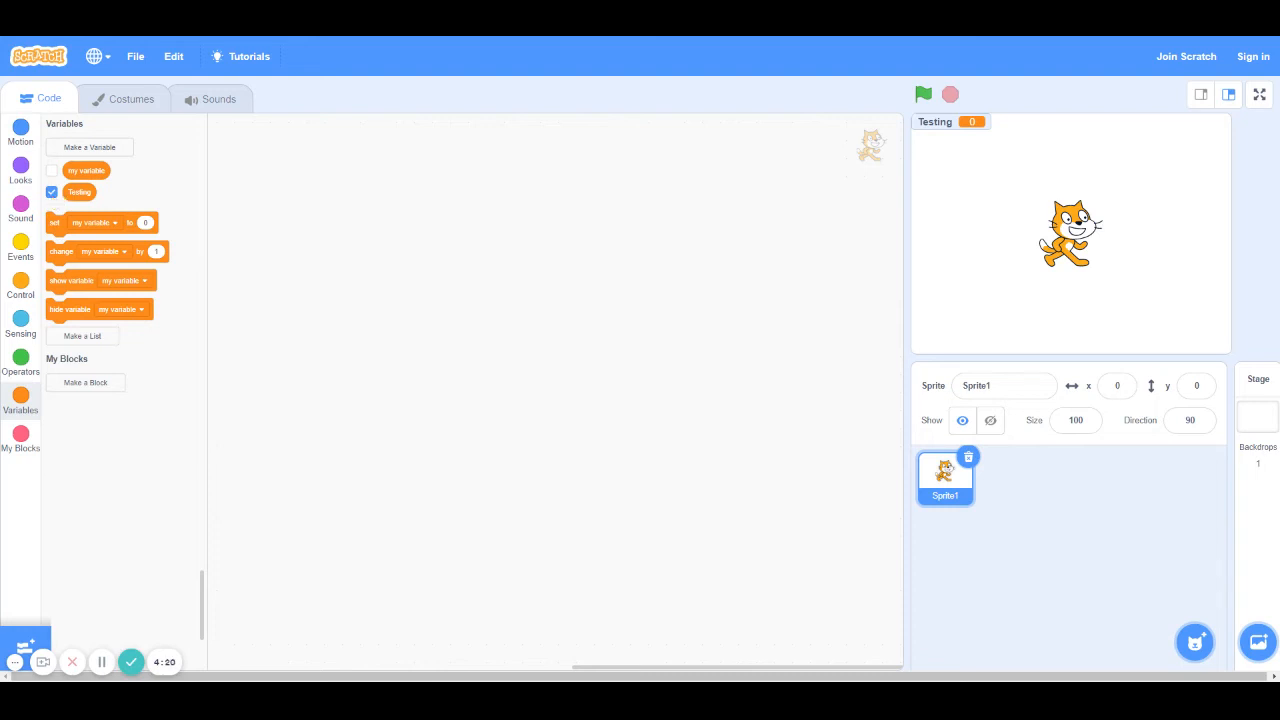
Step: Hide the Testing monitor and create two new variables, Jumps and Ducks
click(51, 192)
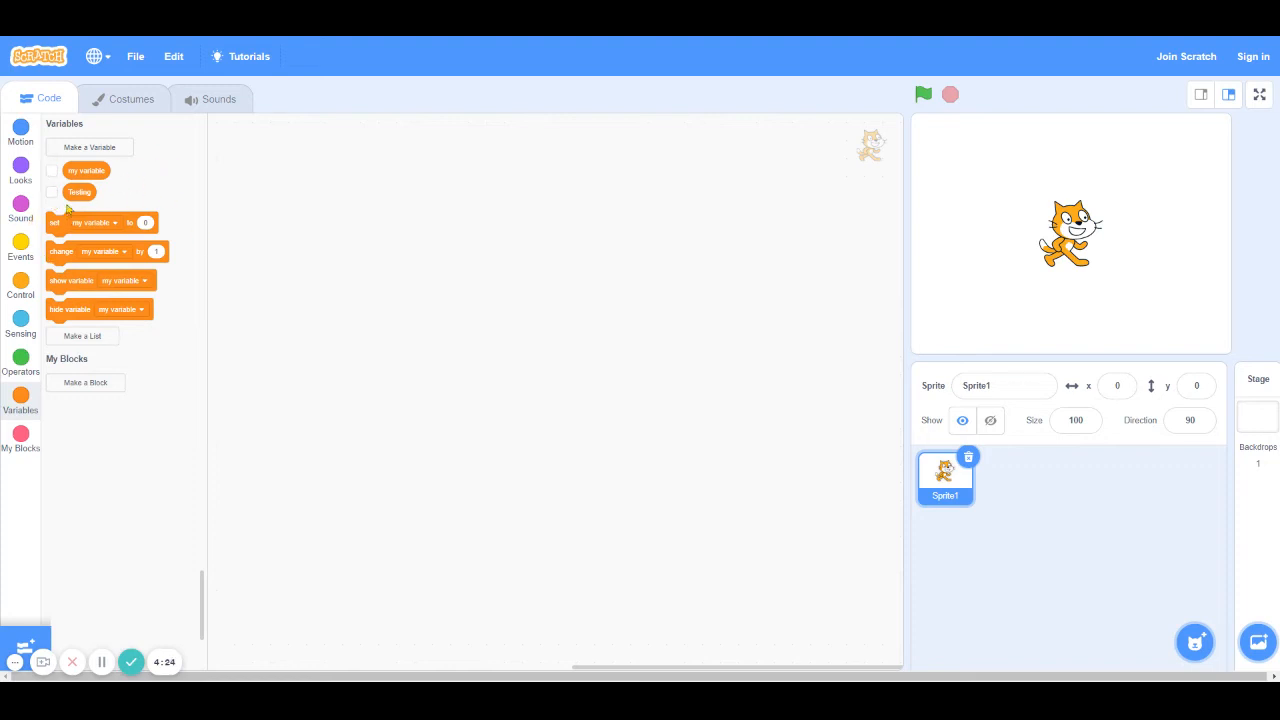
click(89, 147)
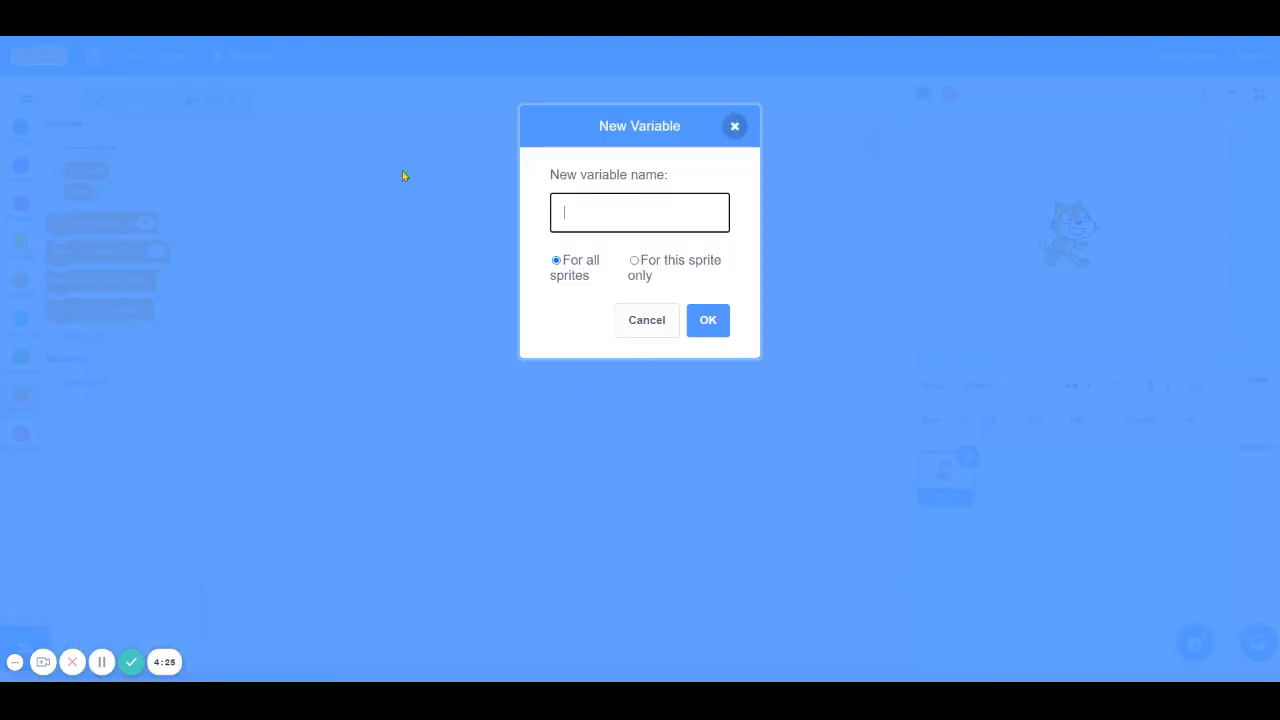
text(Jump)
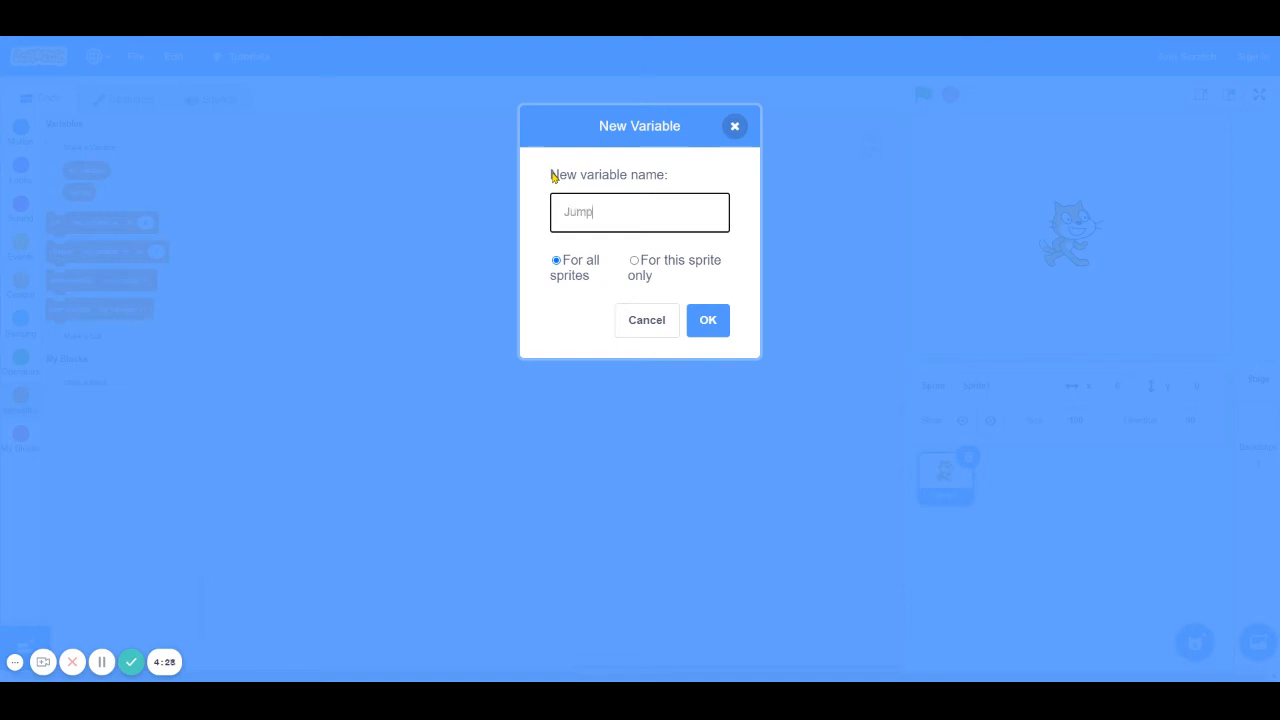
click(708, 320)
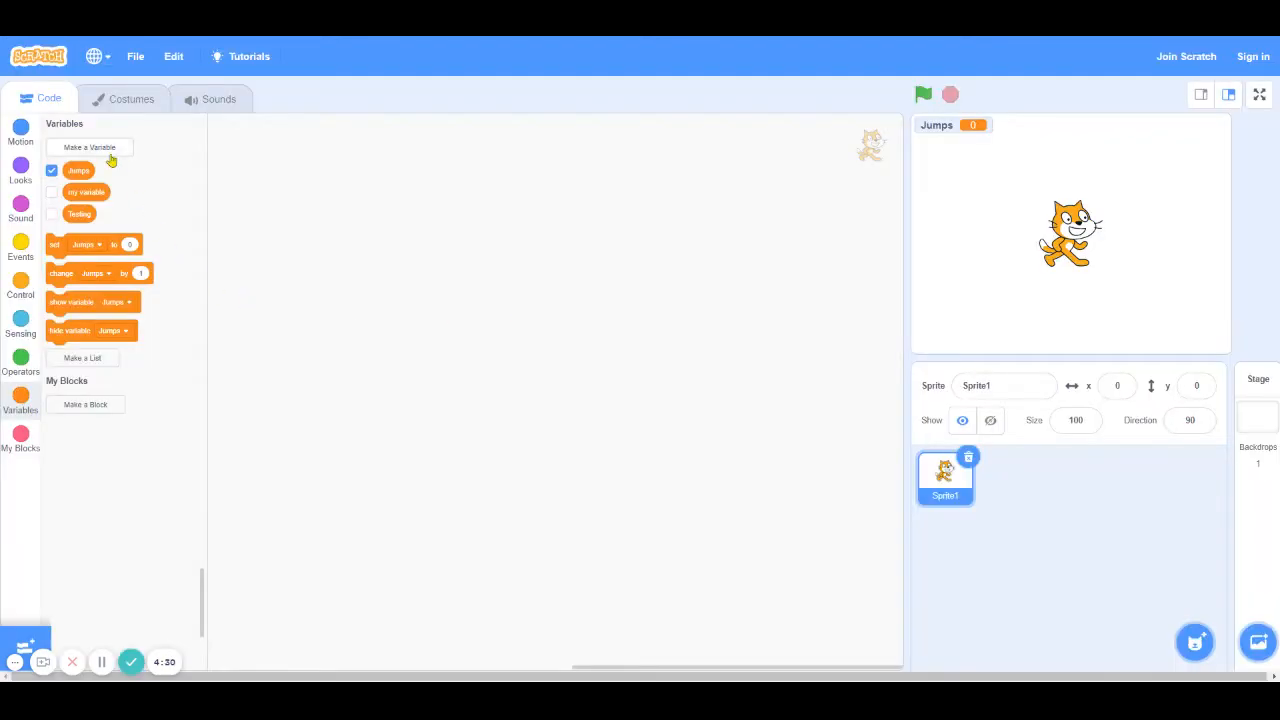
click(89, 147)
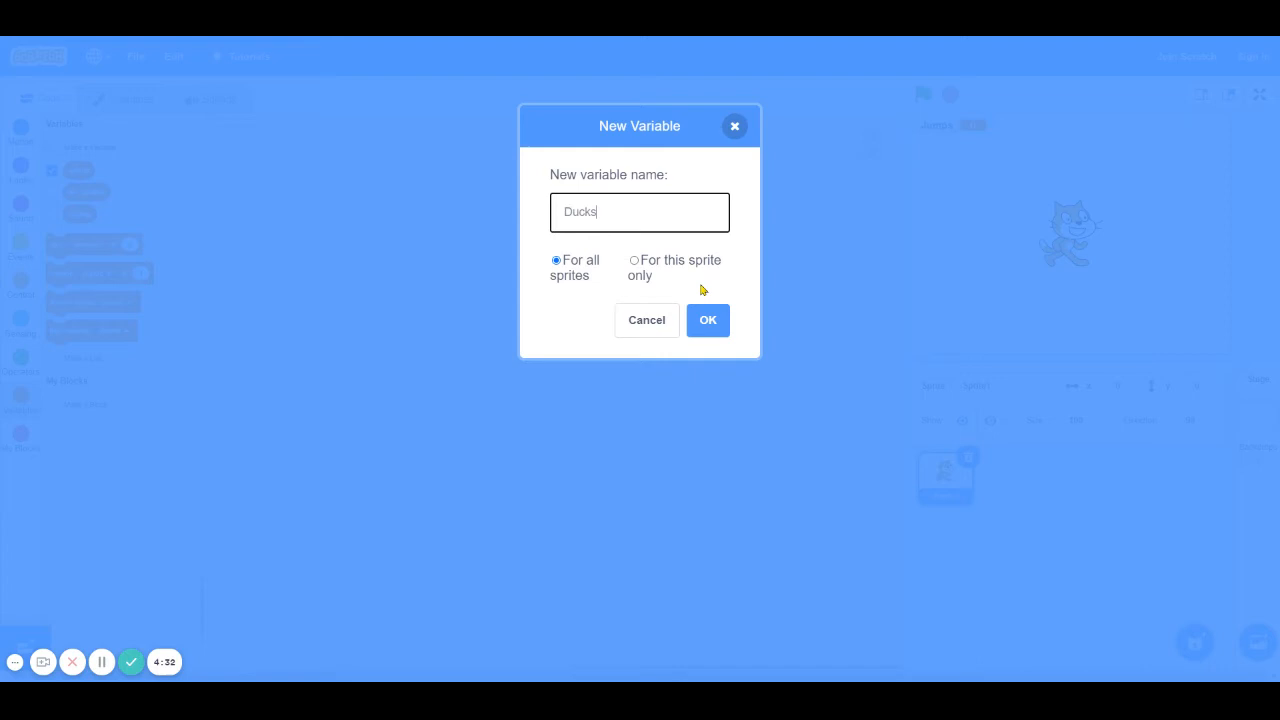
click(708, 320)
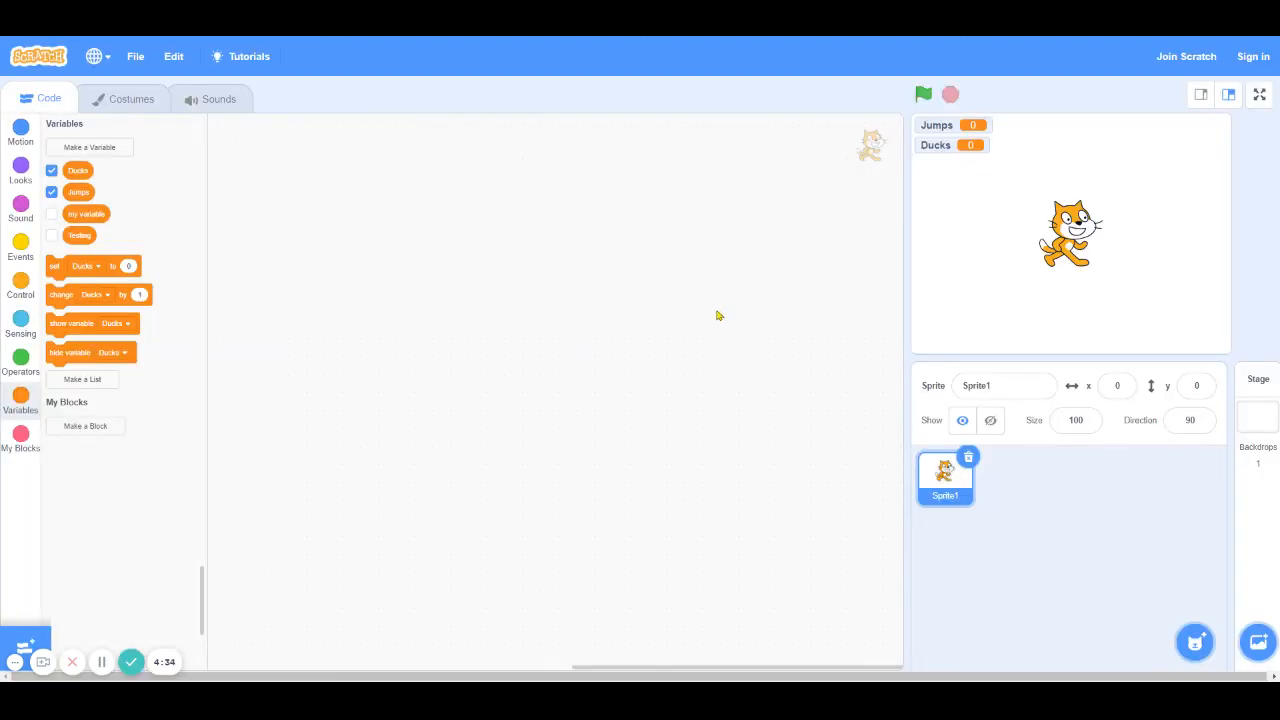
mouse_move(714, 193)
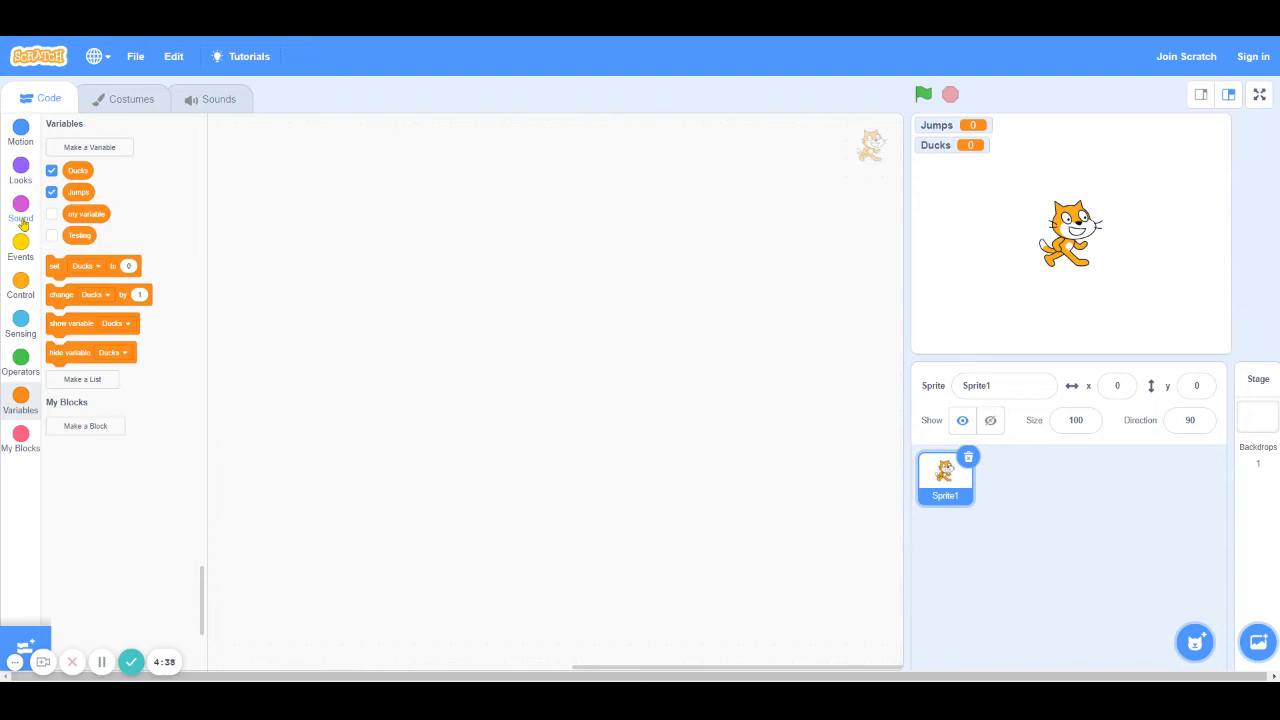
Step: Snap two if-then Control blocks together and shift the stack left
click(20, 285)
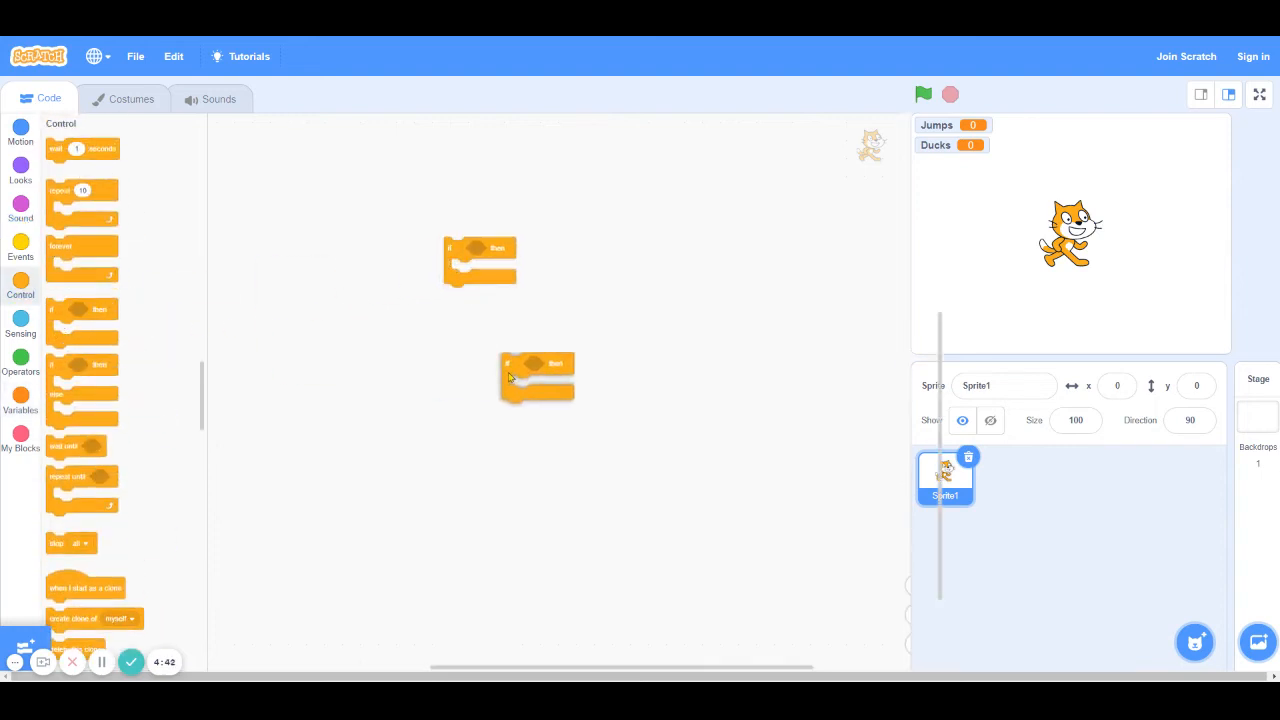
drag(537, 377, 480, 310)
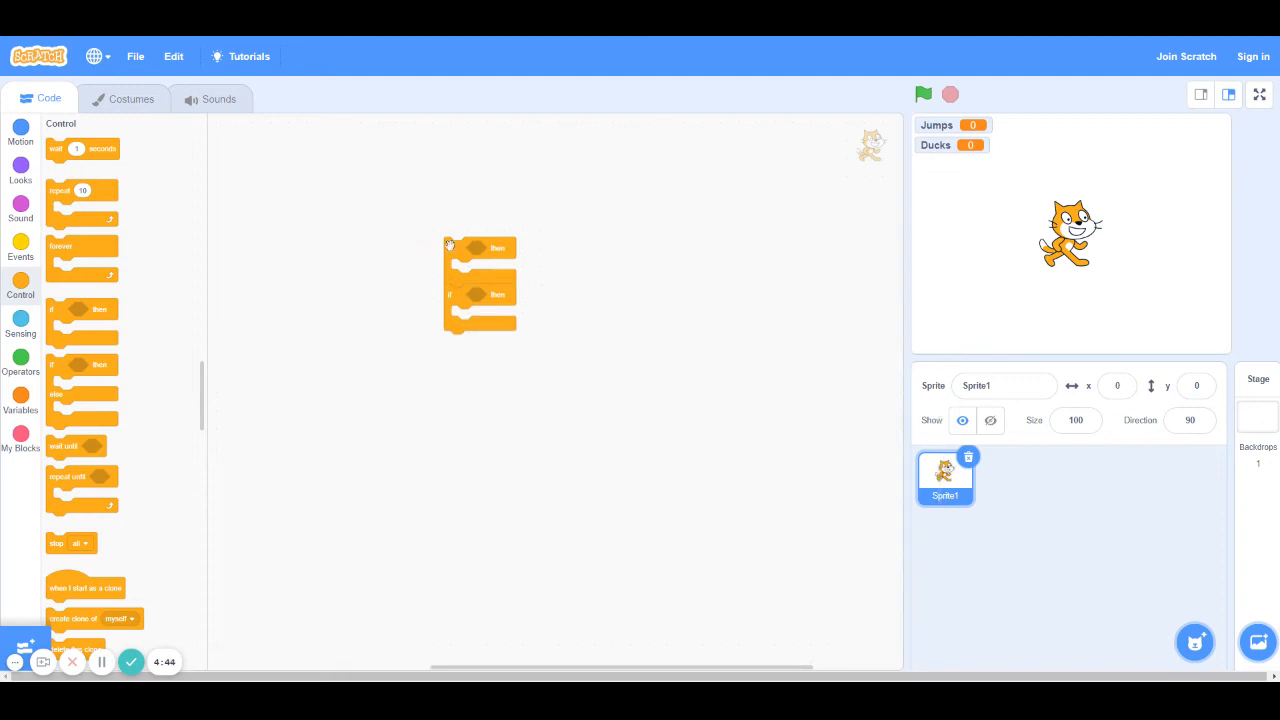
drag(480, 247, 380, 257)
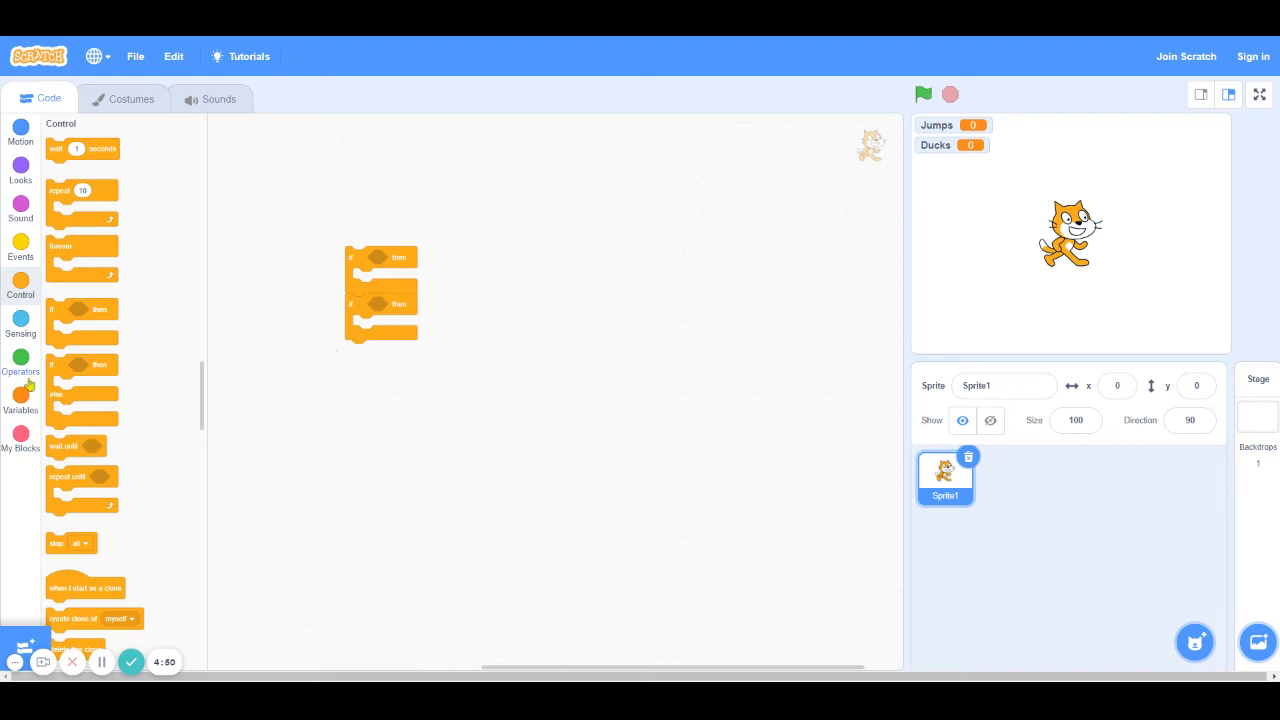
Step: Set the if conditions to 'key up arrow pressed' and 'key down arrow pressed'
click(20, 320)
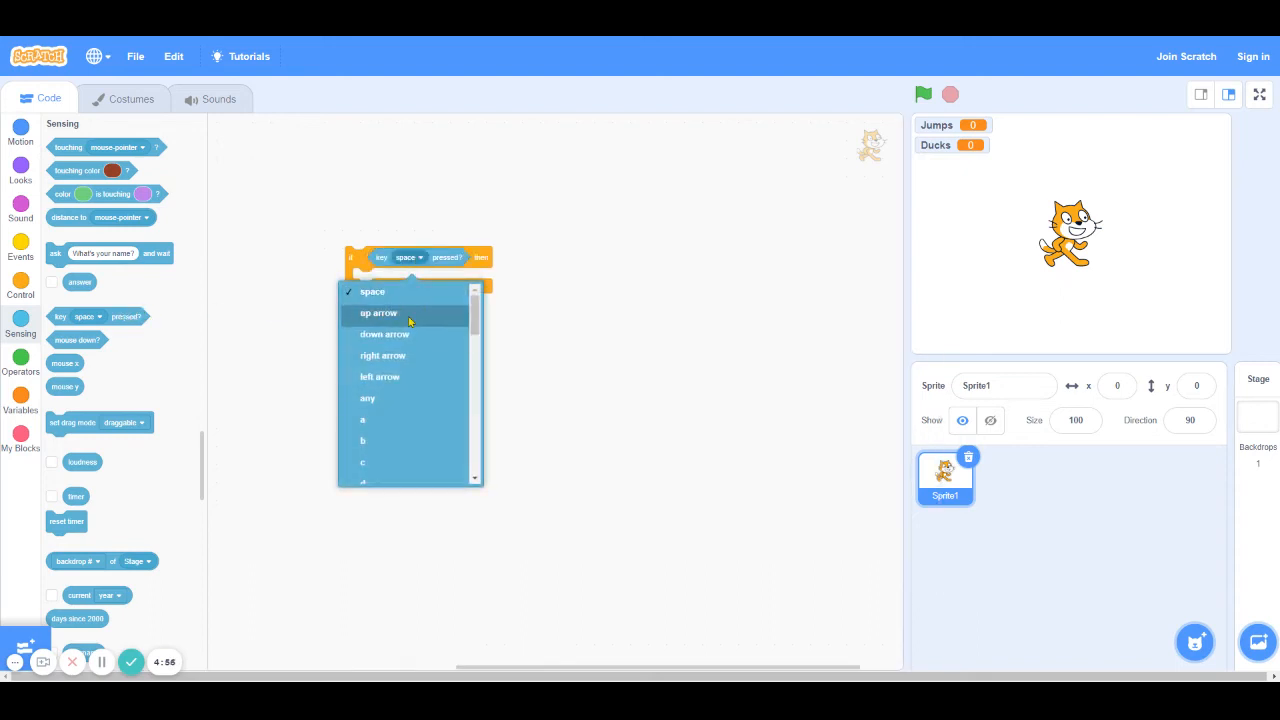
click(378, 313)
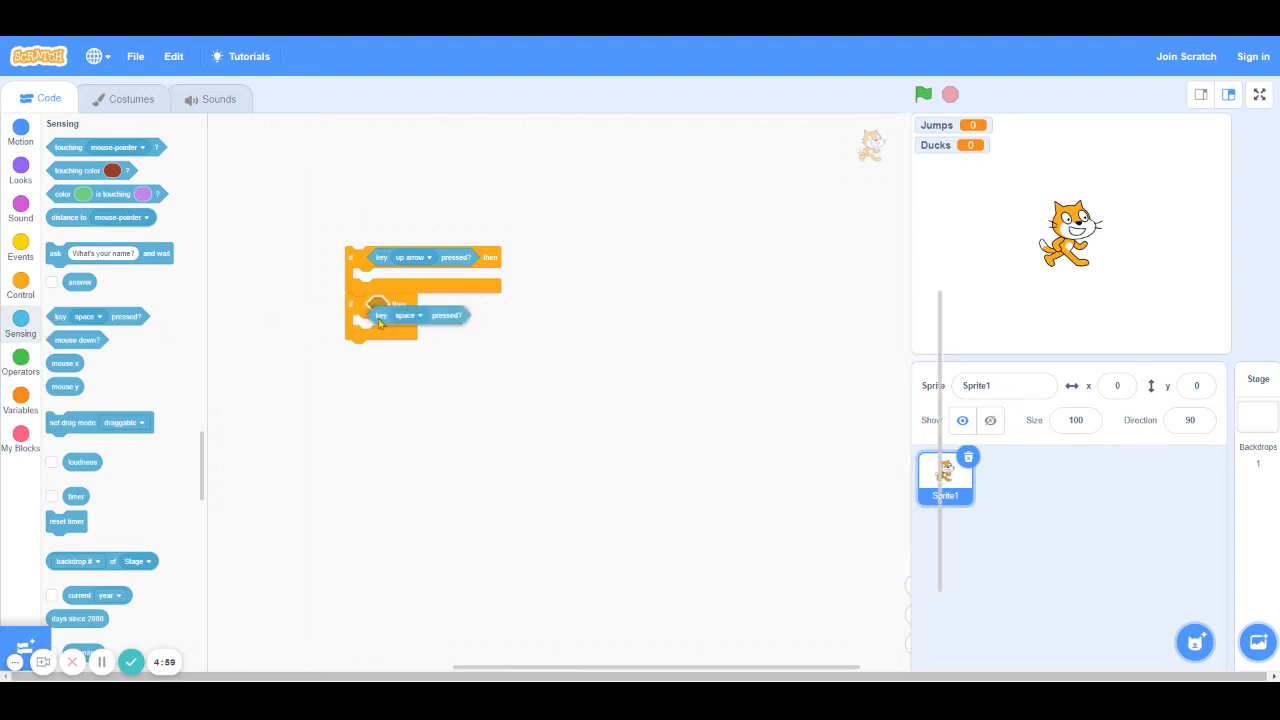
click(405, 315)
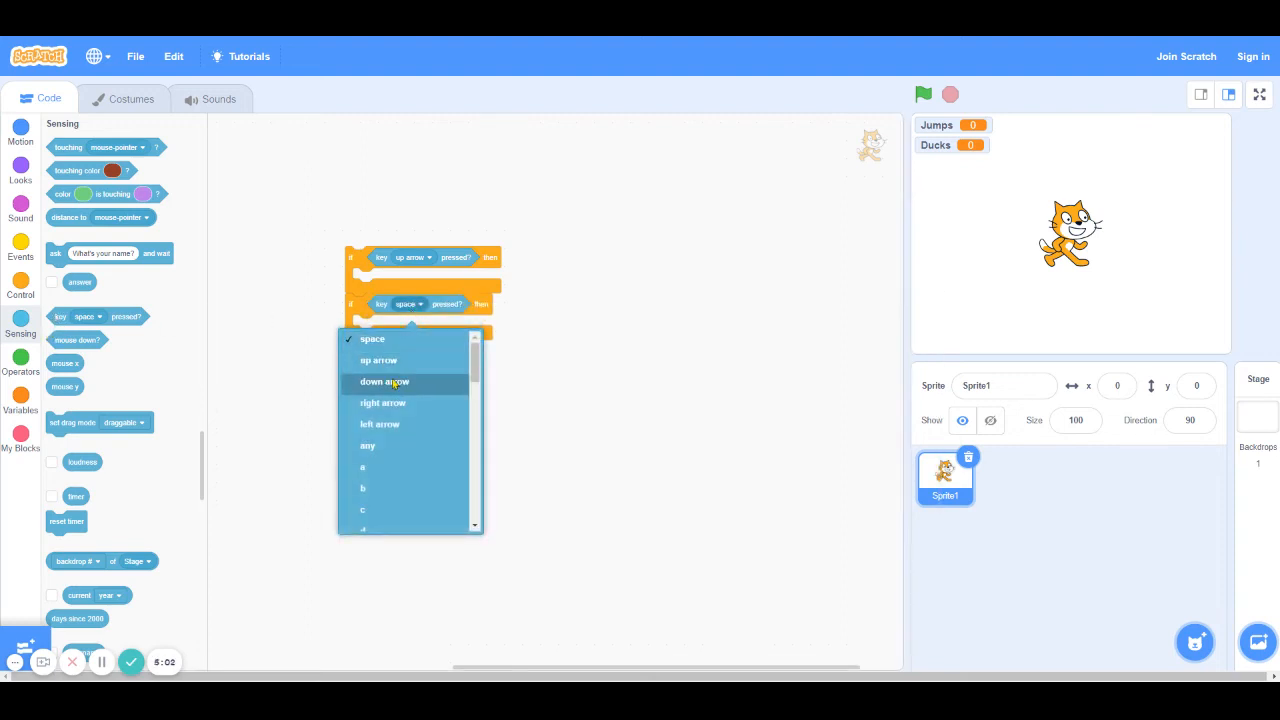
click(384, 381)
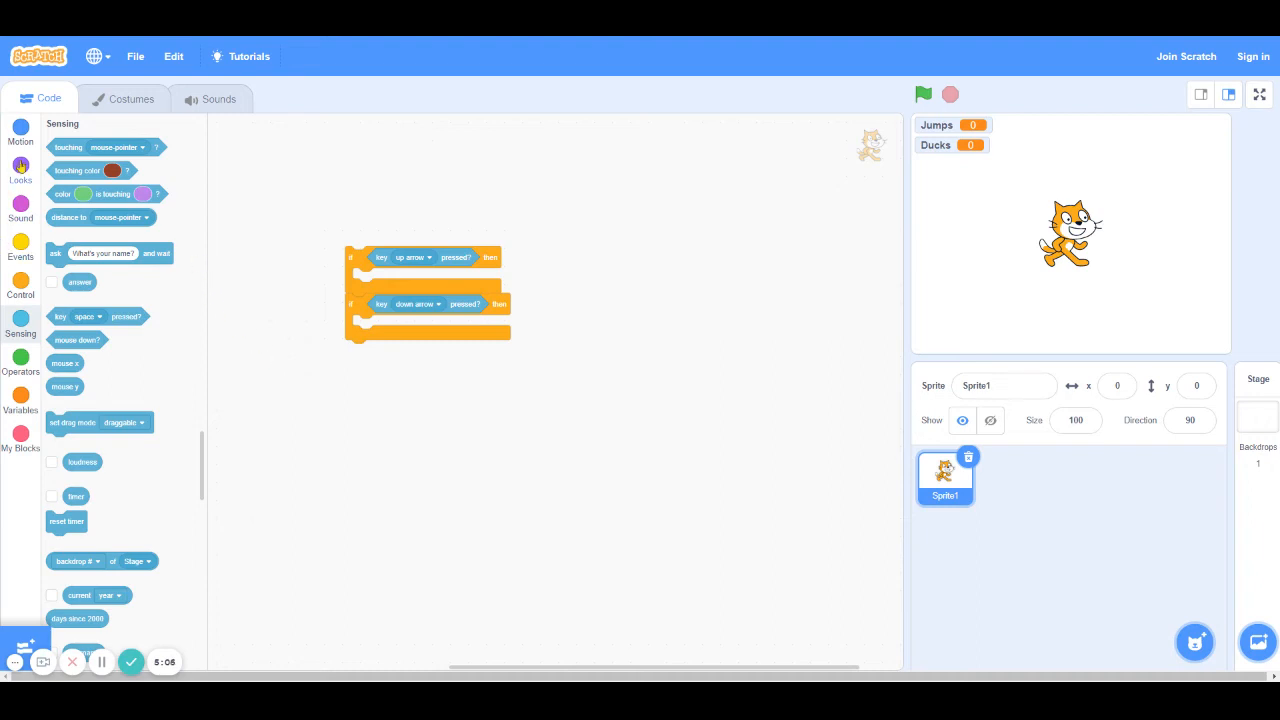
click(20, 130)
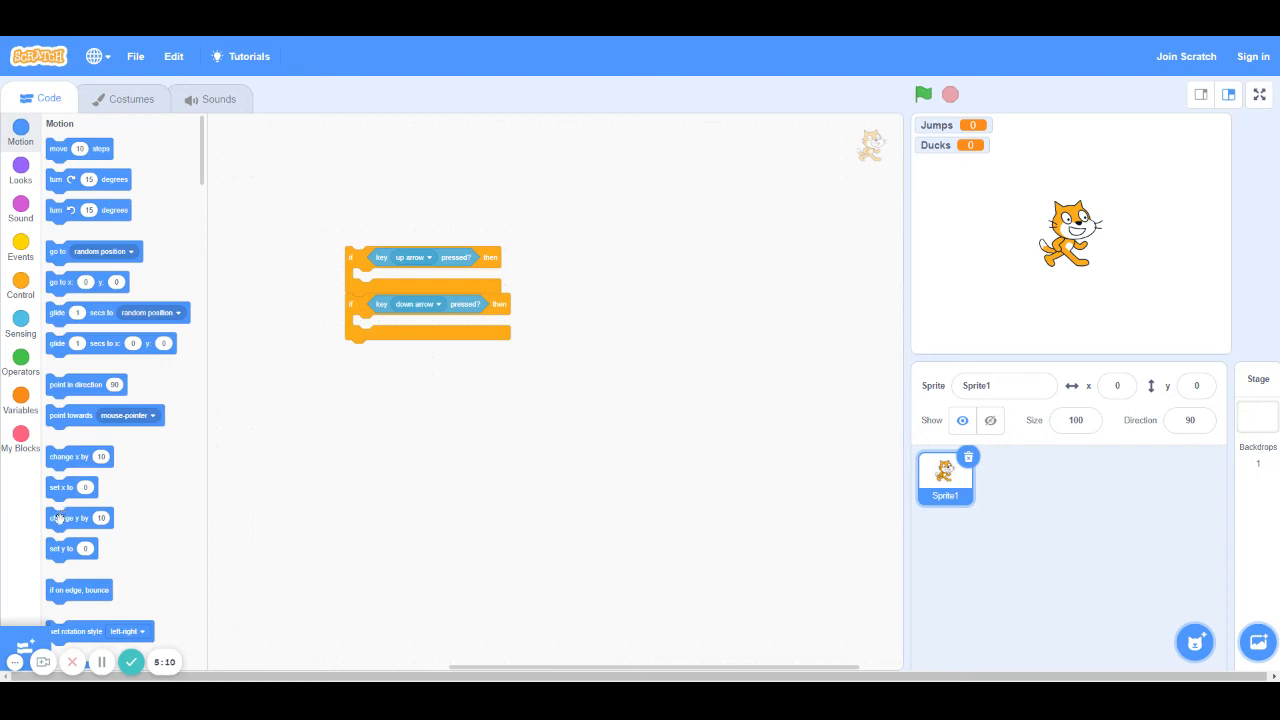
Step: Put change y by 15 and change y by -15 blocks inside the up-arrow if
drag(68, 518, 435, 458)
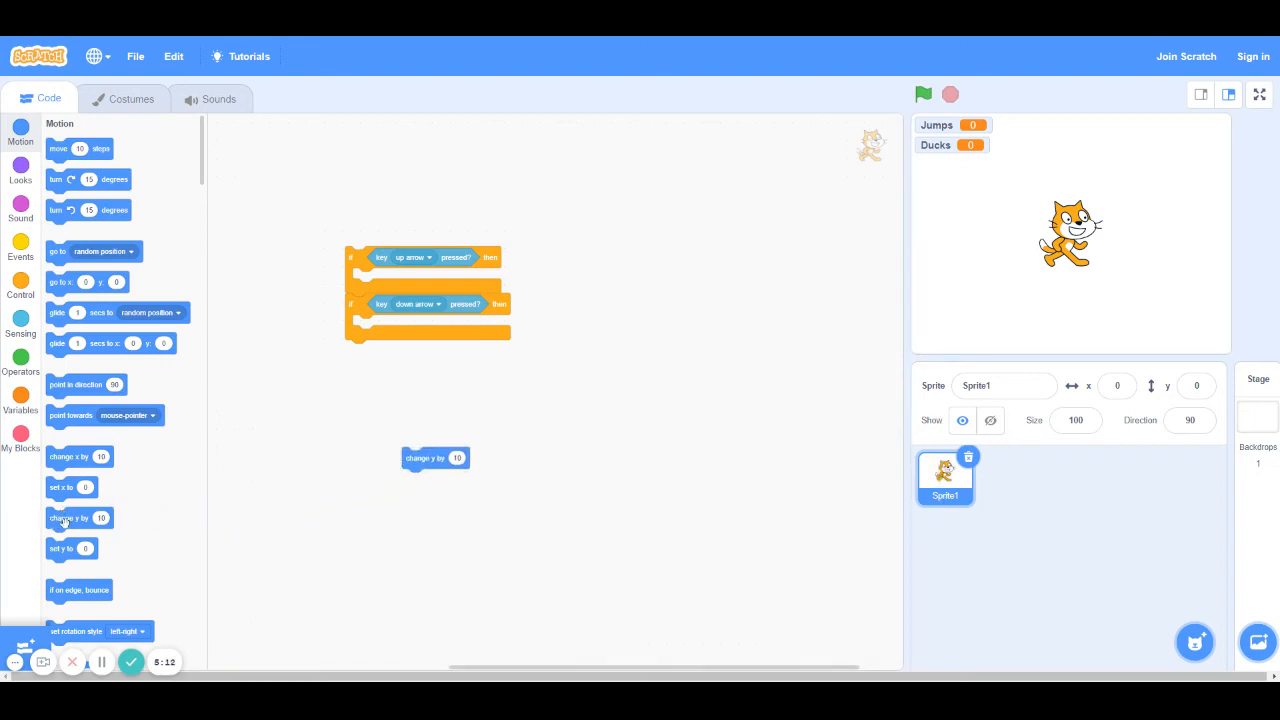
drag(435, 458, 395, 278)
text(15)
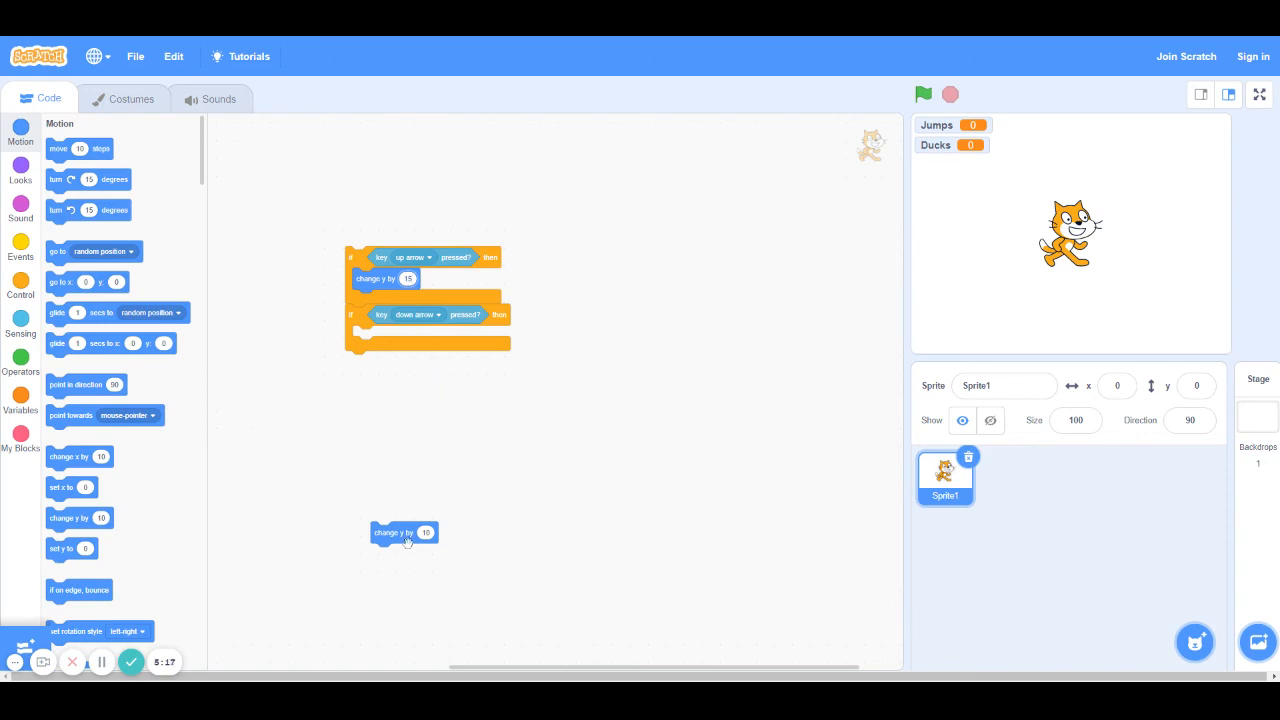
drag(405, 532, 385, 300)
text(-15)
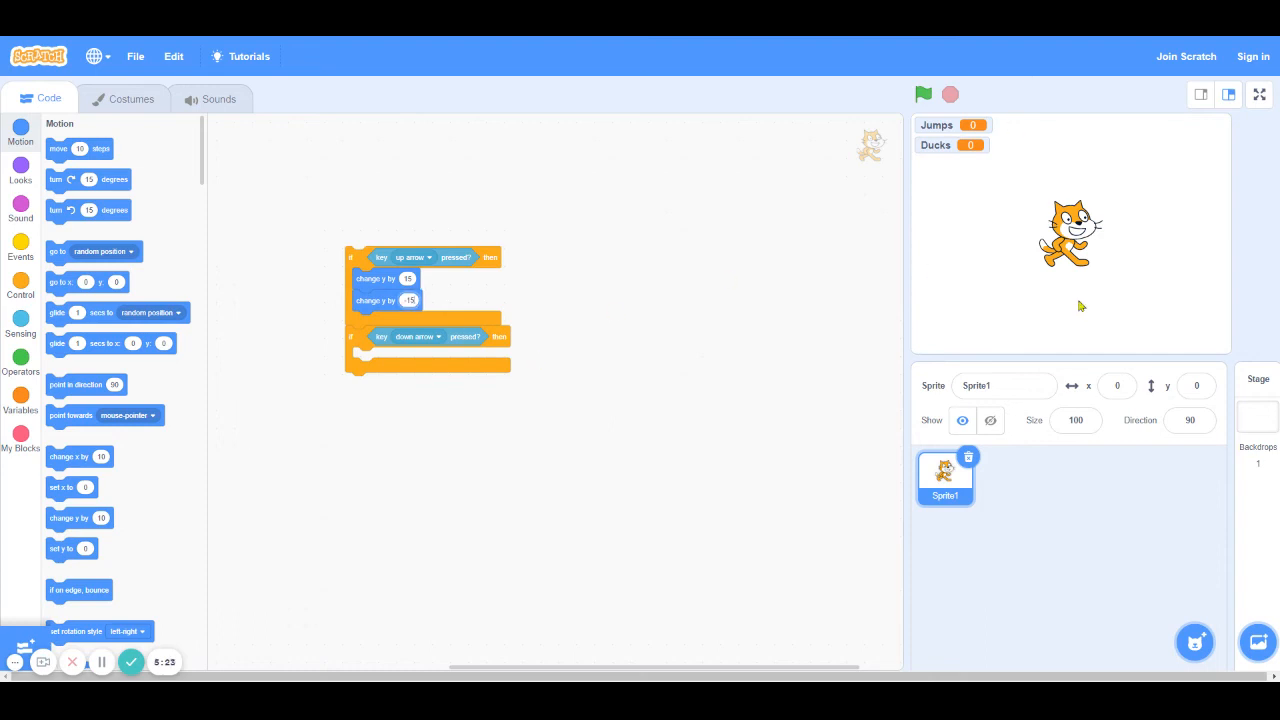
mouse_move(630, 382)
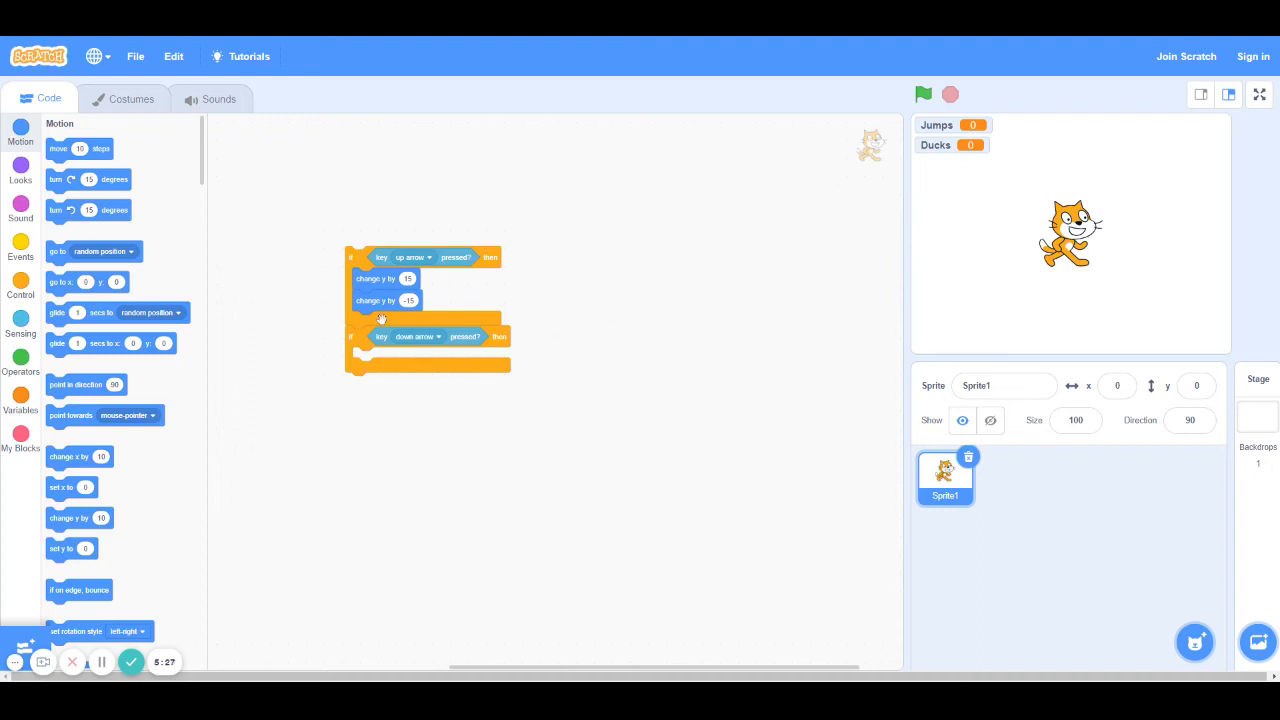
mouse_move(1030, 250)
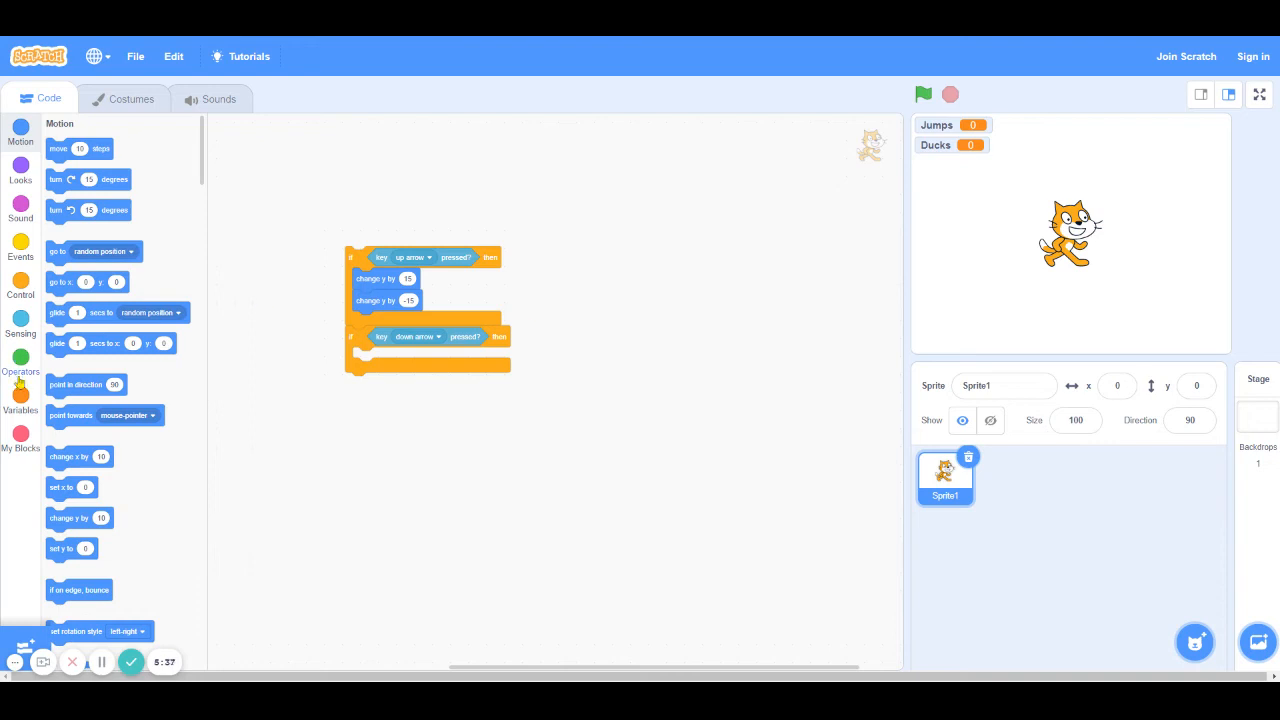
Step: Attach 'when green flag clicked' with a 0.2-second jump wait, then test-run the script
click(20, 288)
text(0.2)
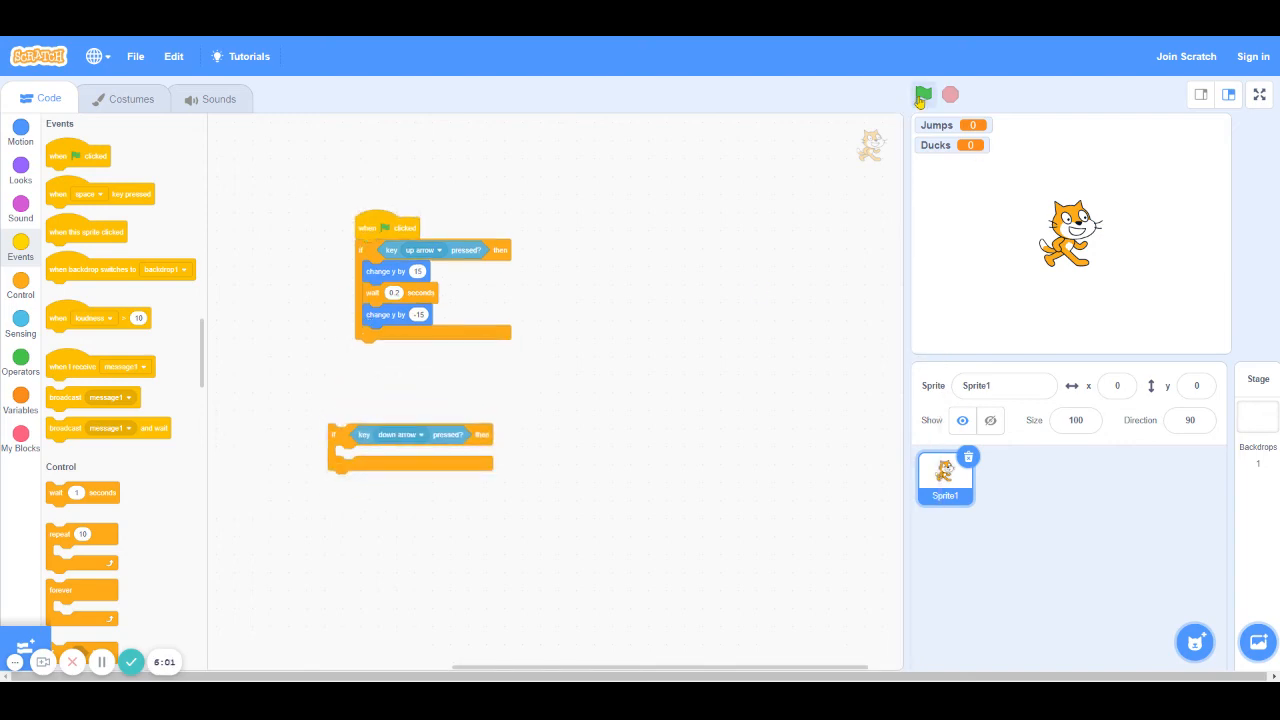
click(922, 94)
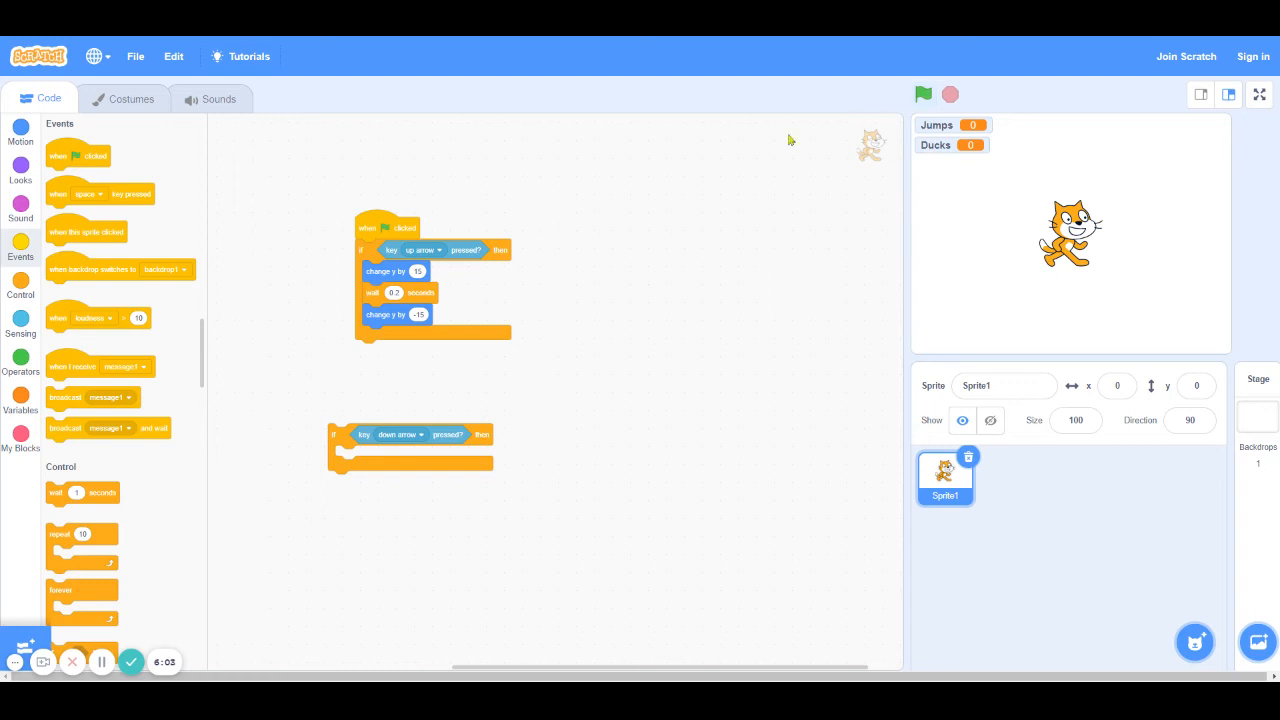
click(922, 93)
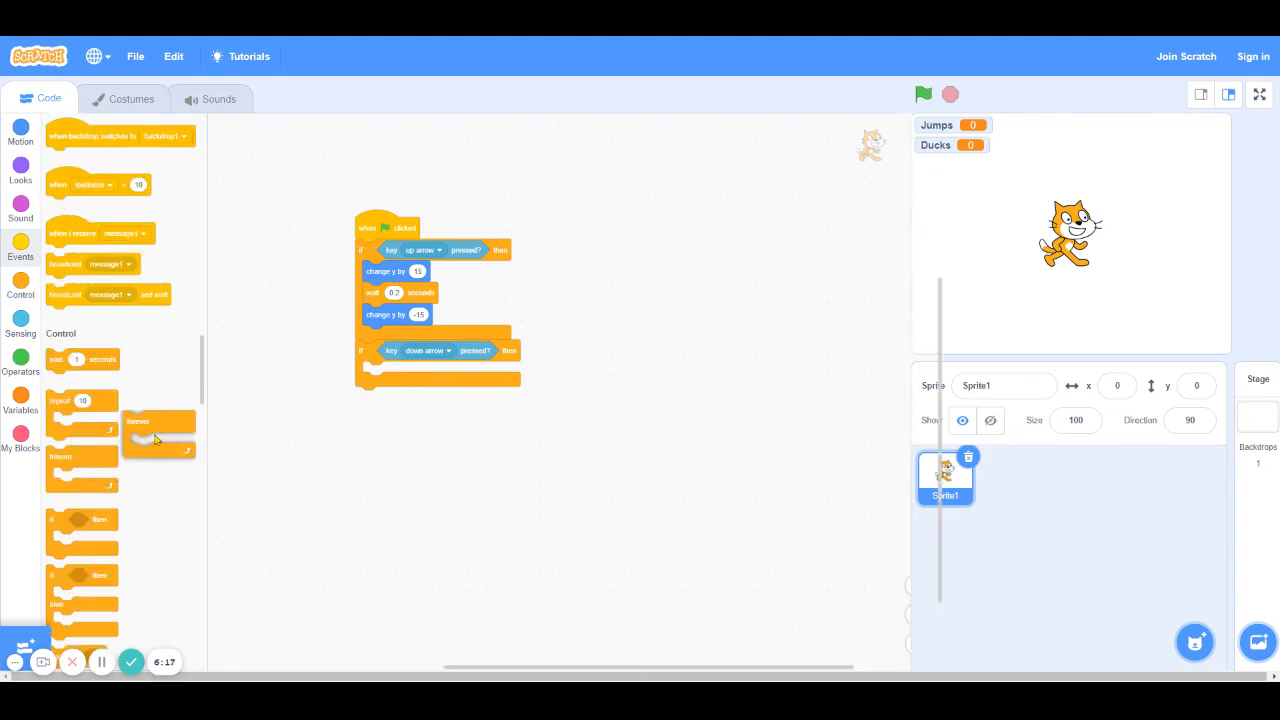
Step: Wrap both arrow-key if blocks in a forever loop and run the script
drag(158, 420, 385, 240)
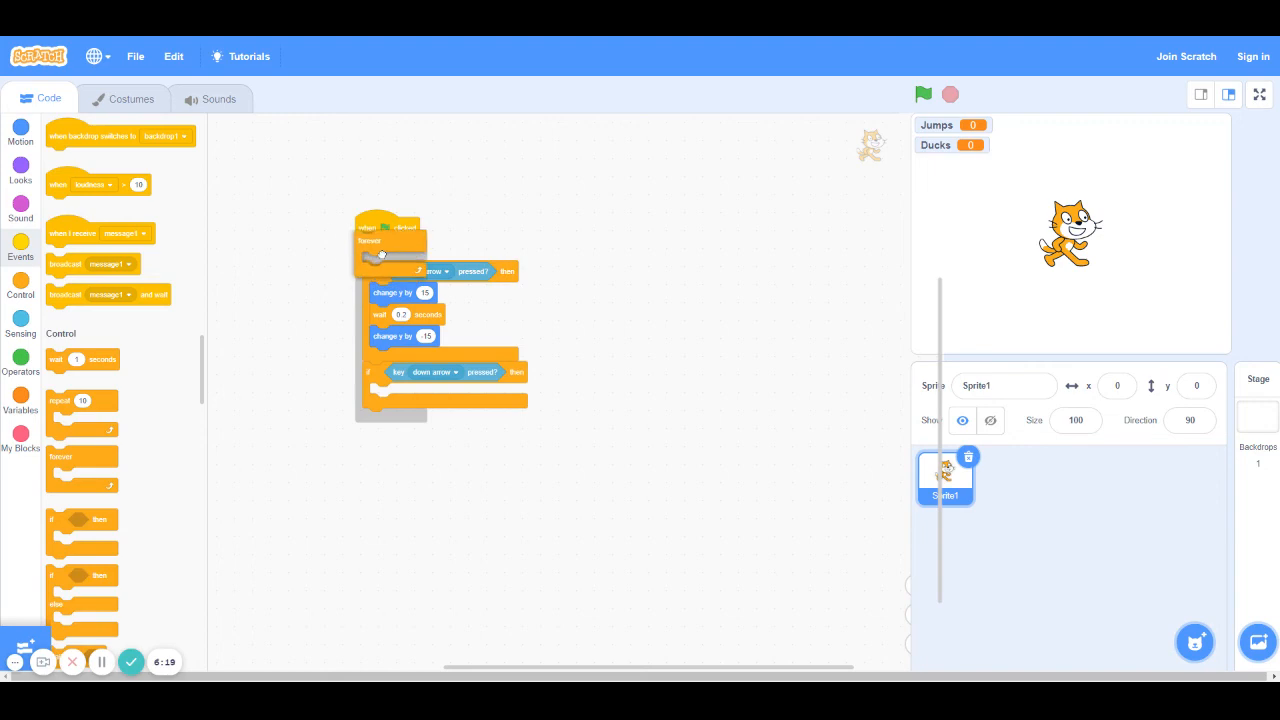
click(923, 93)
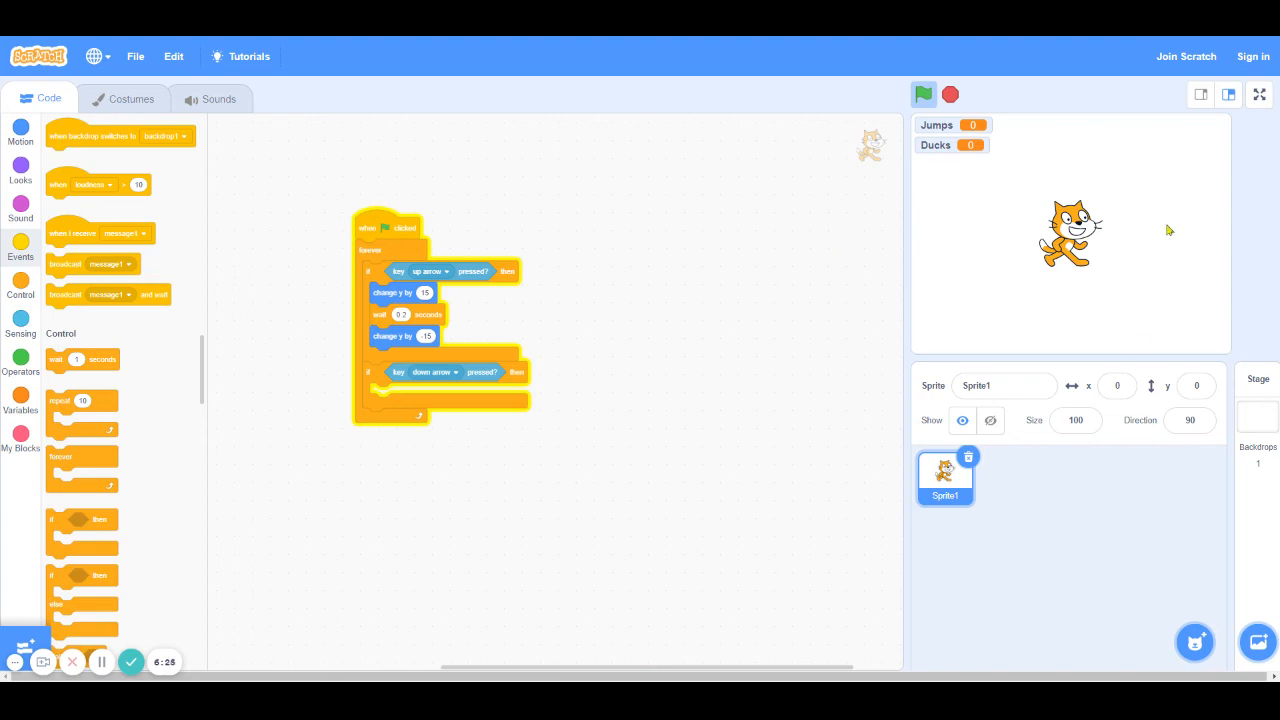
click(923, 94)
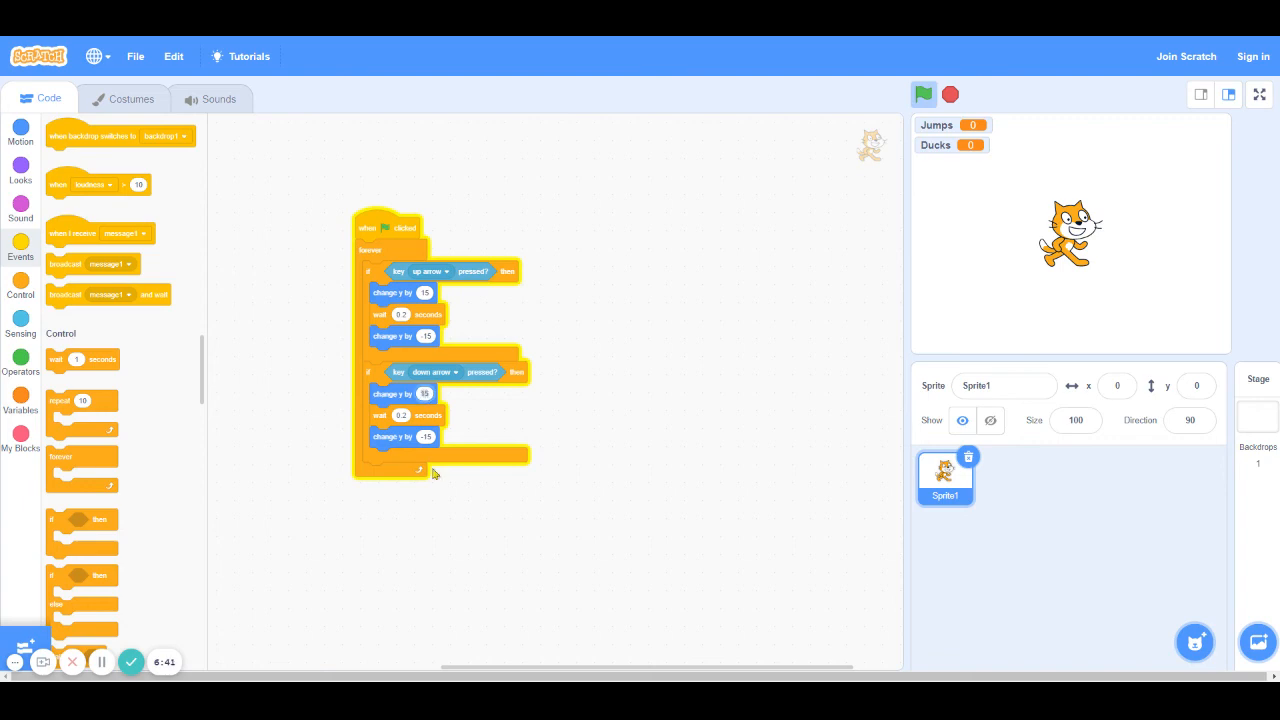
Step: Make the down-arrow check move y by -15, wait 0.2, then 15, and retest
click(425, 437)
text(15)
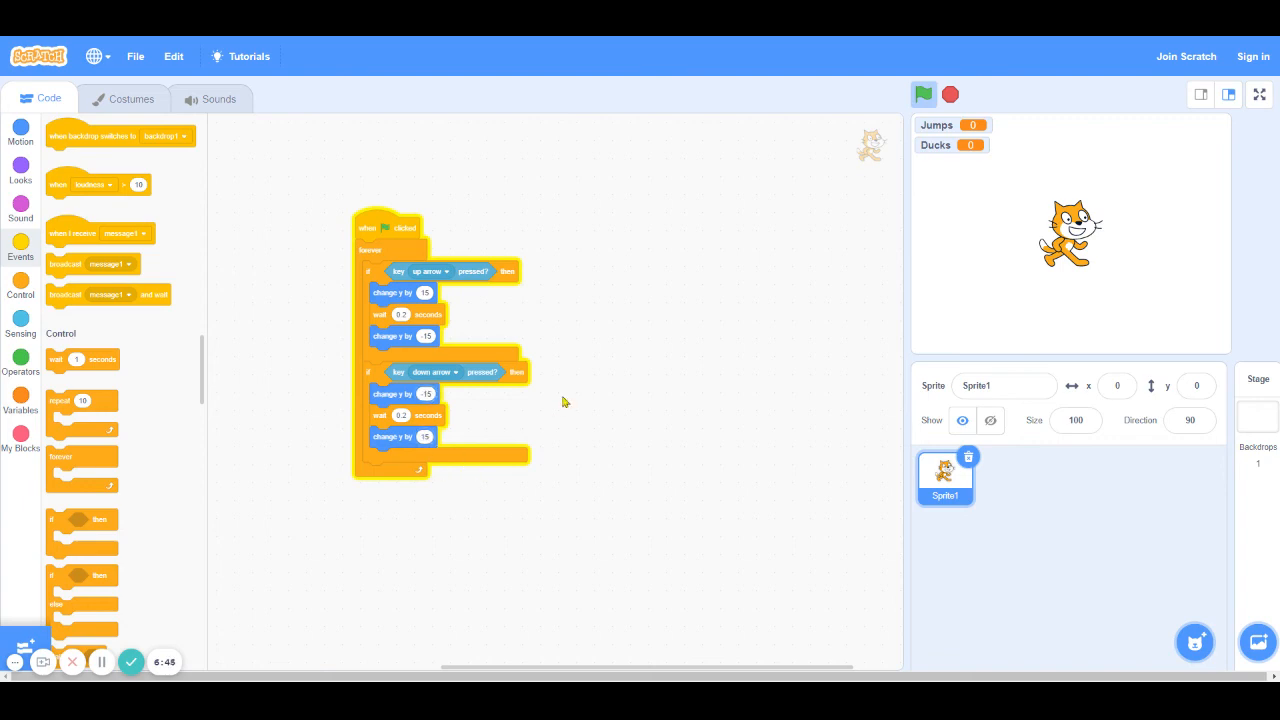
mouse_move(1057, 298)
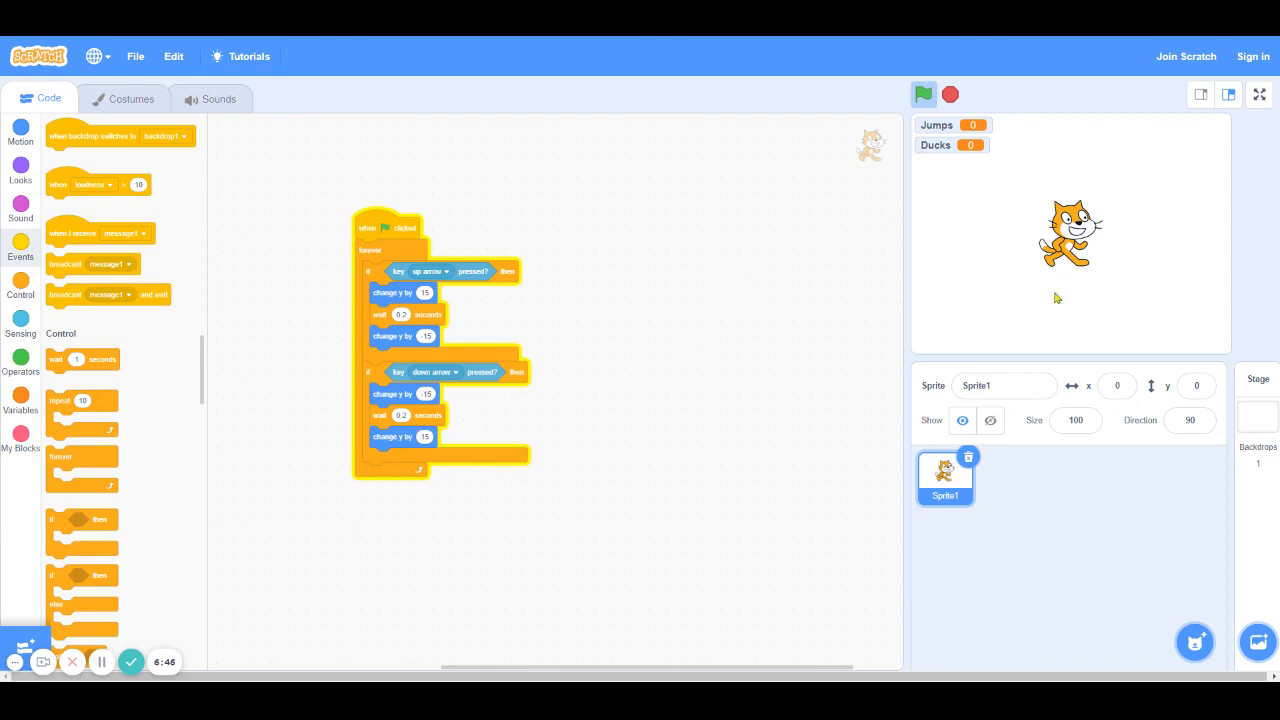
click(949, 94)
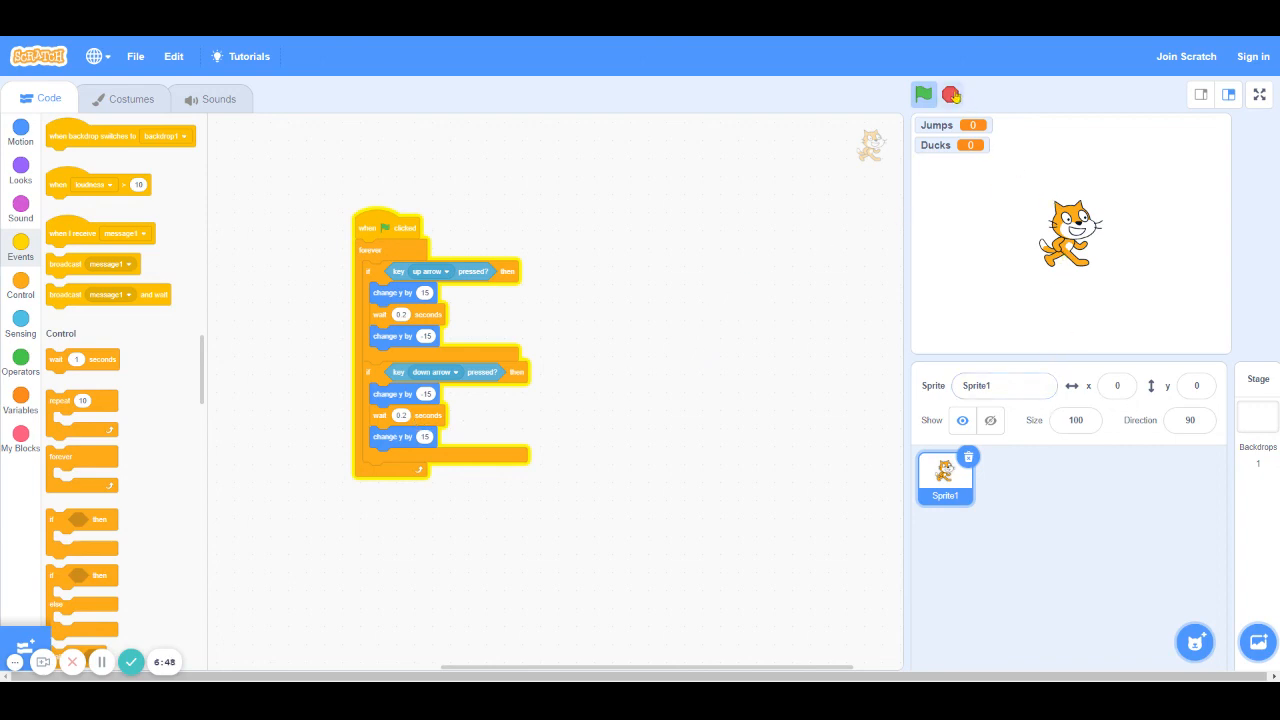
click(922, 94)
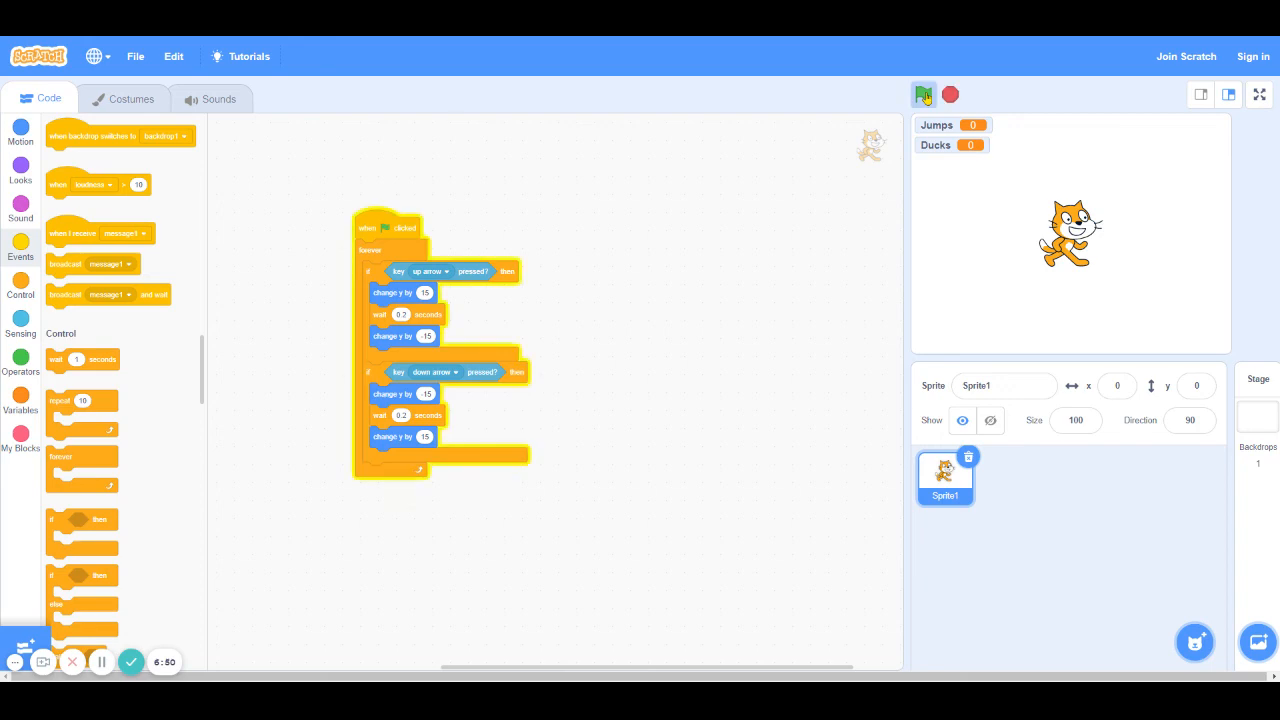
click(923, 94)
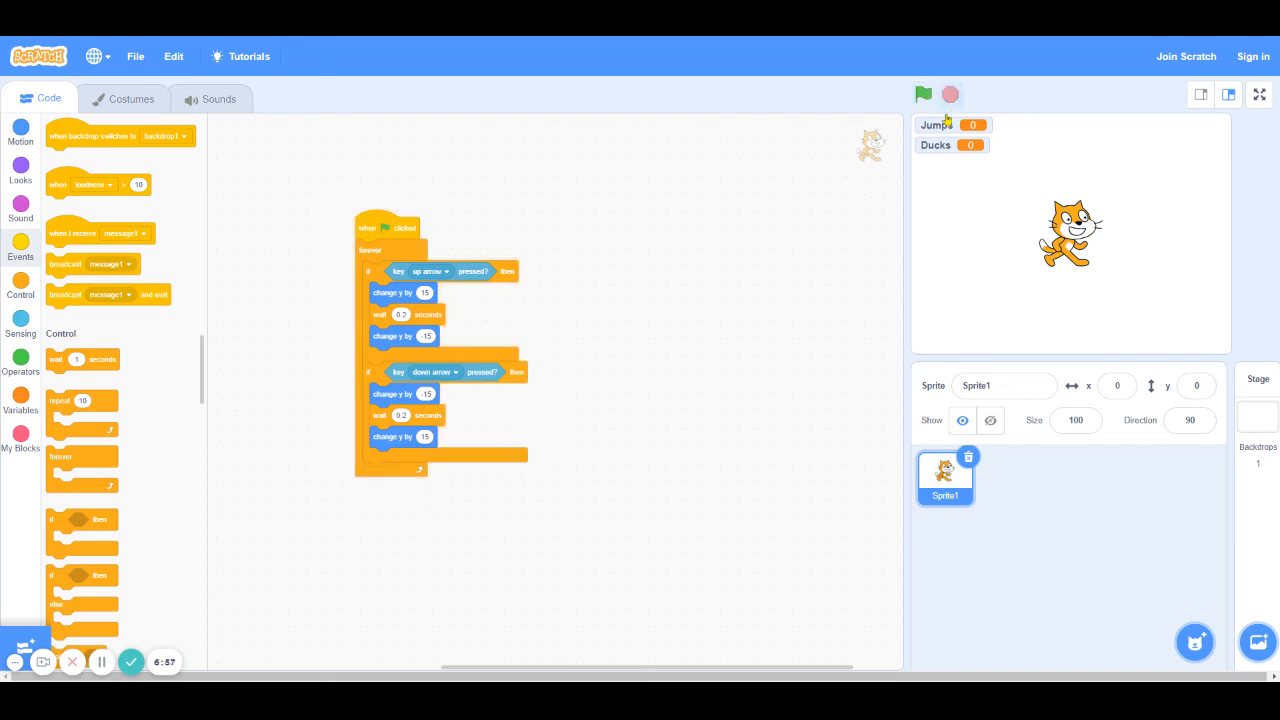
mouse_move(715, 310)
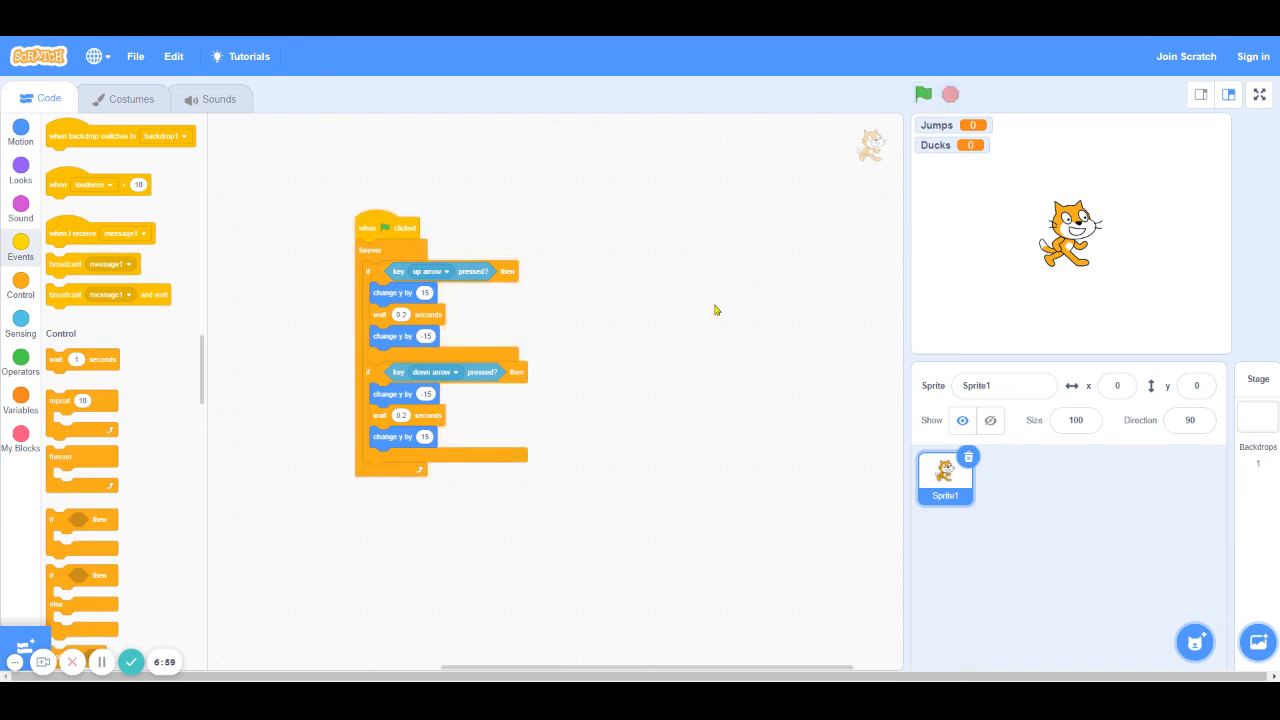
mouse_move(747, 272)
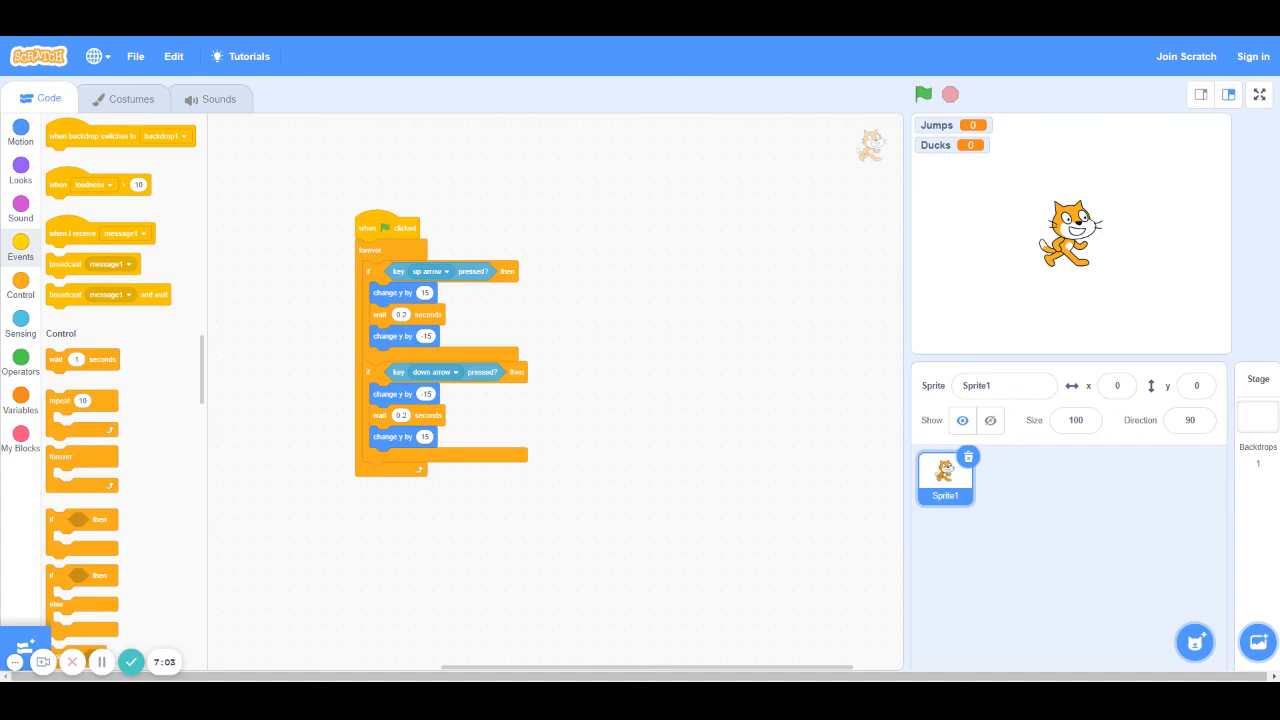
Step: Add 'set Ducks to 0' and 'set Jumps to 0' blocks under the green flag hat
click(20, 400)
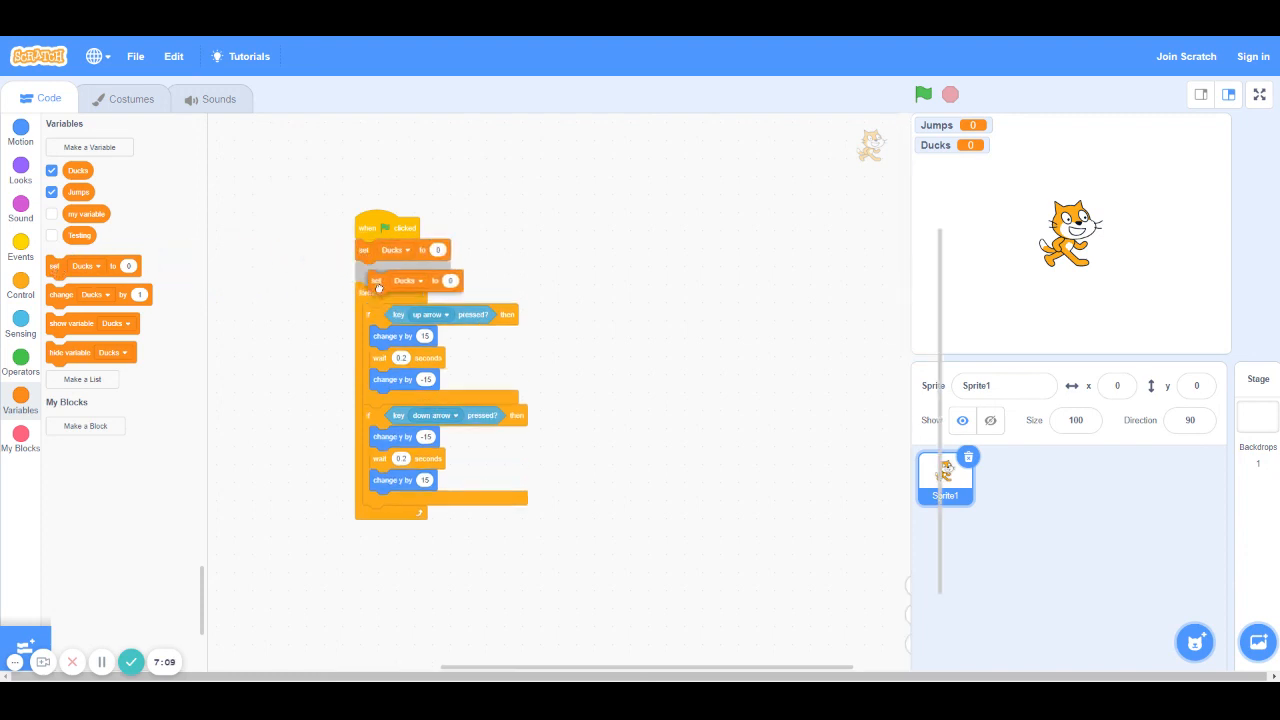
click(408, 280)
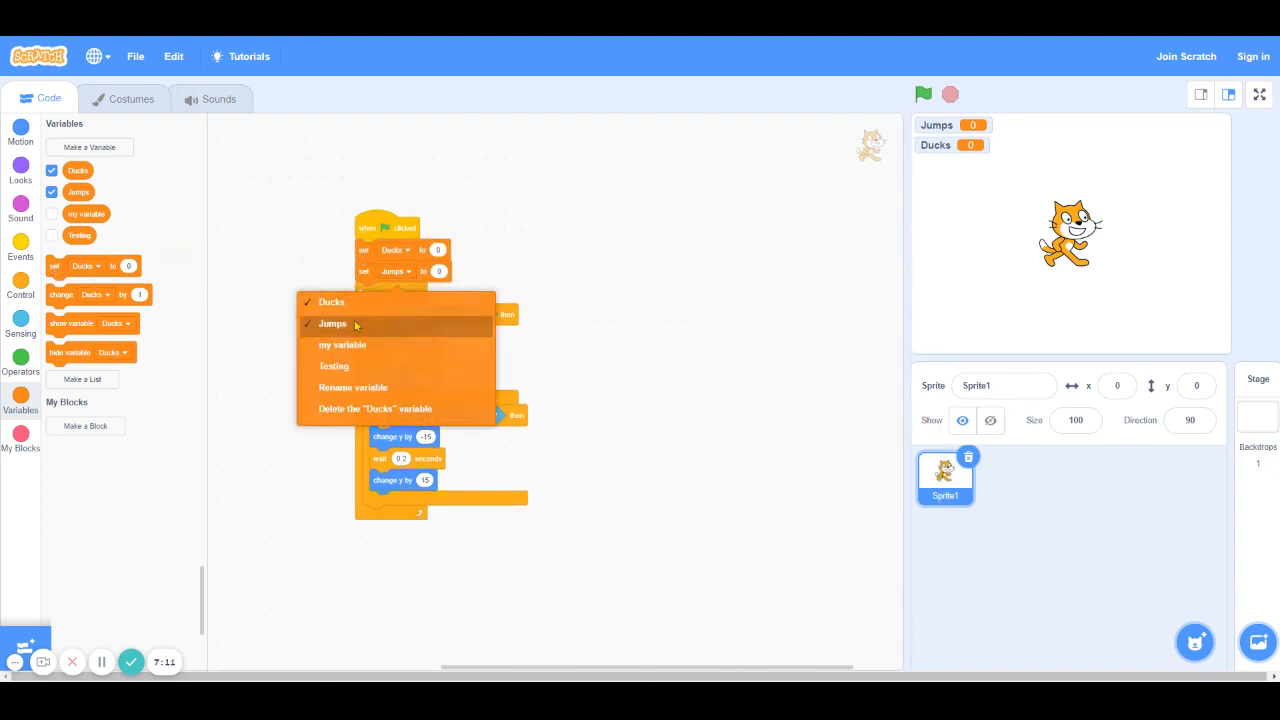
click(332, 323)
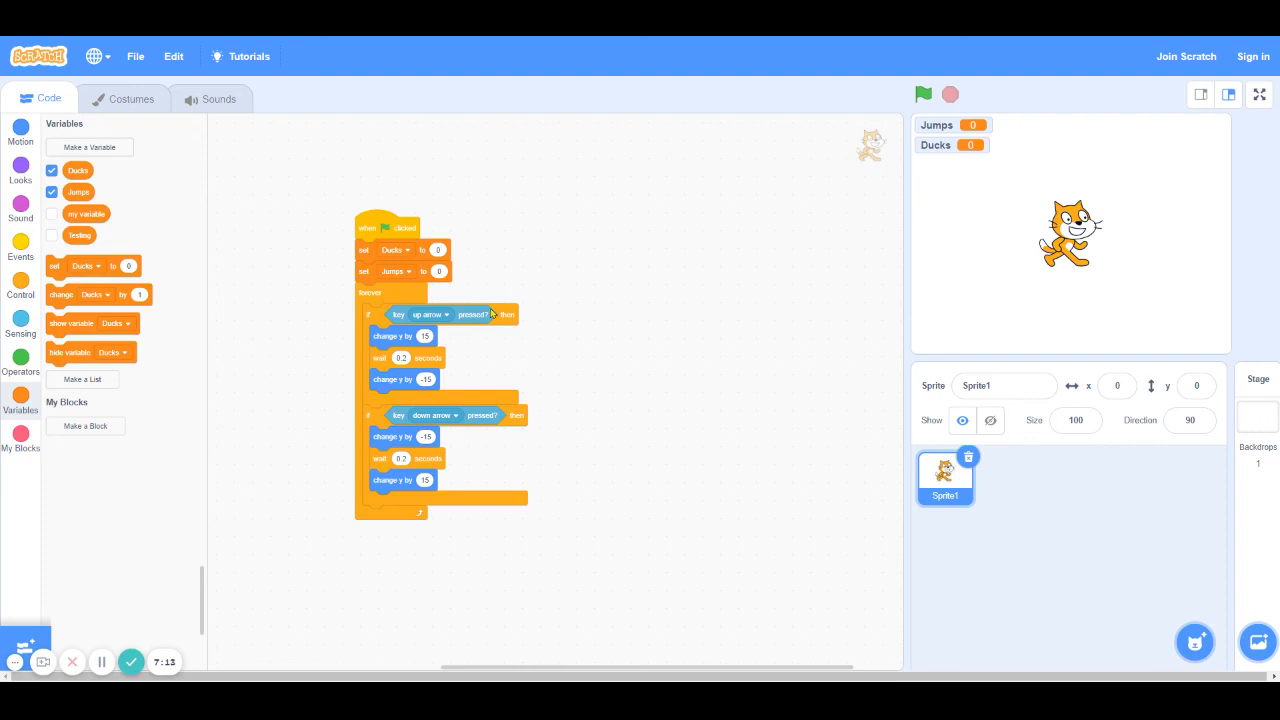
mouse_move(350, 331)
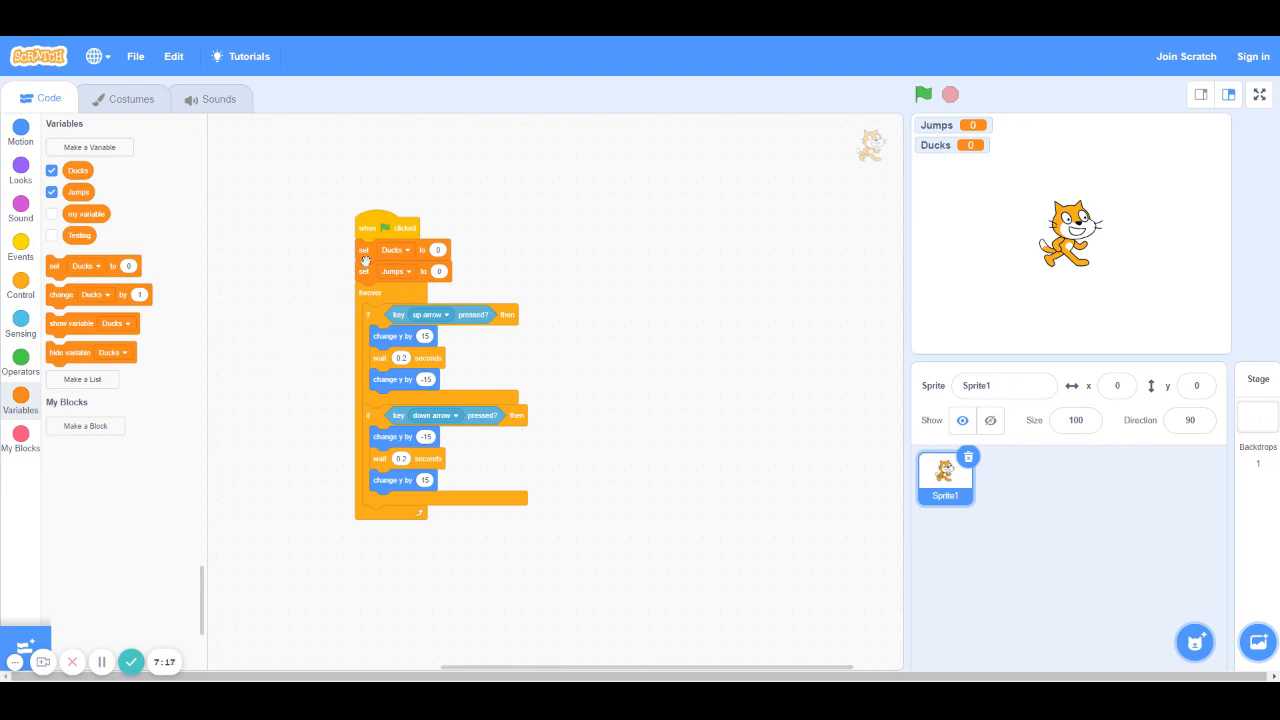
mouse_move(457, 329)
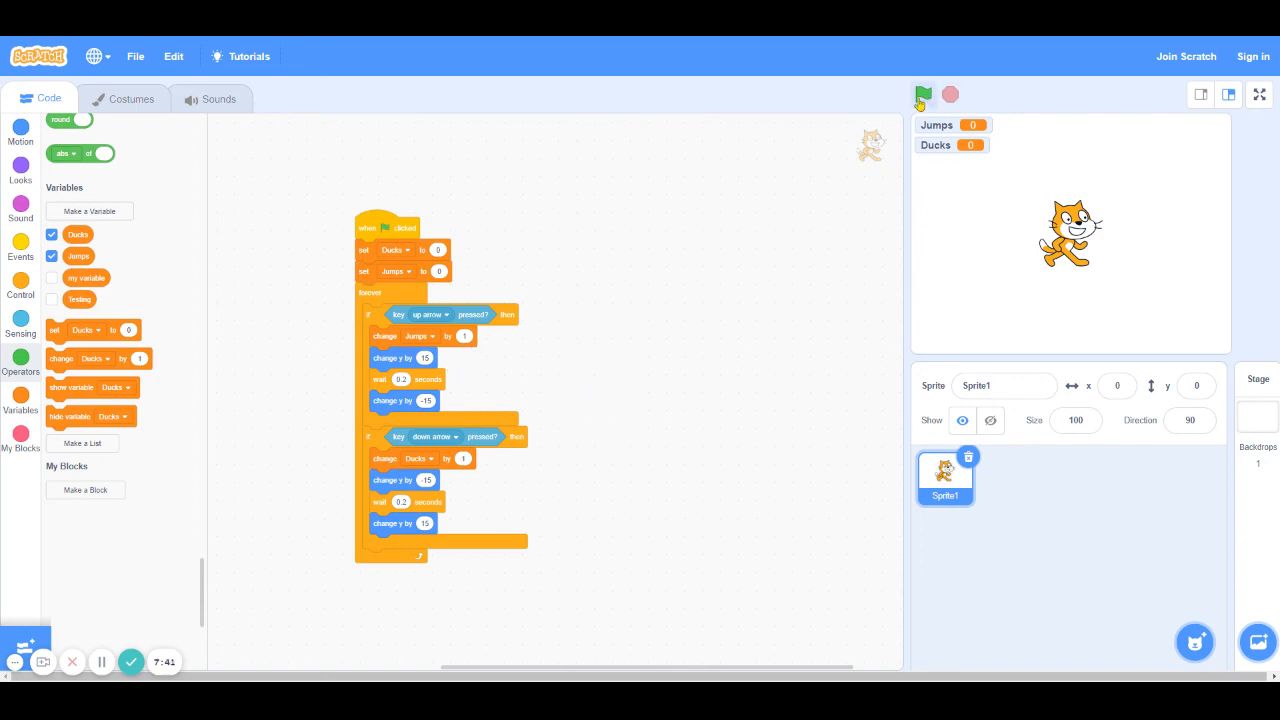
Step: Run the script and press the arrow keys to raise the Jumps and Ducks counters
click(922, 94)
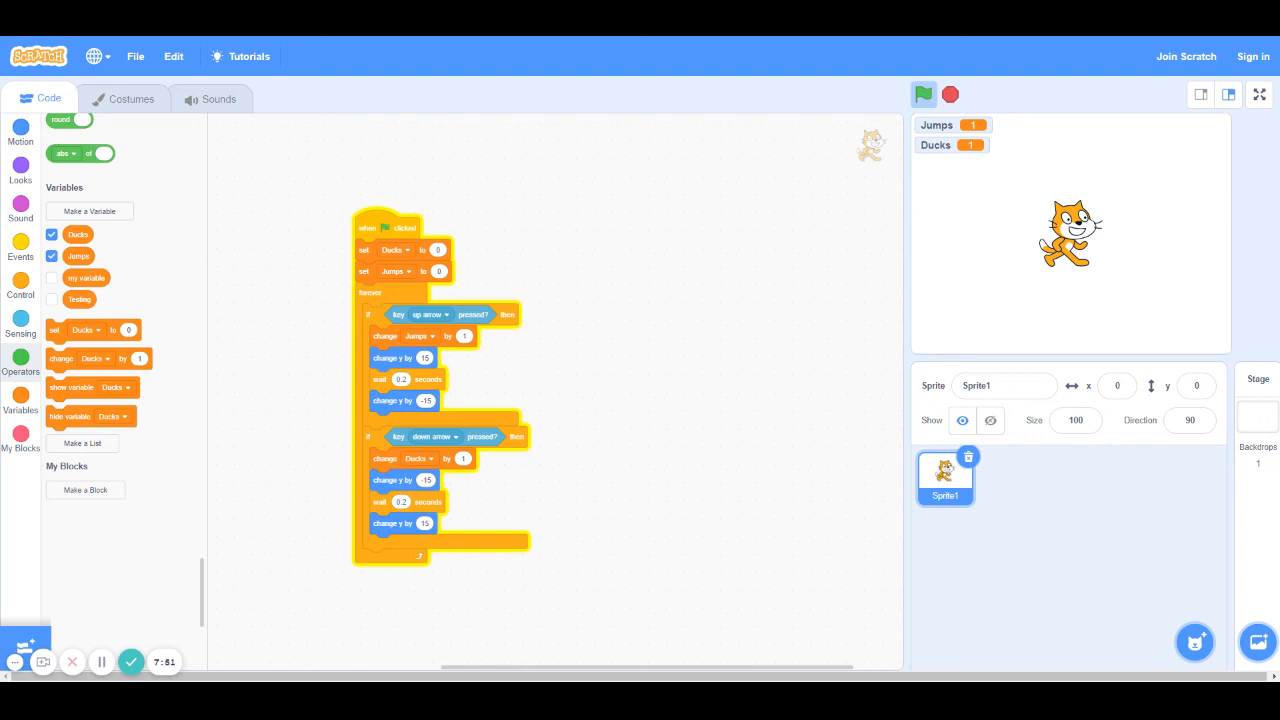
key(up)
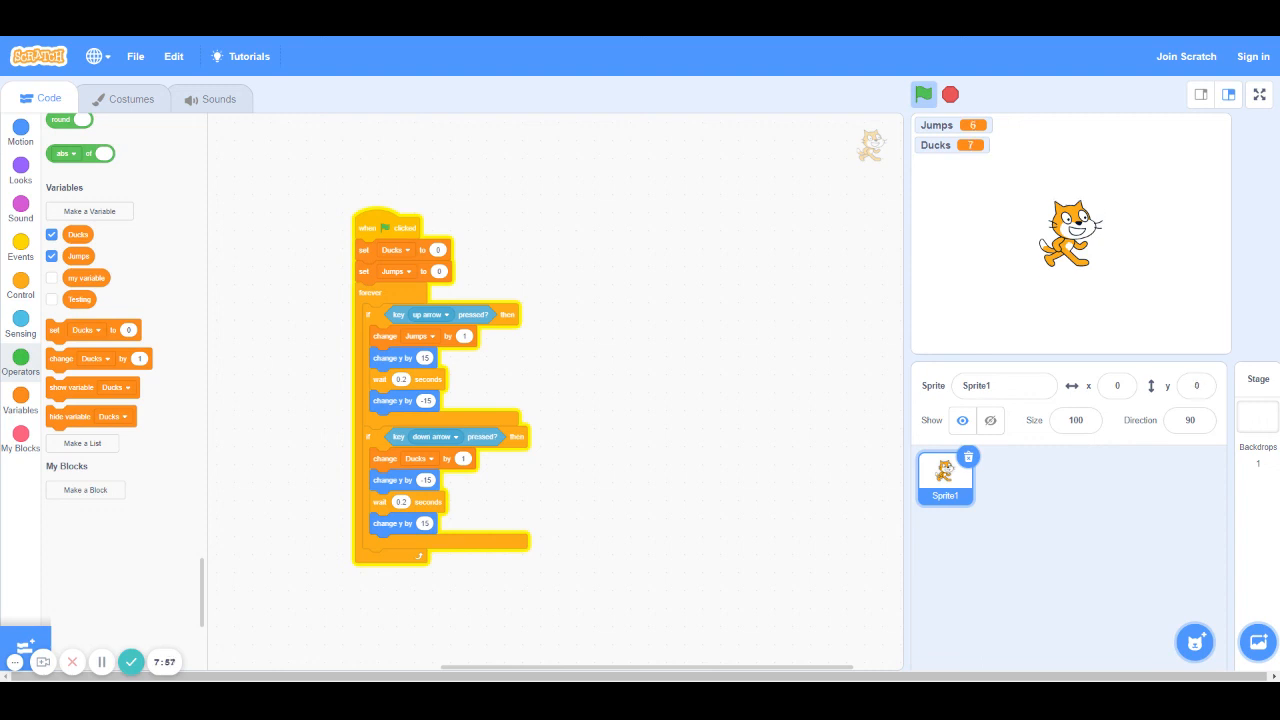
mouse_move(794, 348)
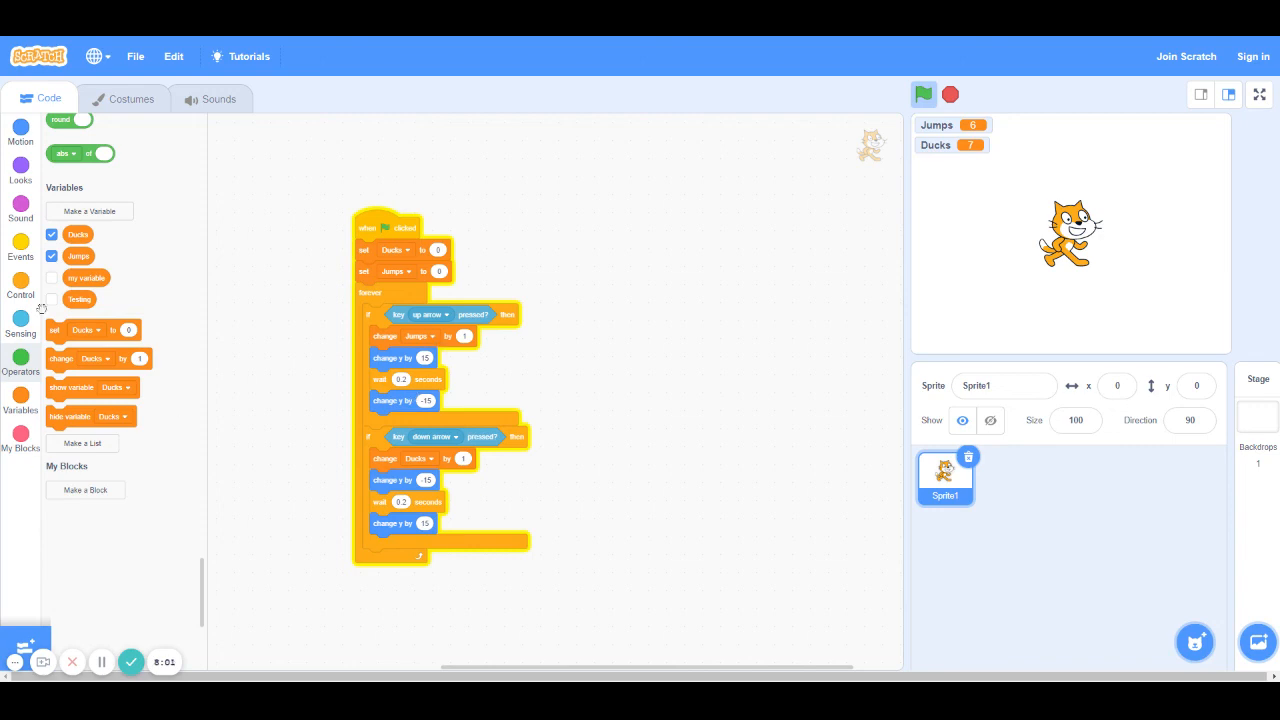
mouse_move(656, 250)
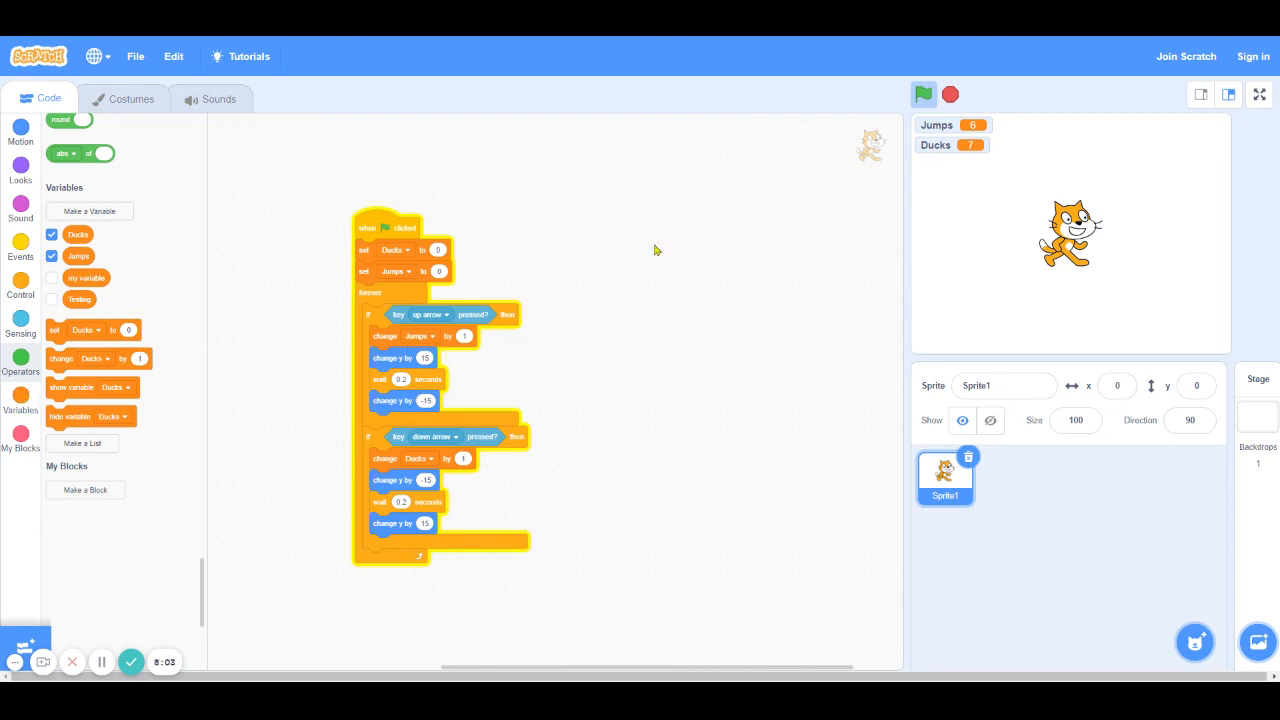
mouse_move(860, 236)
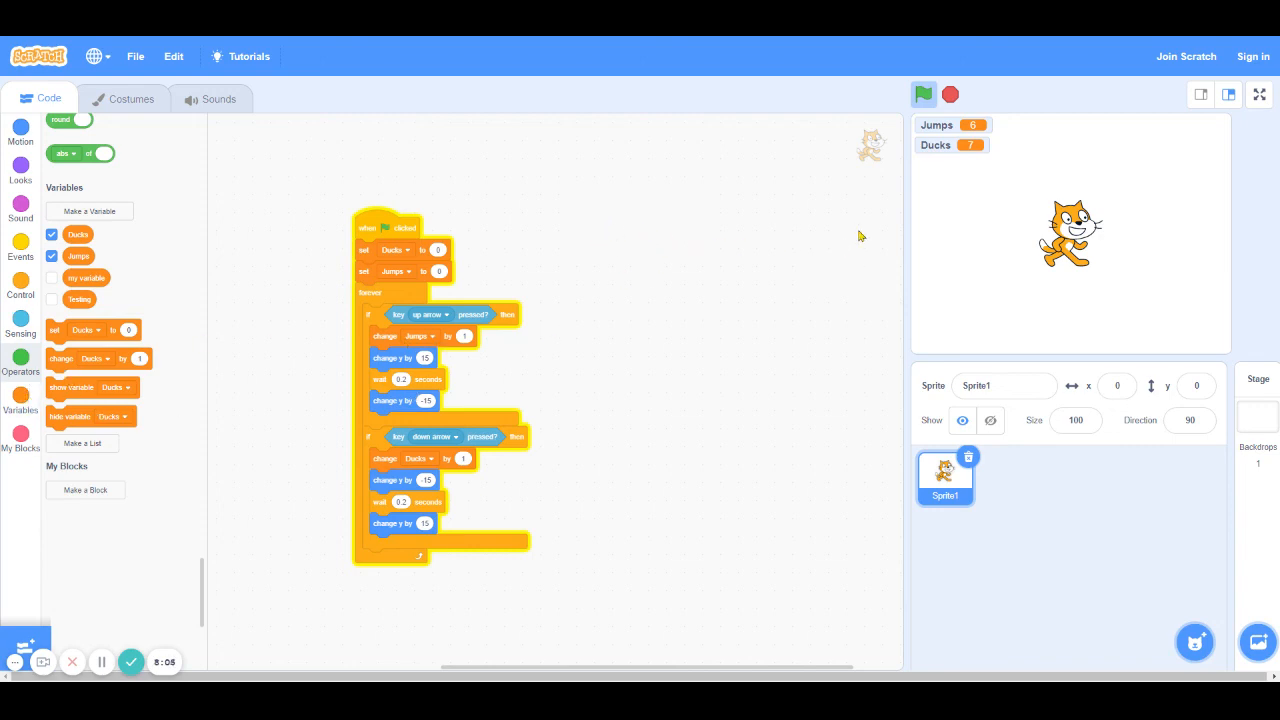